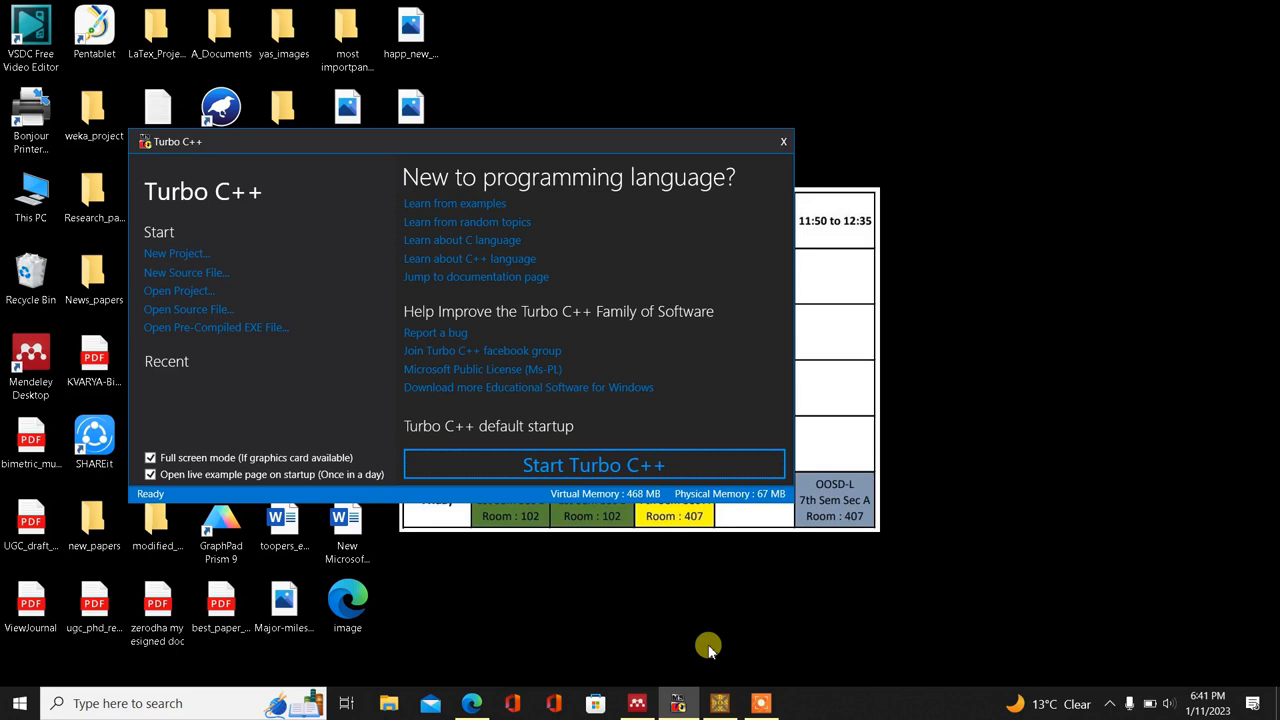
{"action": "mouse_move", "coordinate": [695, 690]}
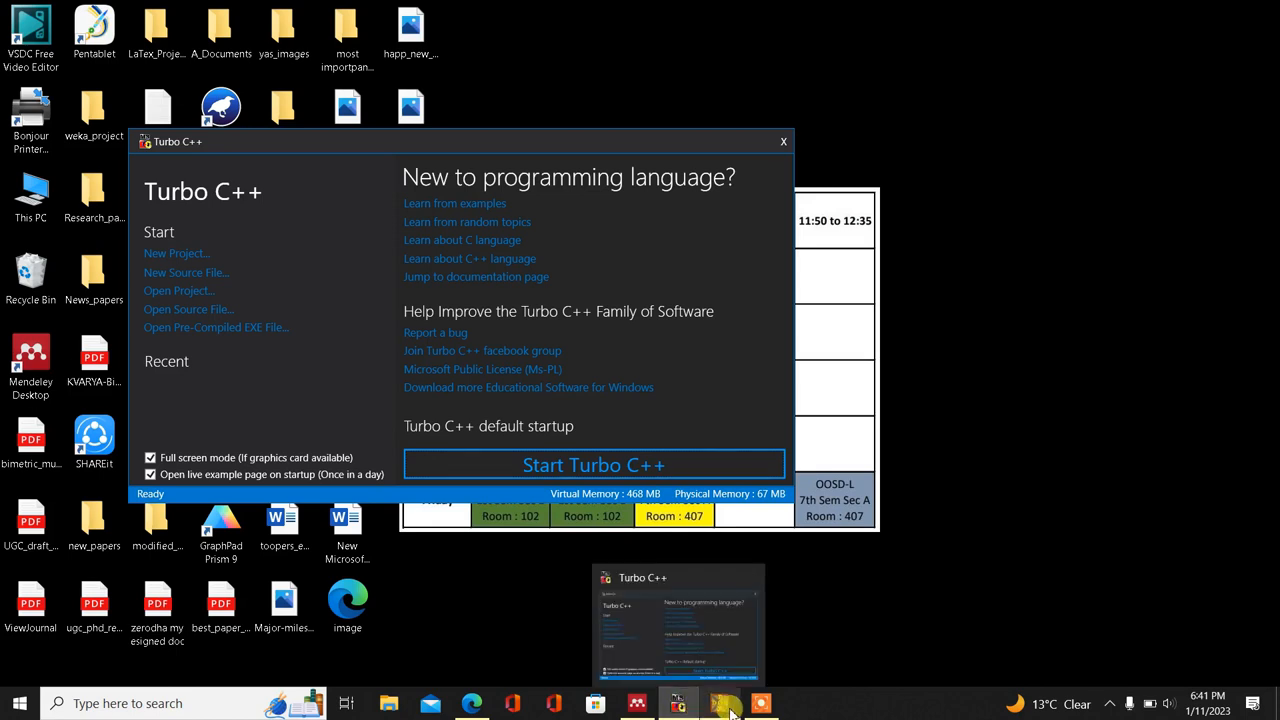
Launch Turbo C++ so the editor opens with an empty NONAME01.CPP.
{"action": "left_click", "coordinate": [719, 703]}
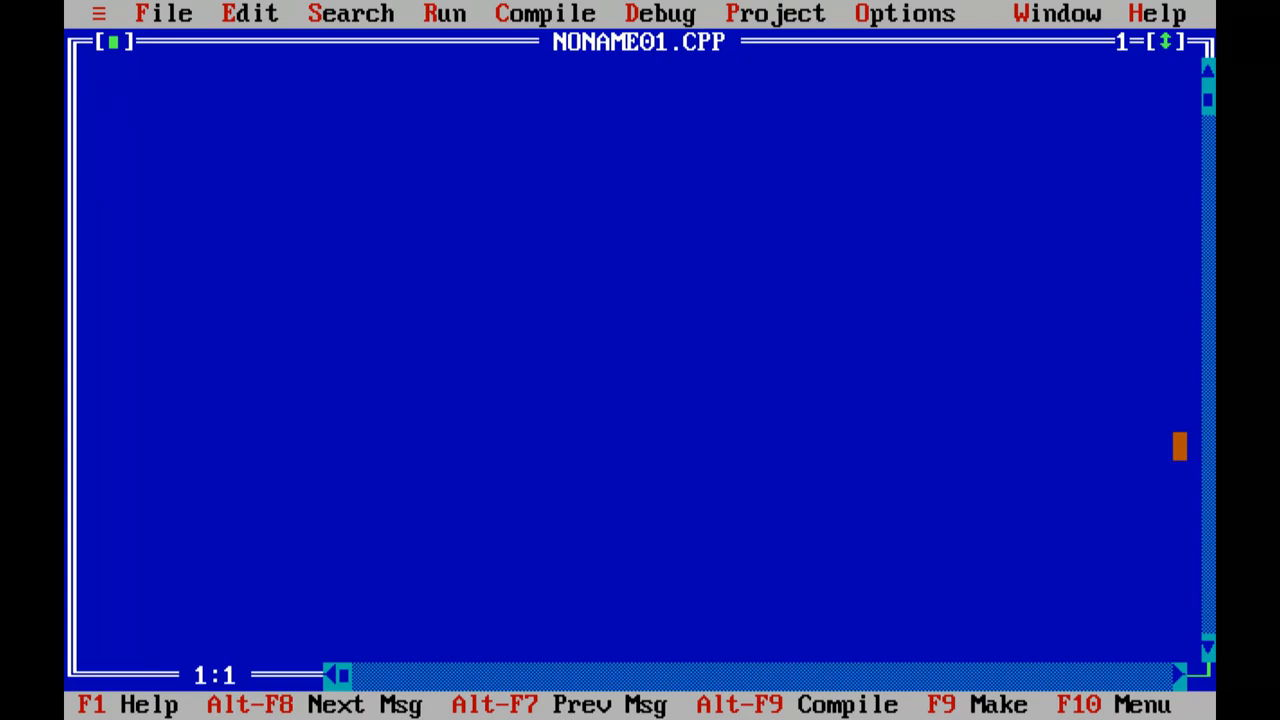
Save the empty new file as STRUC5.C using Save as.
{"action": "left_click", "coordinate": [164, 13]}
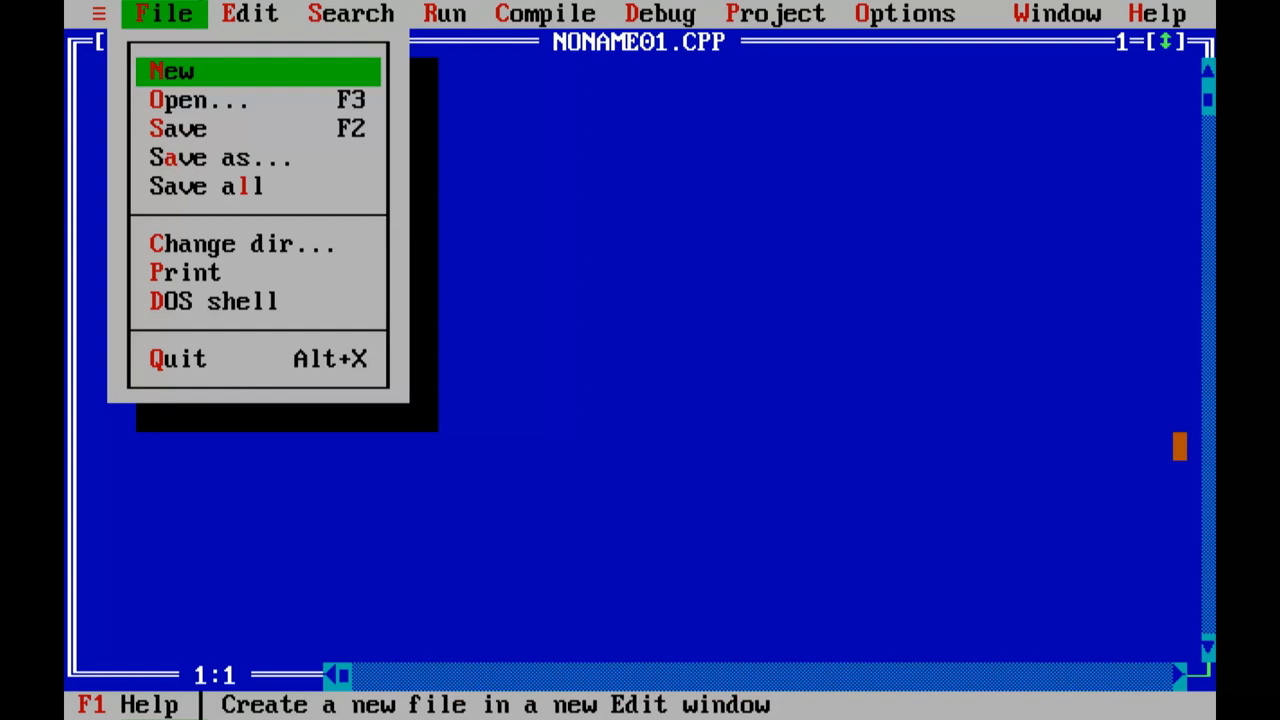
{"action": "left_click", "coordinate": [178, 157]}
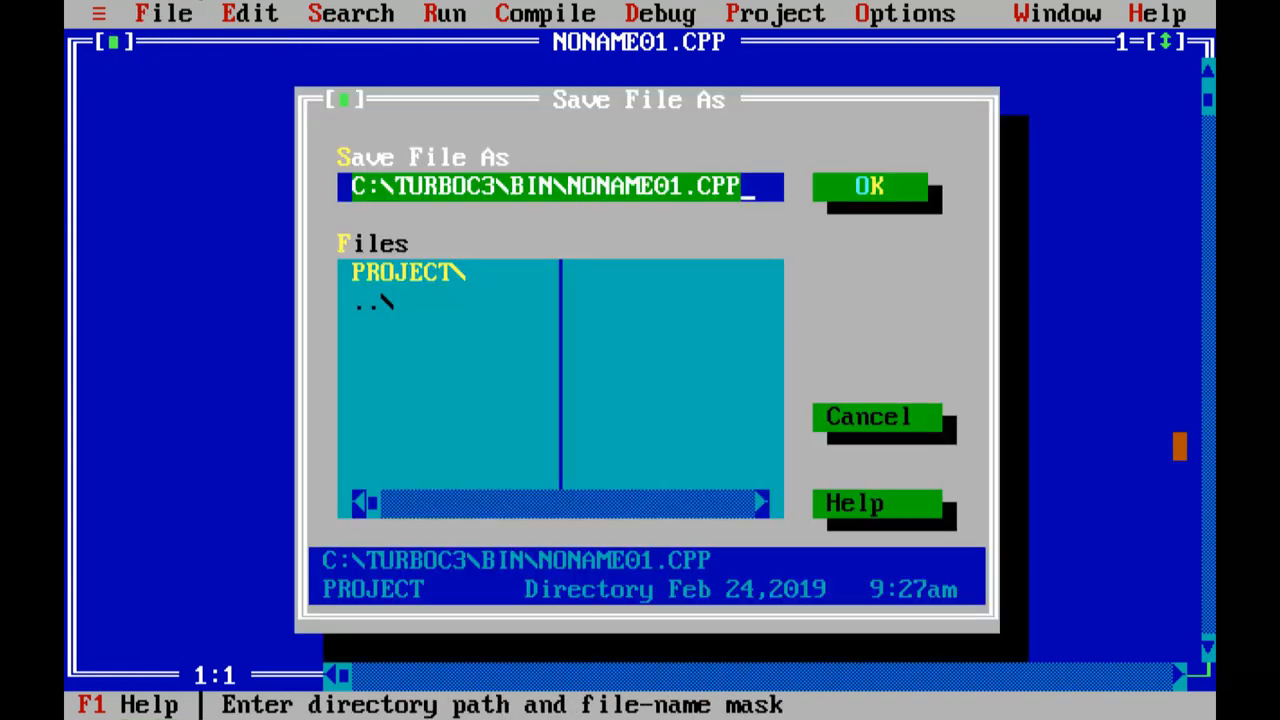
{"action": "type", "text": "st"}
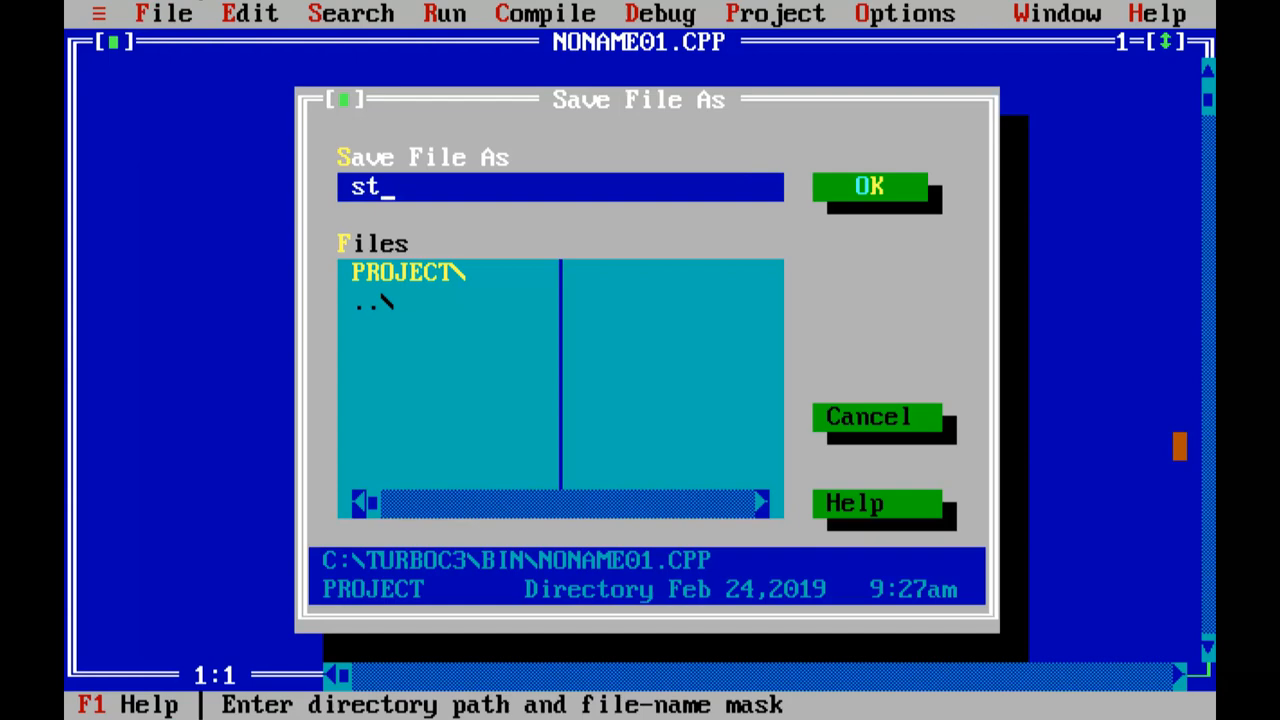
{"action": "type", "text": "ruc"}
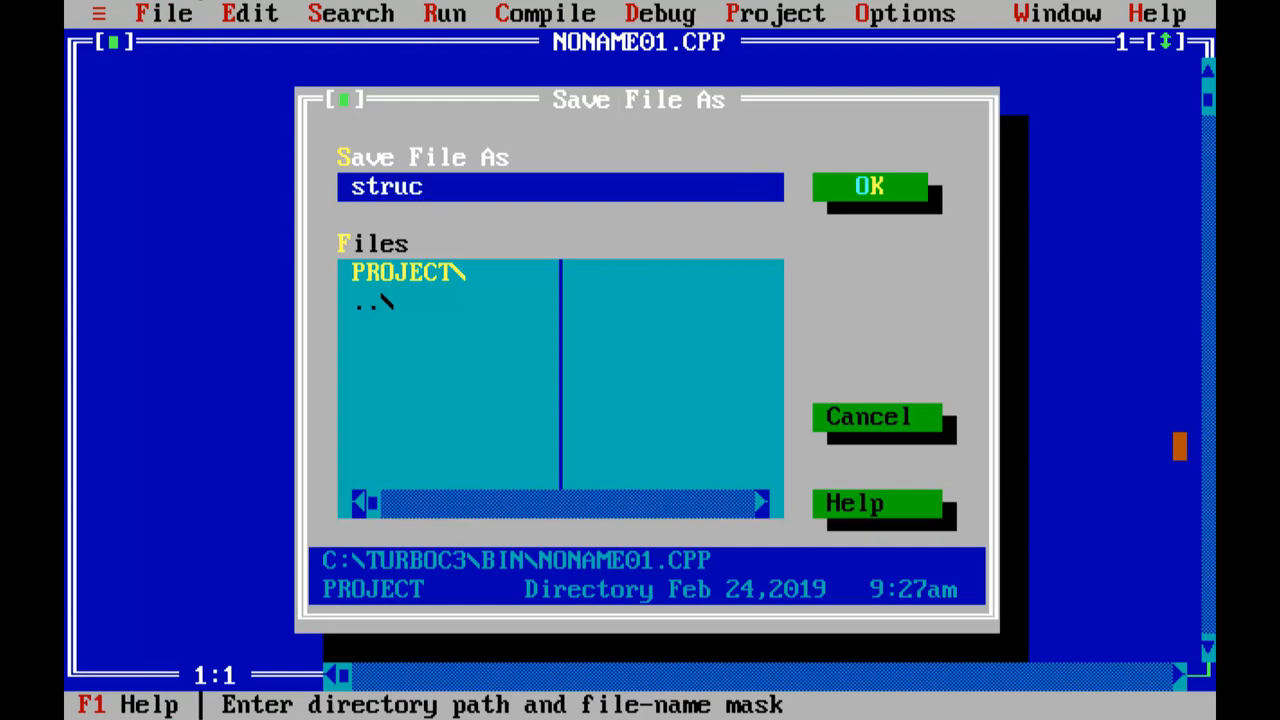
{"action": "left_click", "coordinate": [869, 186]}
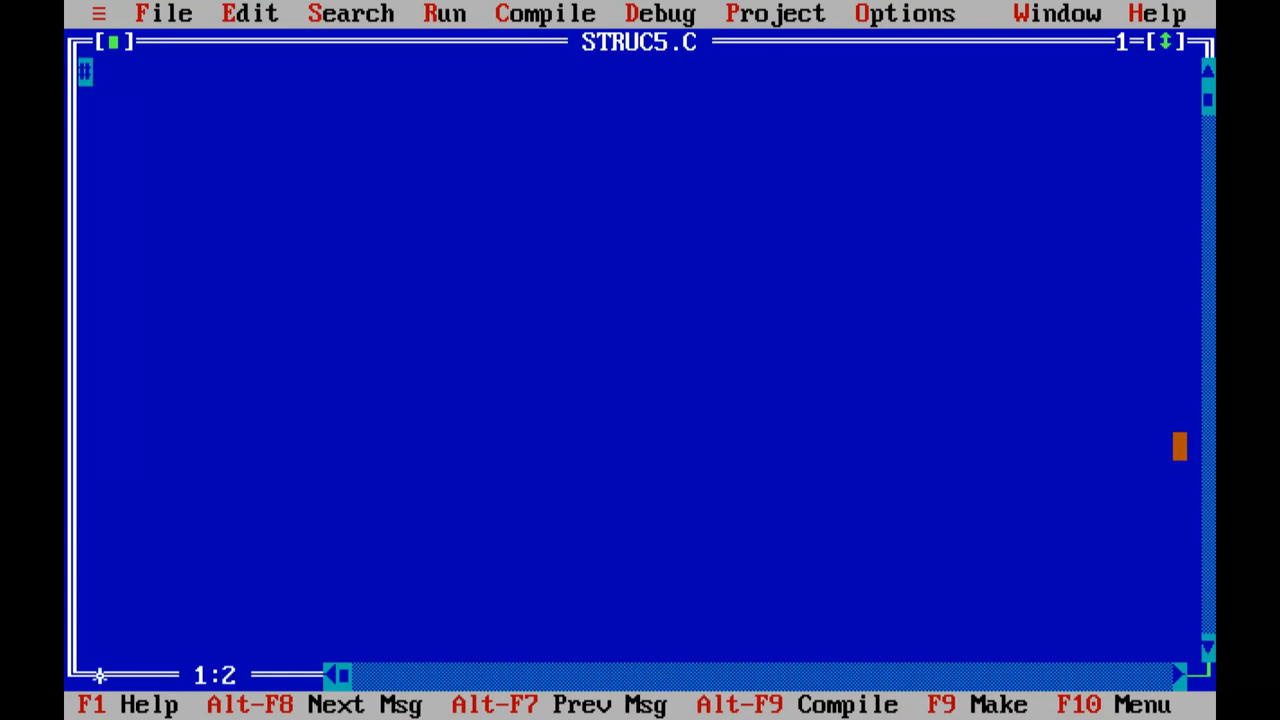
Add #include<stdio.h> and #include<conio.h>, commenting 'printf() and scanf()'.
{"action": "type", "text": "#include<std"}
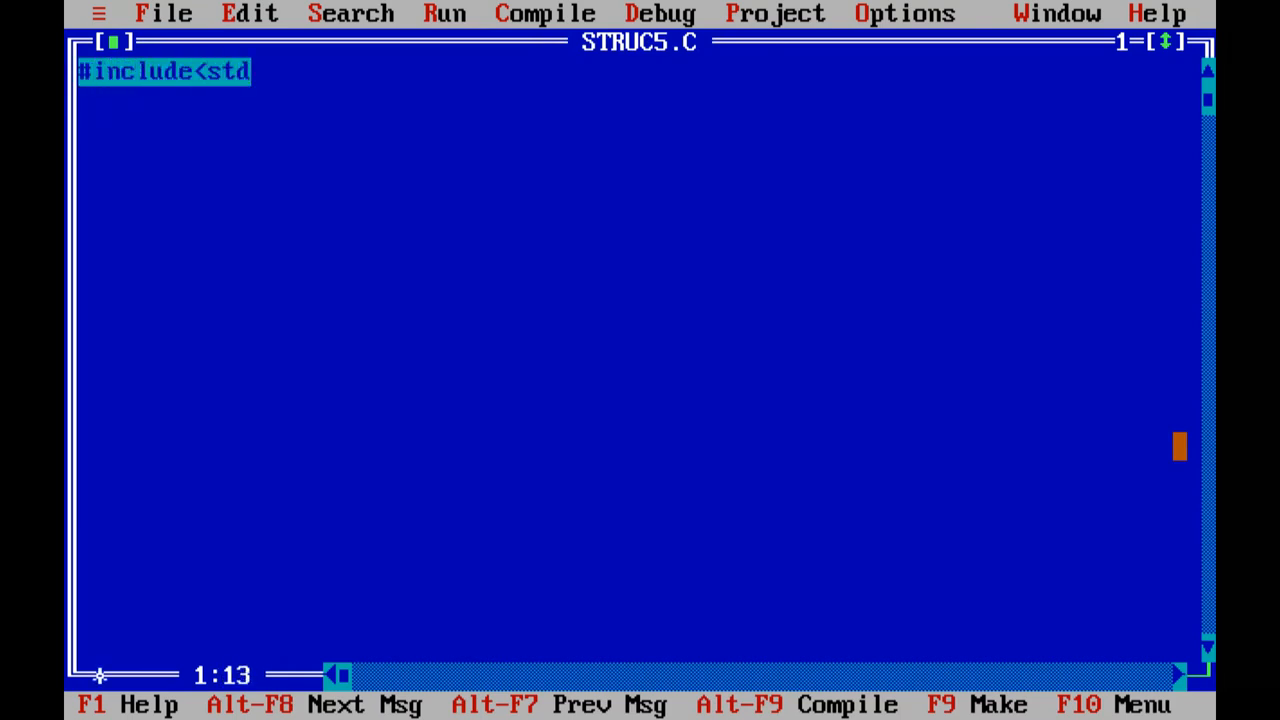
{"action": "type", "text": "io.h>"}
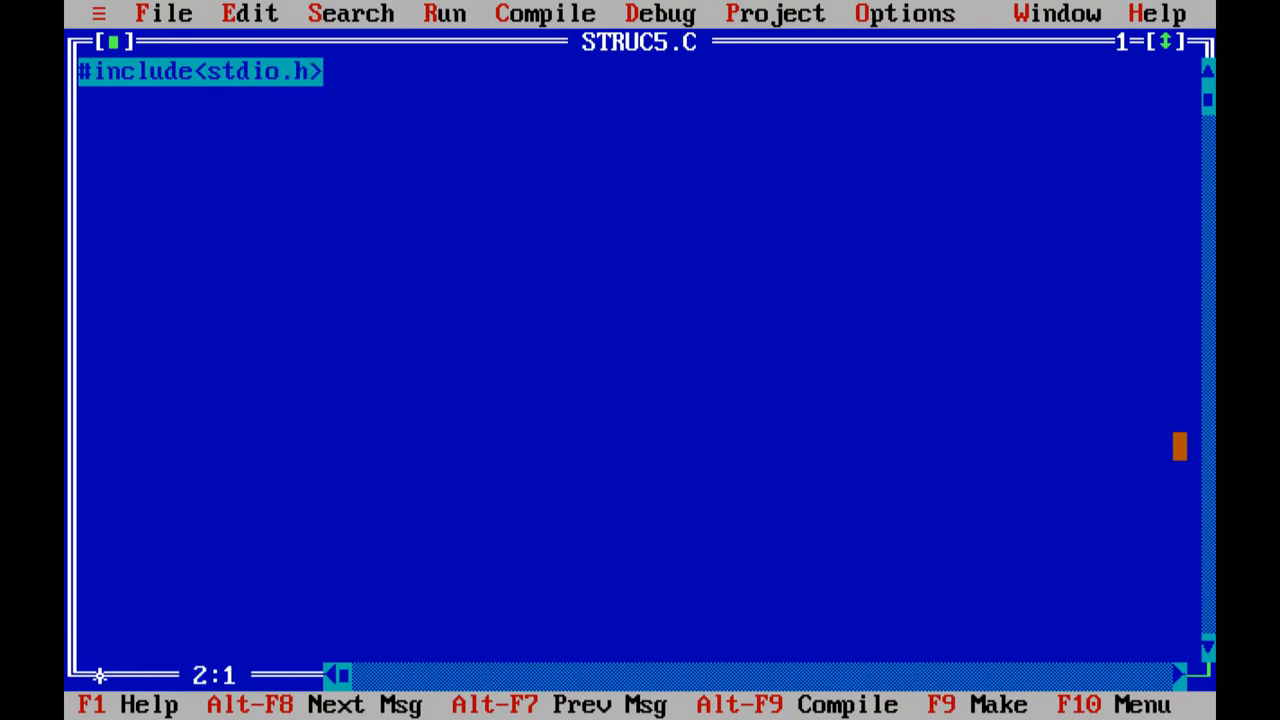
{"action": "type", "text": "#include"}
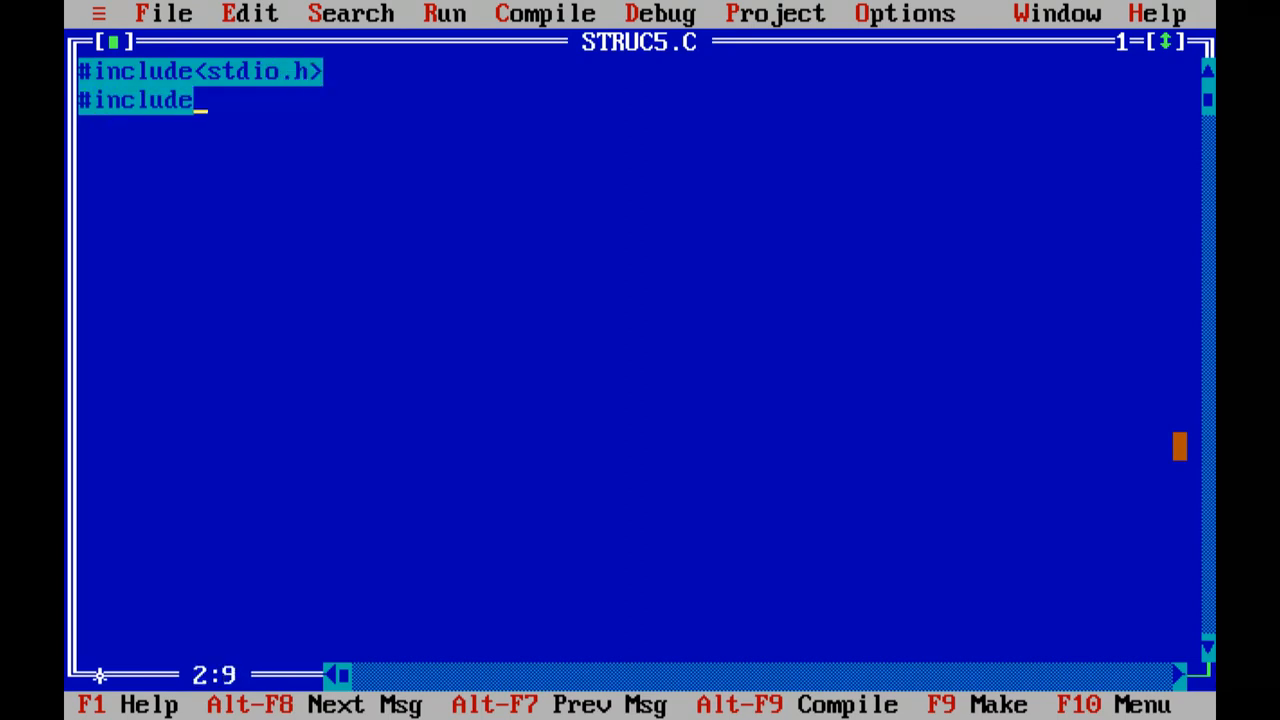
{"action": "type", "text": "<conio.h>"}
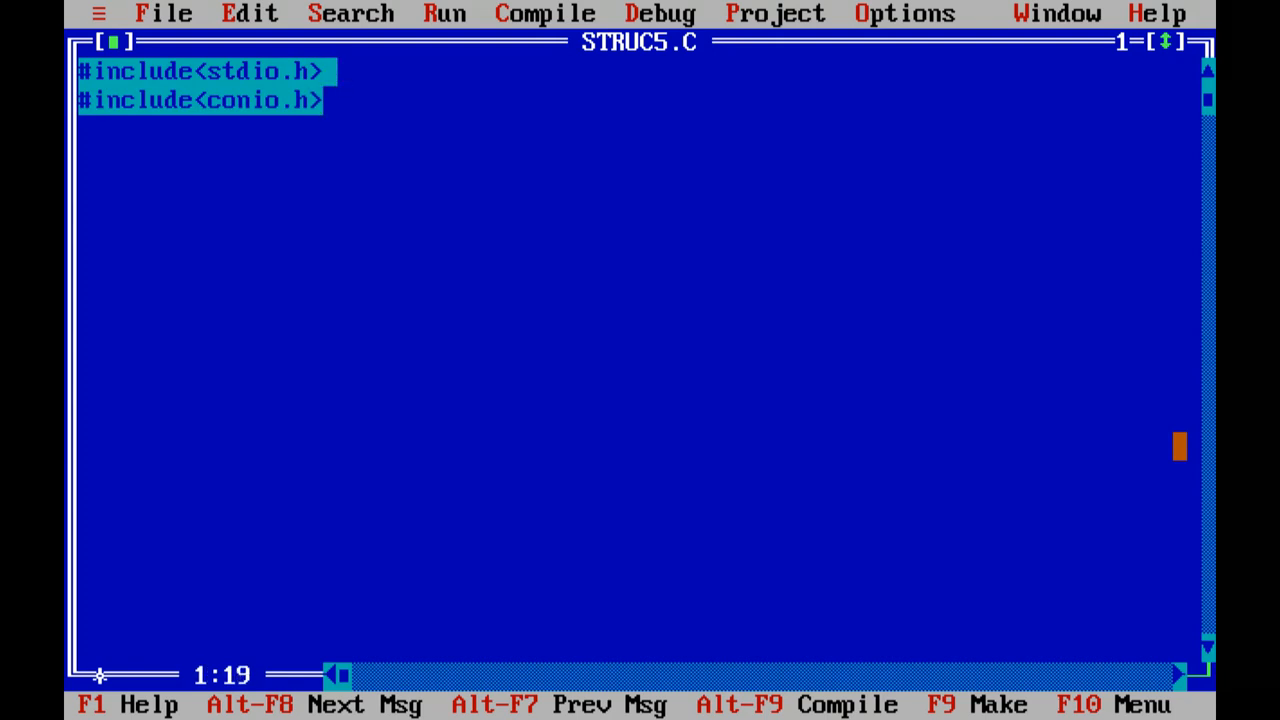
{"action": "type", "text": "//"}
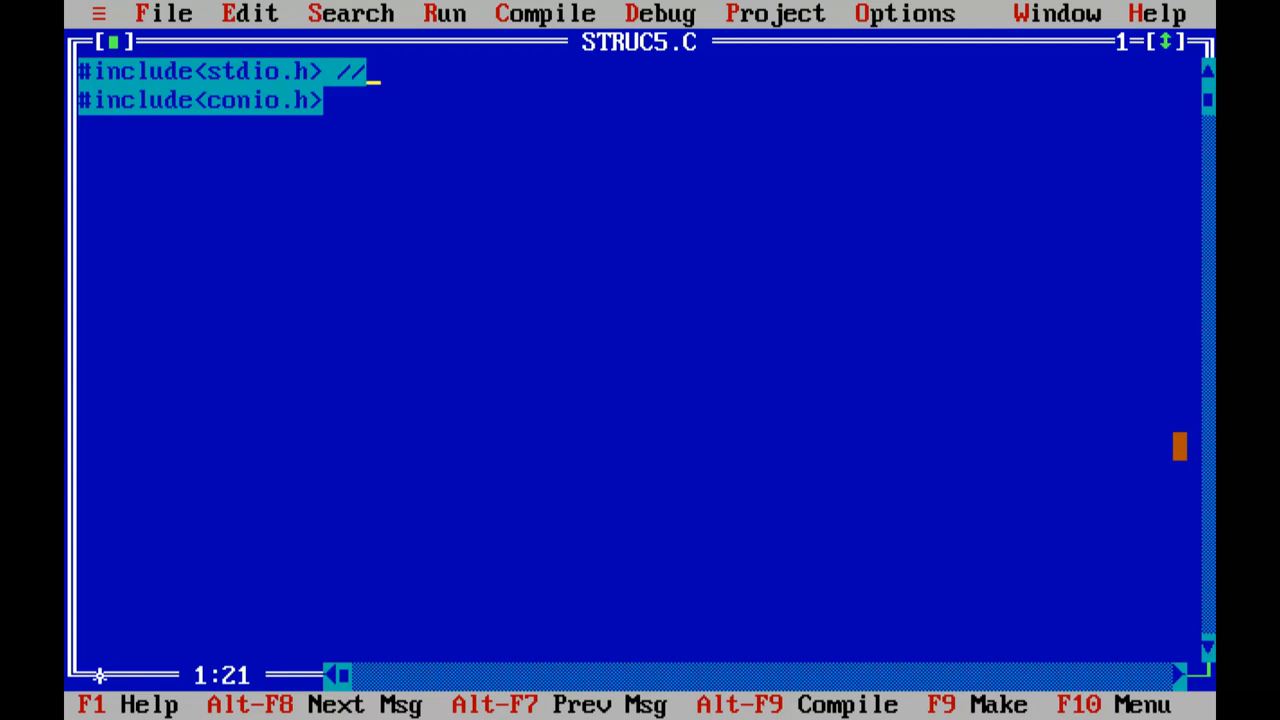
{"action": "type", "text": "p"}
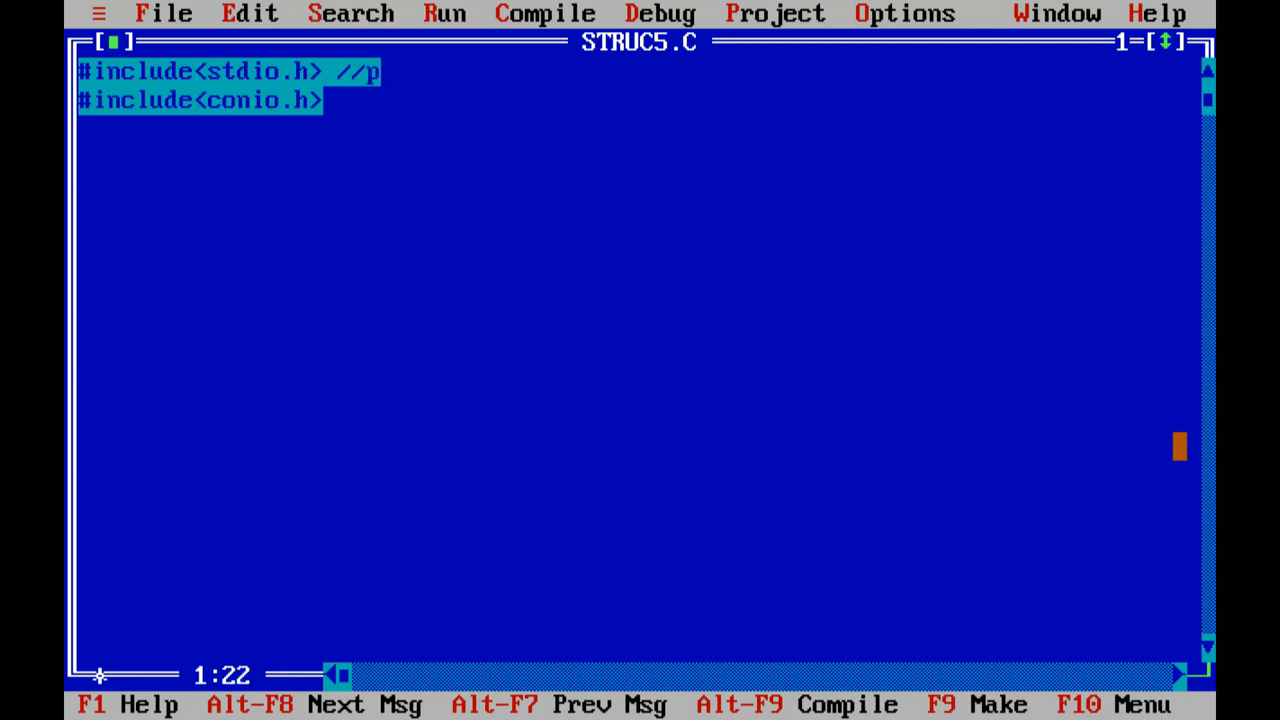
{"action": "type", "text": "rintf"}
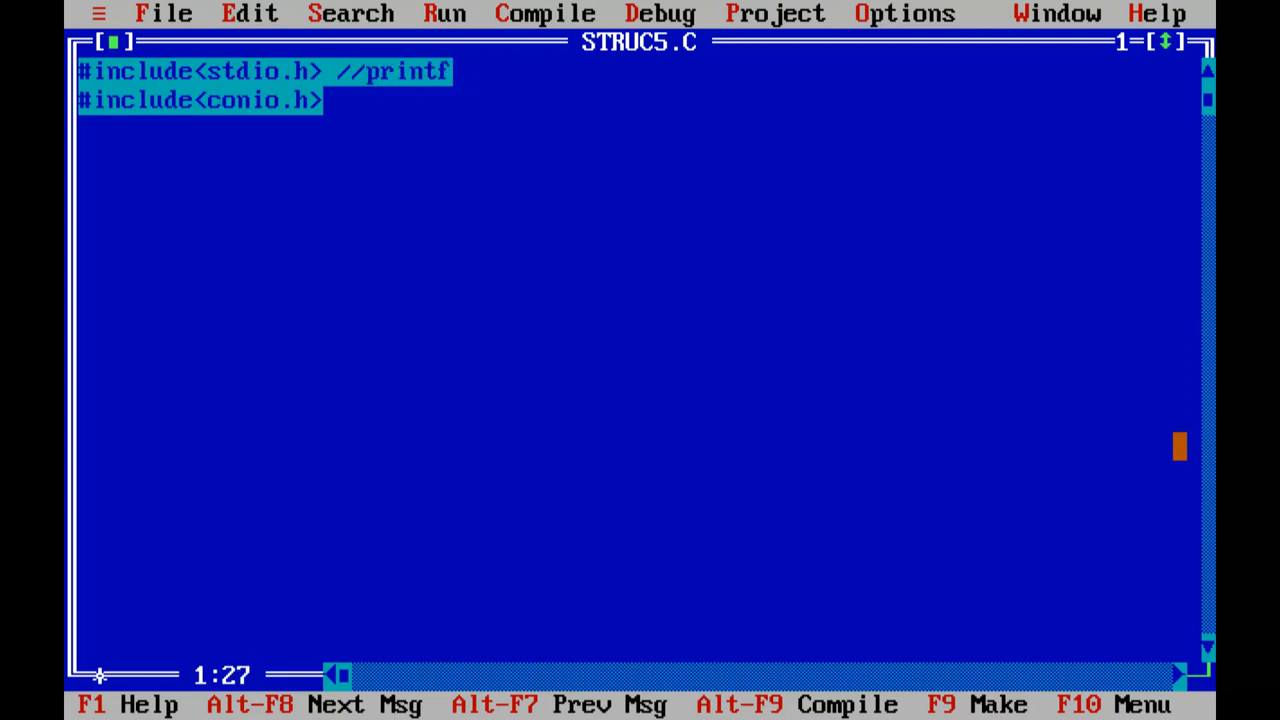
{"action": "type", "text": "() and"}
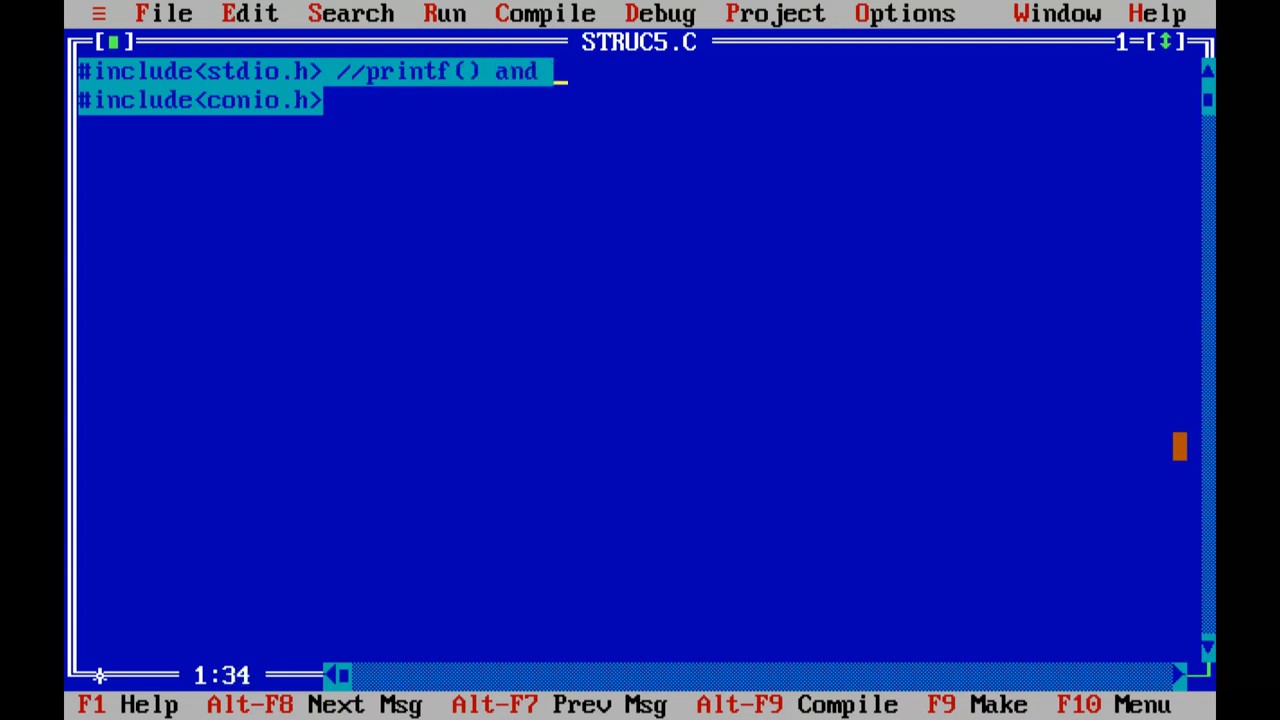
{"action": "type", "text": "scanf"}
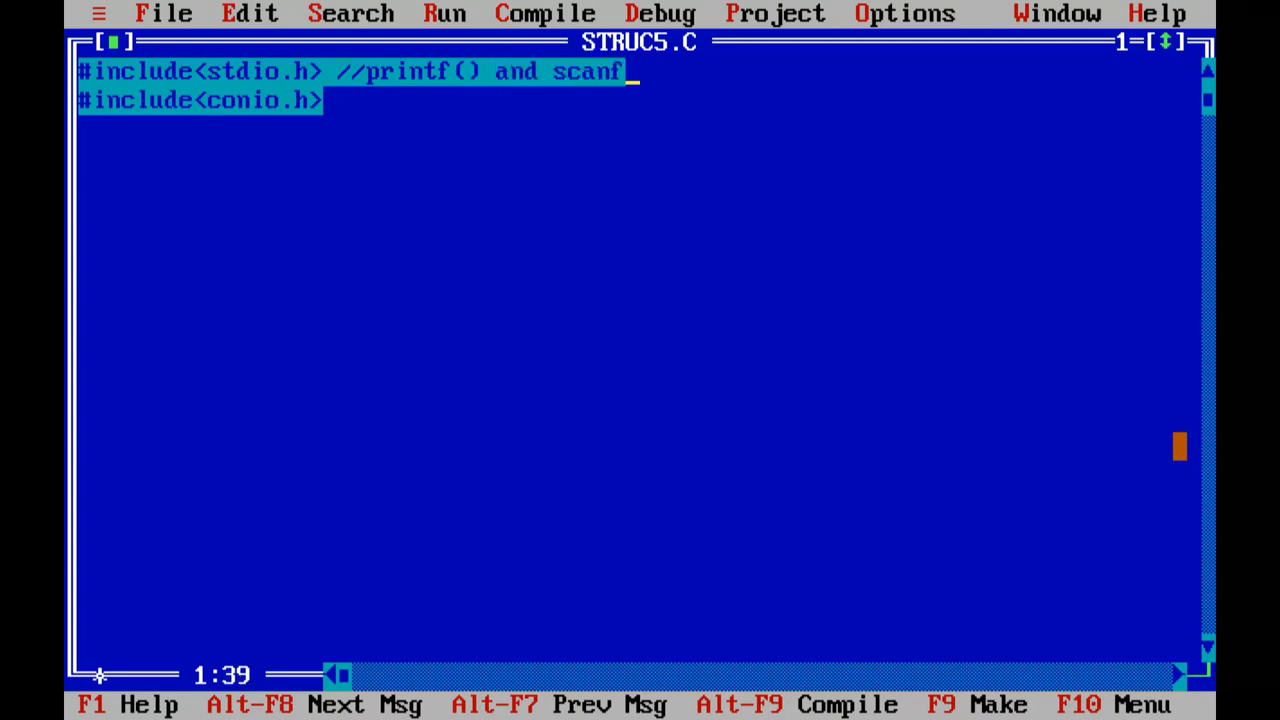
{"action": "type", "text": "()"}
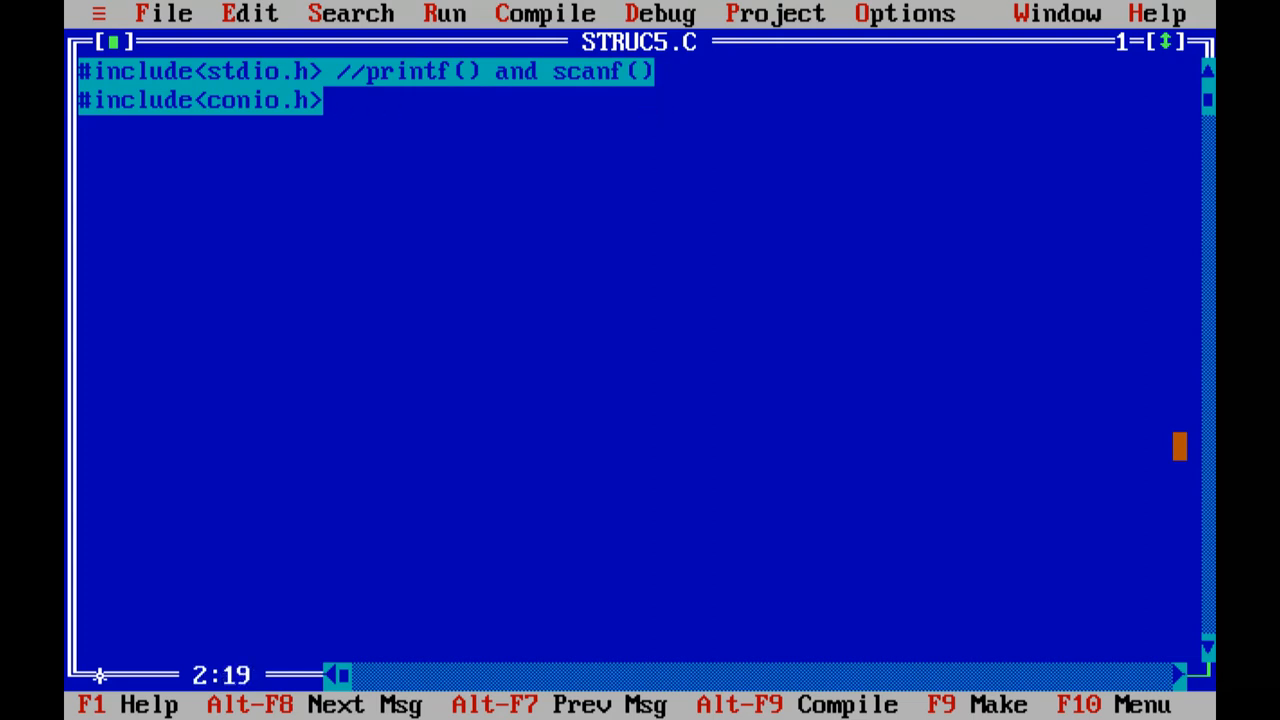
Comment the conio.h line with 'clrscr(), getch()' and begin main().
{"action": "type", "text": "//"}
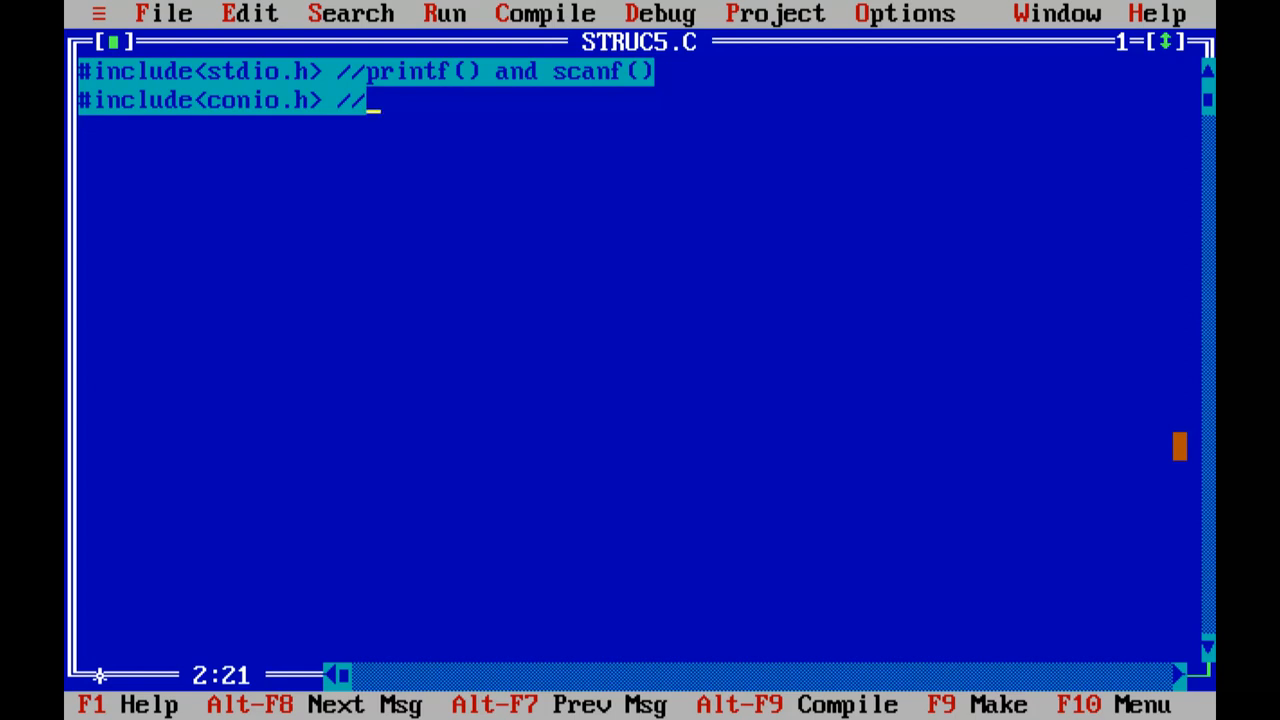
{"action": "type", "text": "clrscr"}
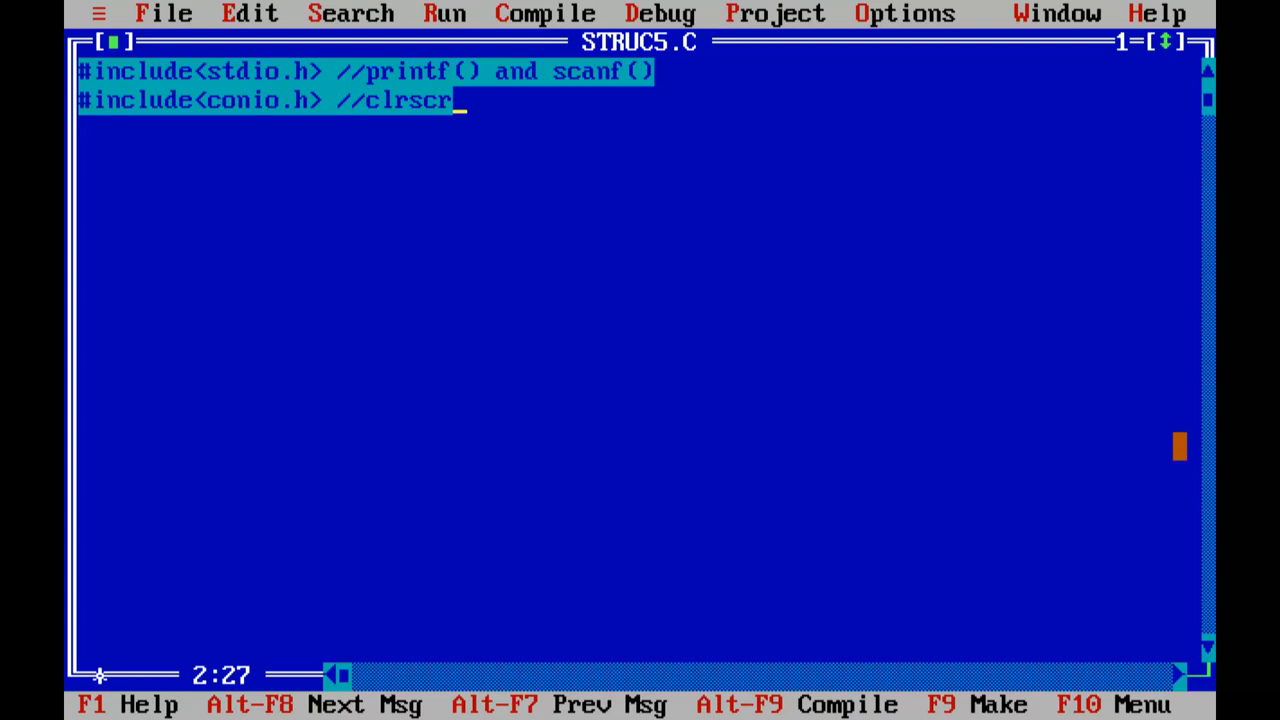
{"action": "type", "text": "(),"}
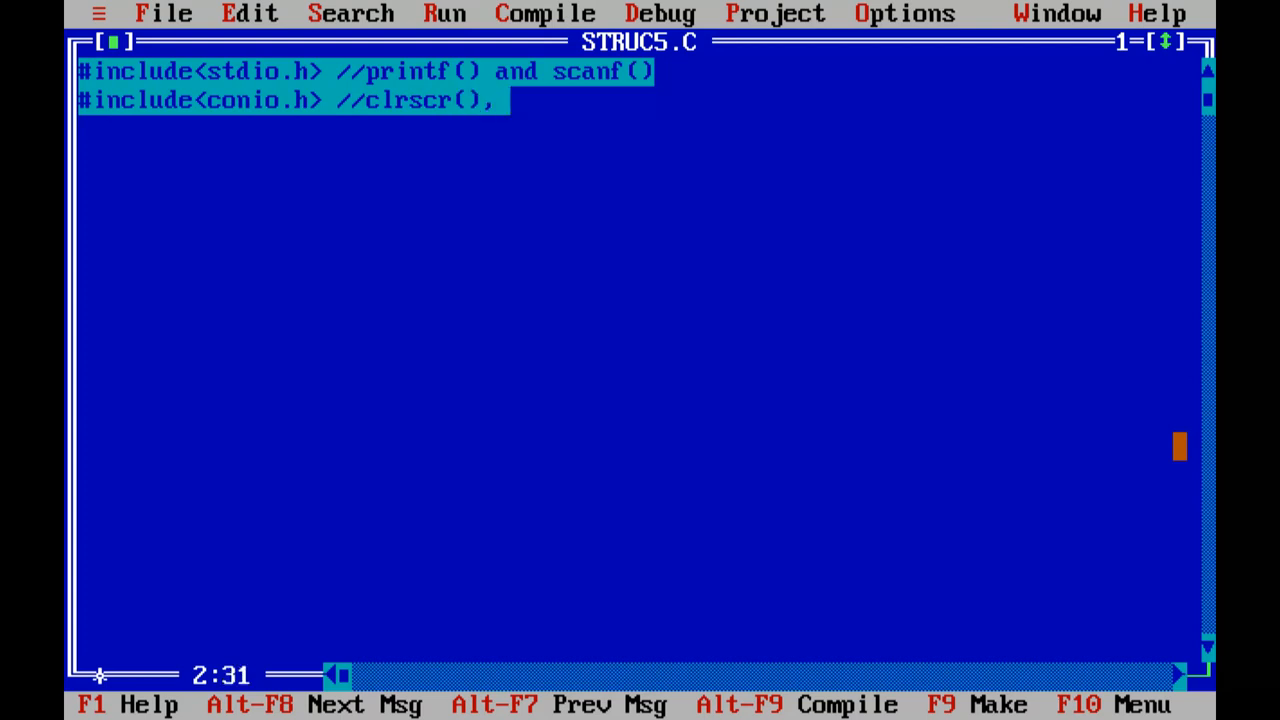
{"action": "type", "text": "getch()"}
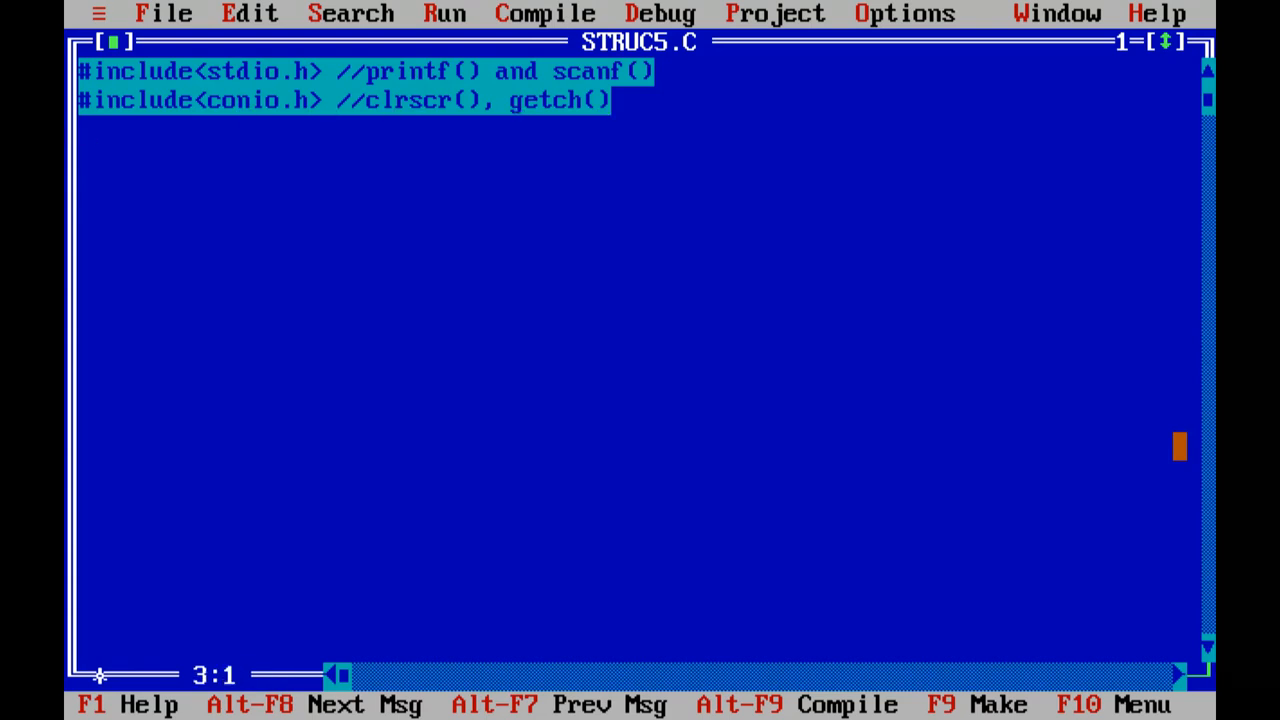
{"action": "type", "text": "main("}
{"action": "left_click", "coordinate": [638, 157]}
{"action": "type", "text": "{"}
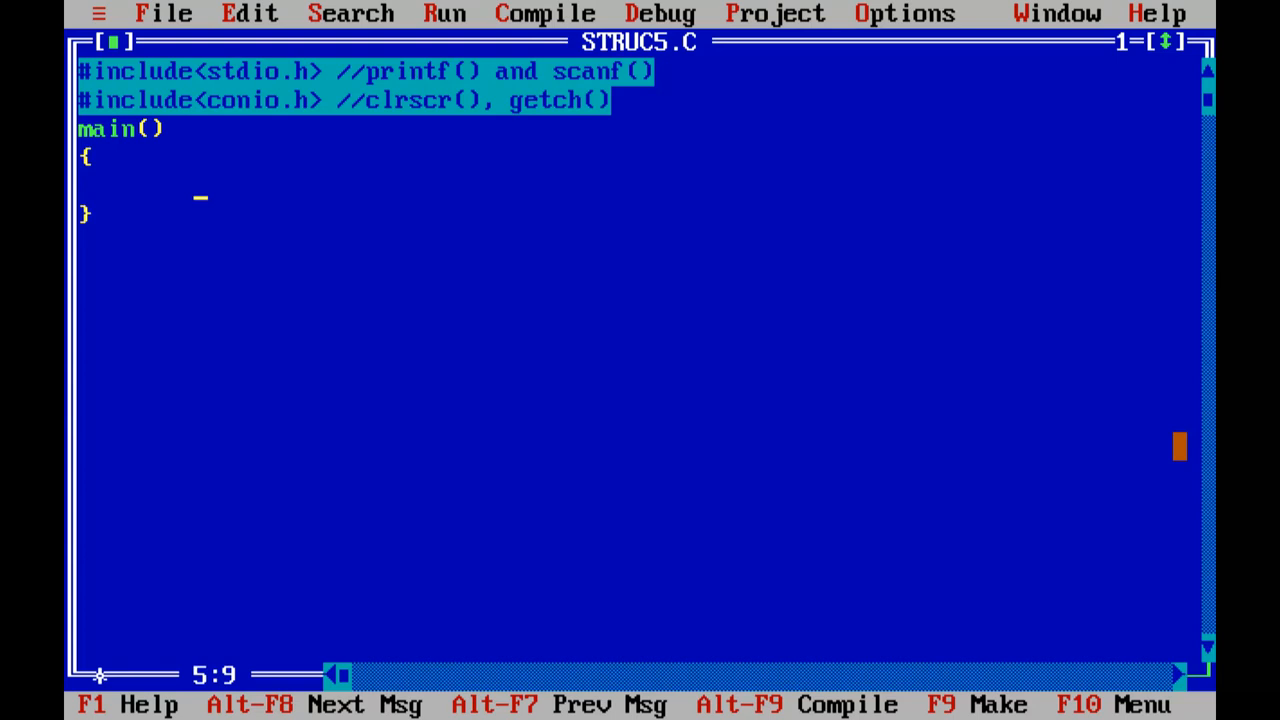
Add a clrscr(); call inside main().
{"action": "type", "text": "clrscr("}
{"action": "type", "text": "getch("}
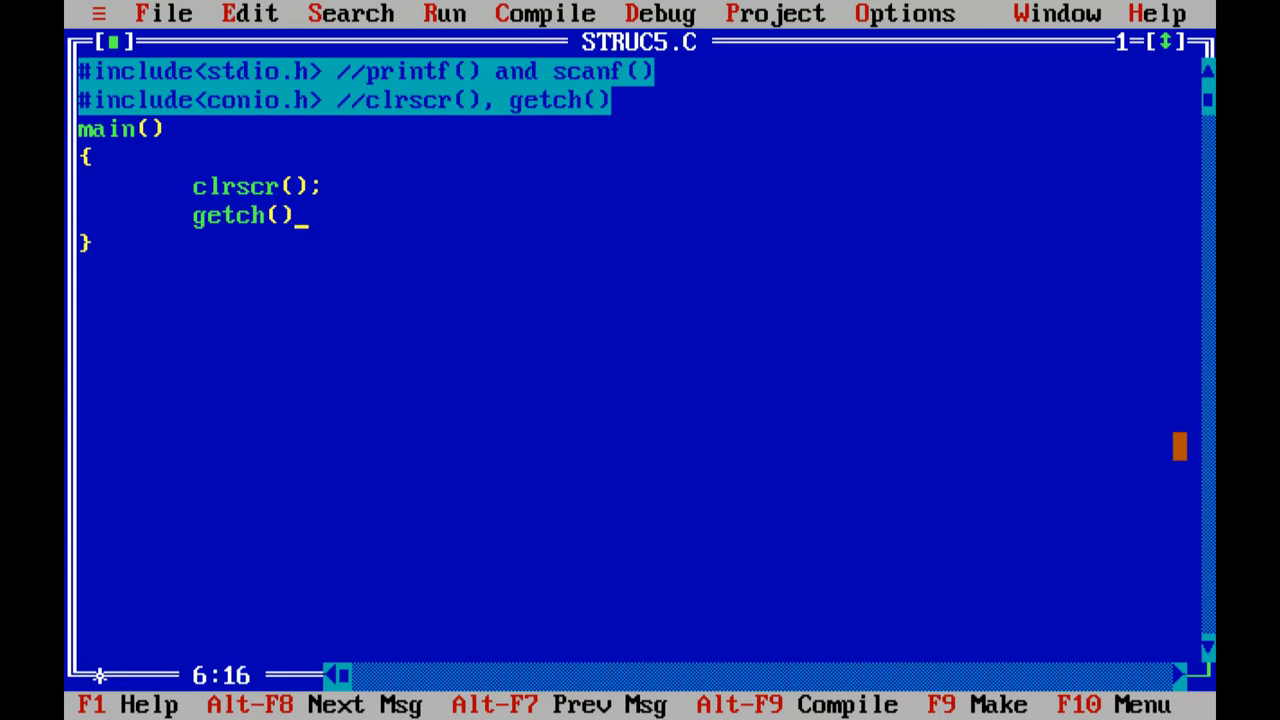
{"action": "type", "text": ";"}
{"action": "type", "text": "struct book"}
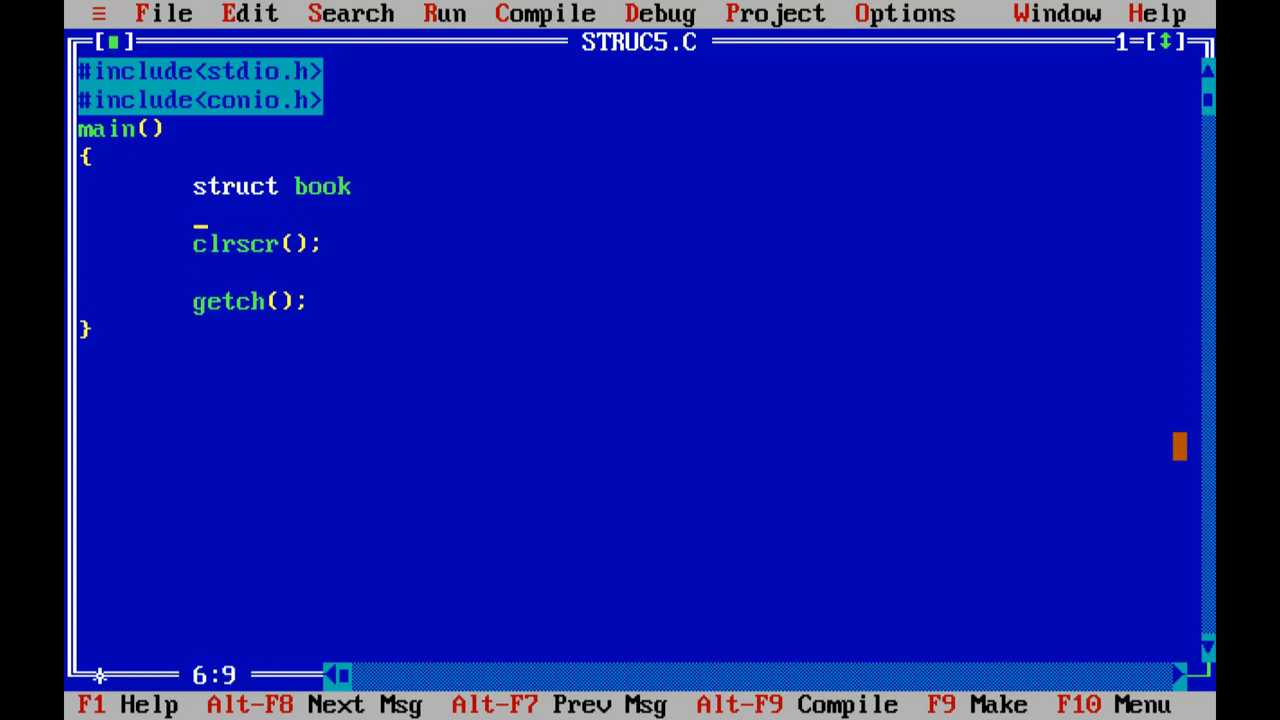
Give struct book the members char *name and int pages.
{"action": "type", "text": "{"}
{"action": "type", "text": "char"}
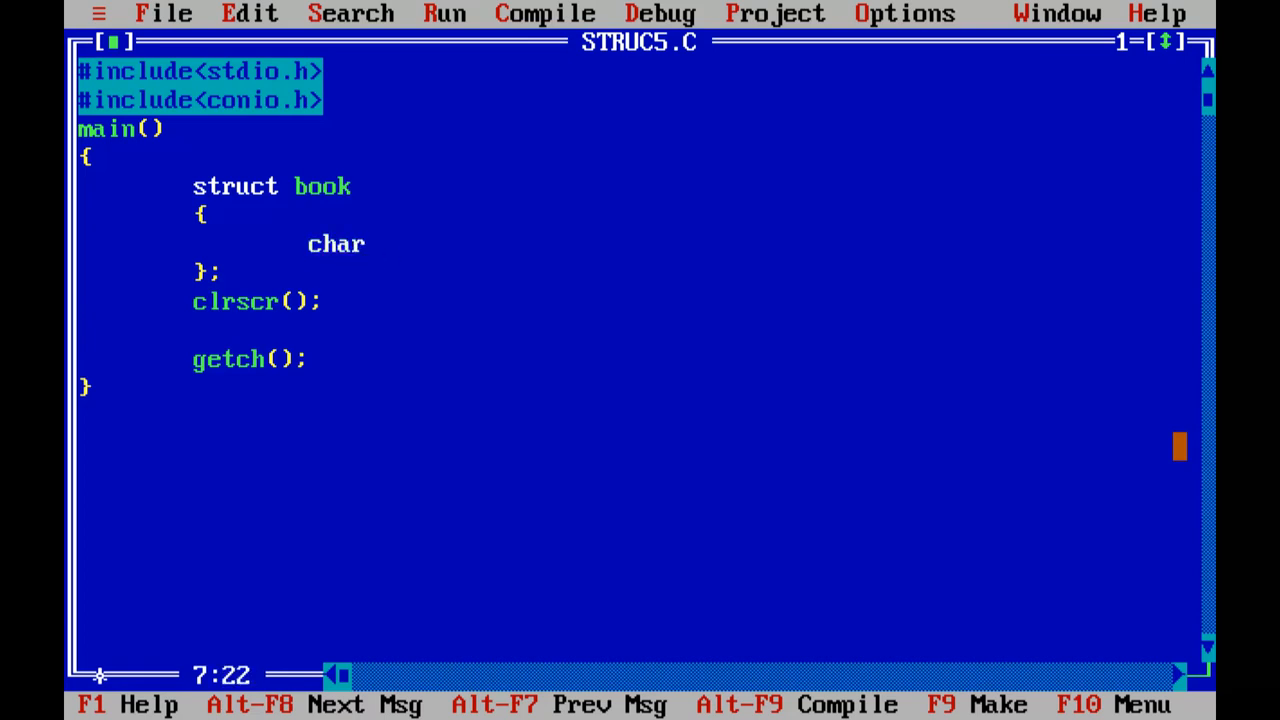
{"action": "type", "text": "*nam"}
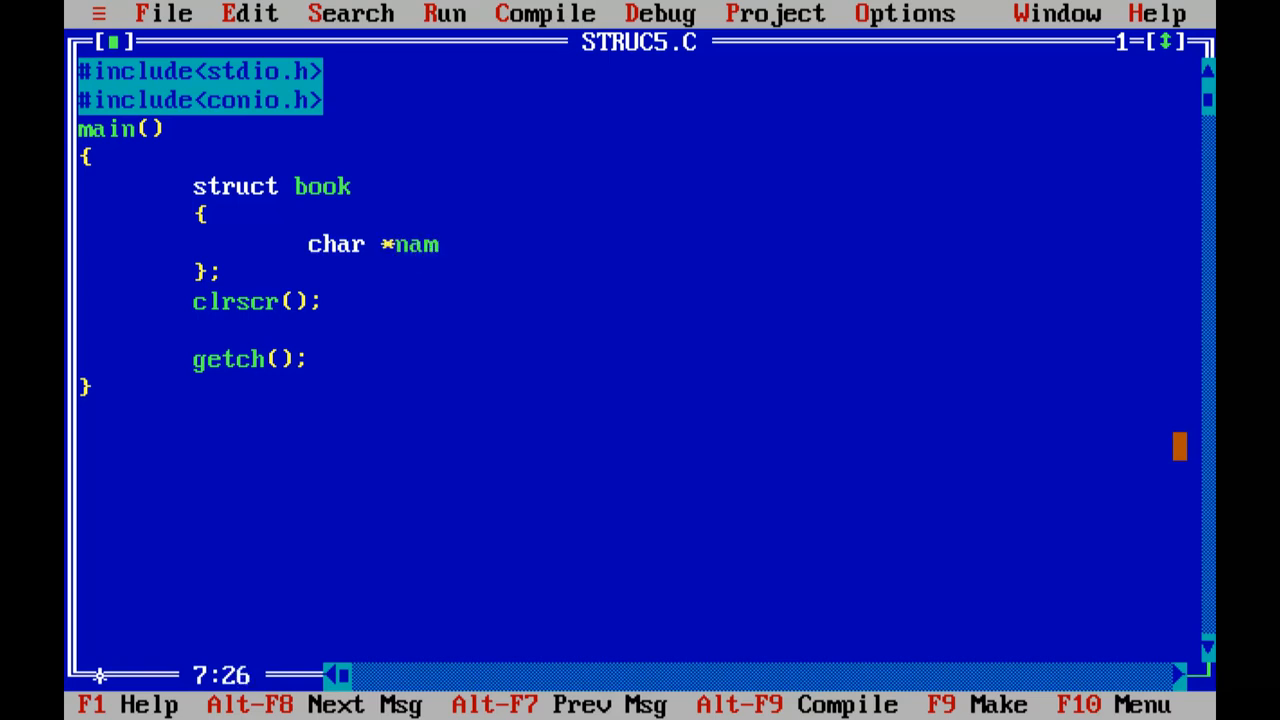
{"action": "type", "text": "e;"}
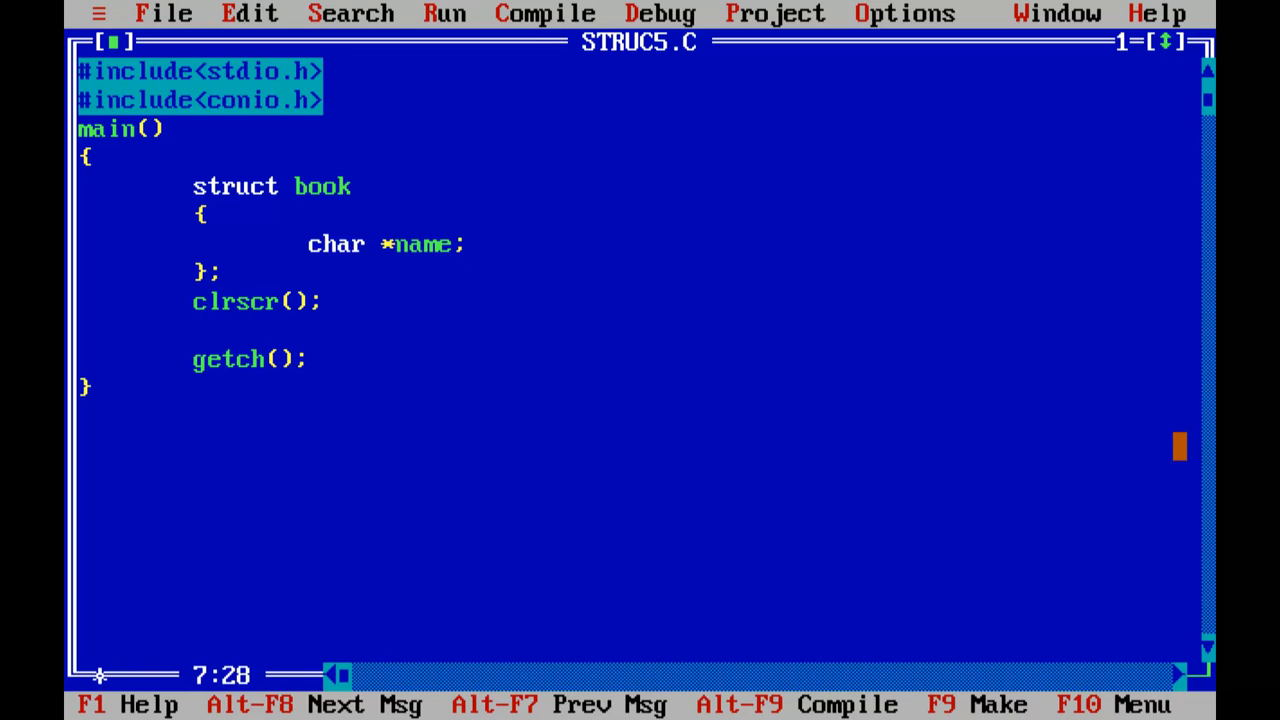
{"action": "key", "text": "Enter"}
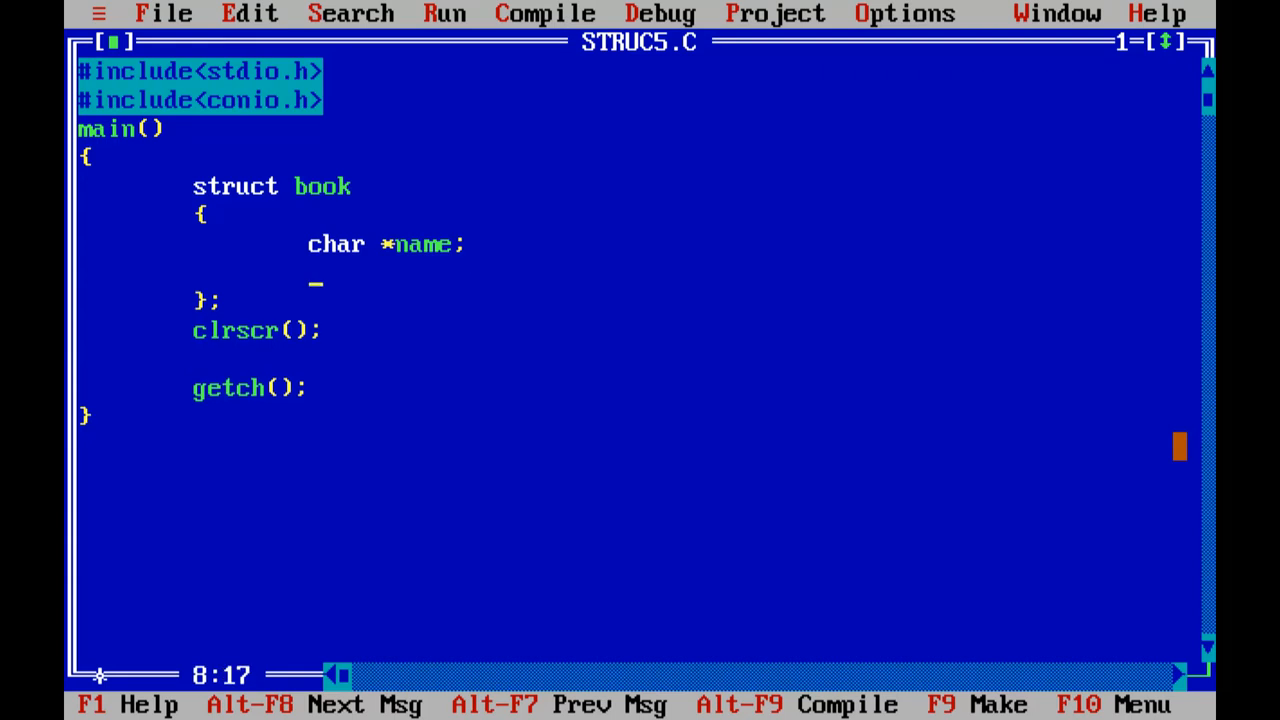
{"action": "type", "text": "i"}
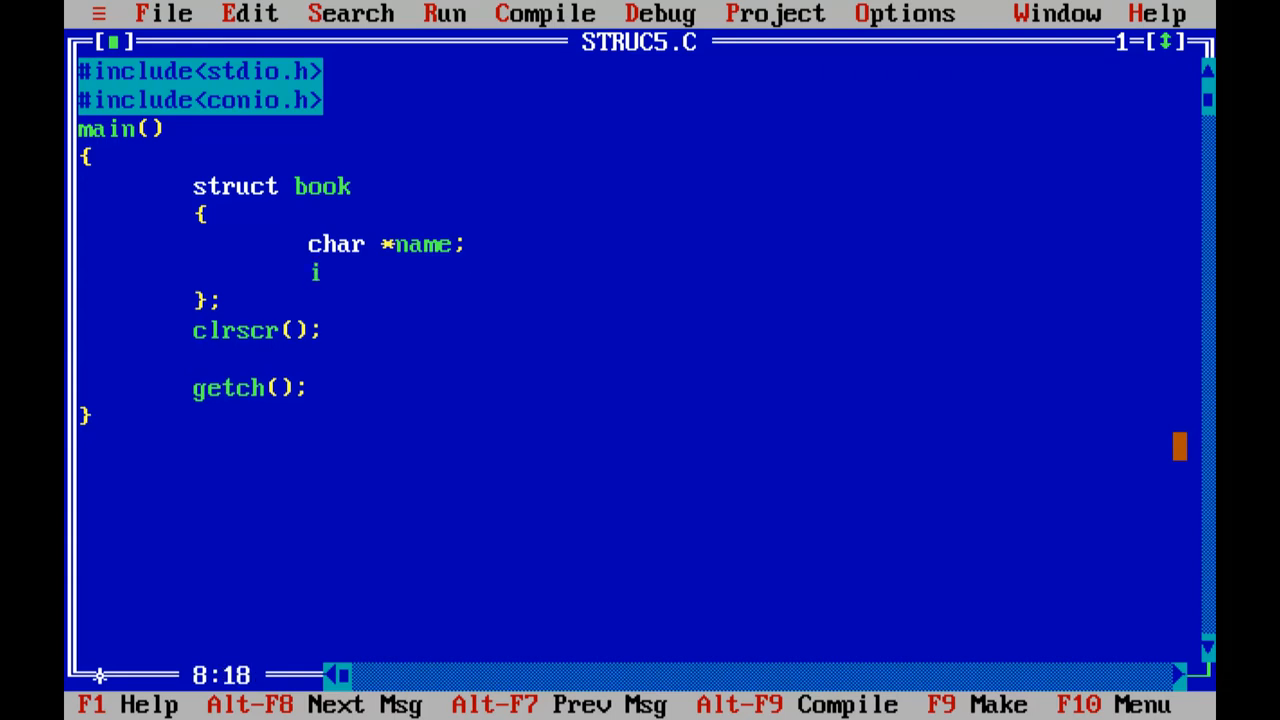
{"action": "type", "text": "nt pages;"}
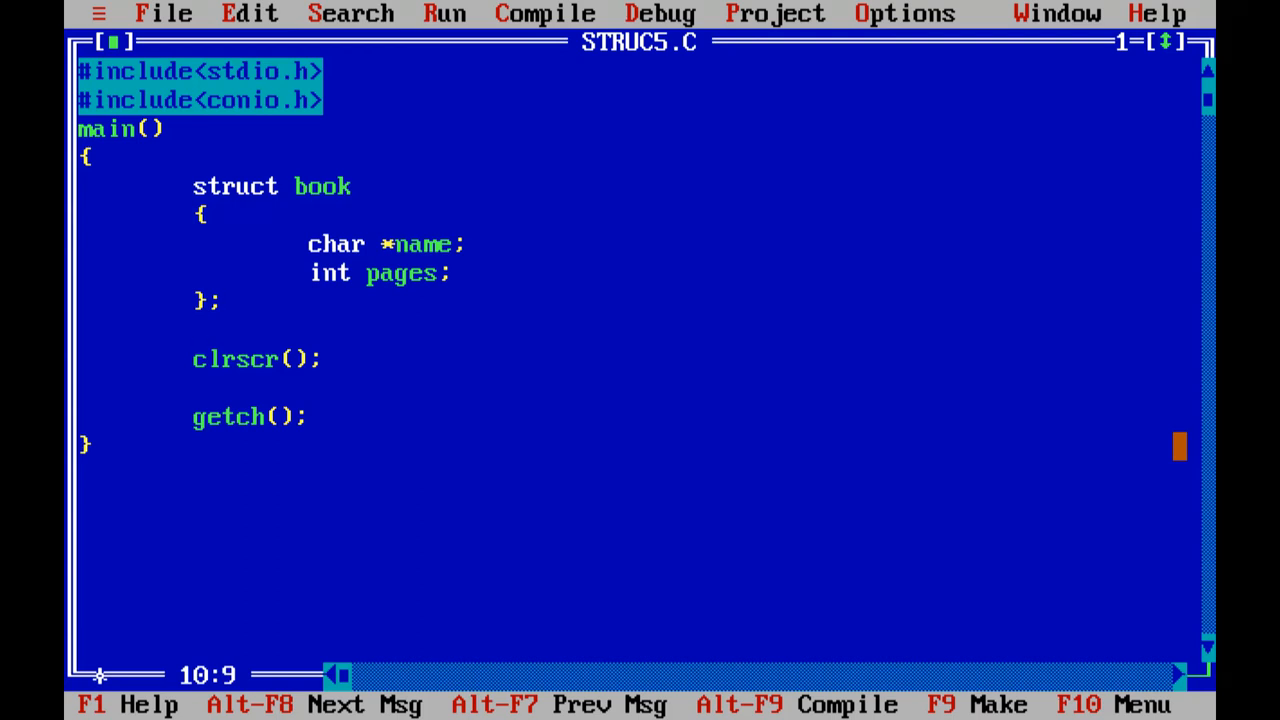
Declare the array struct book b[3] and the loop counter int i.
{"action": "type", "text": "struct b"}
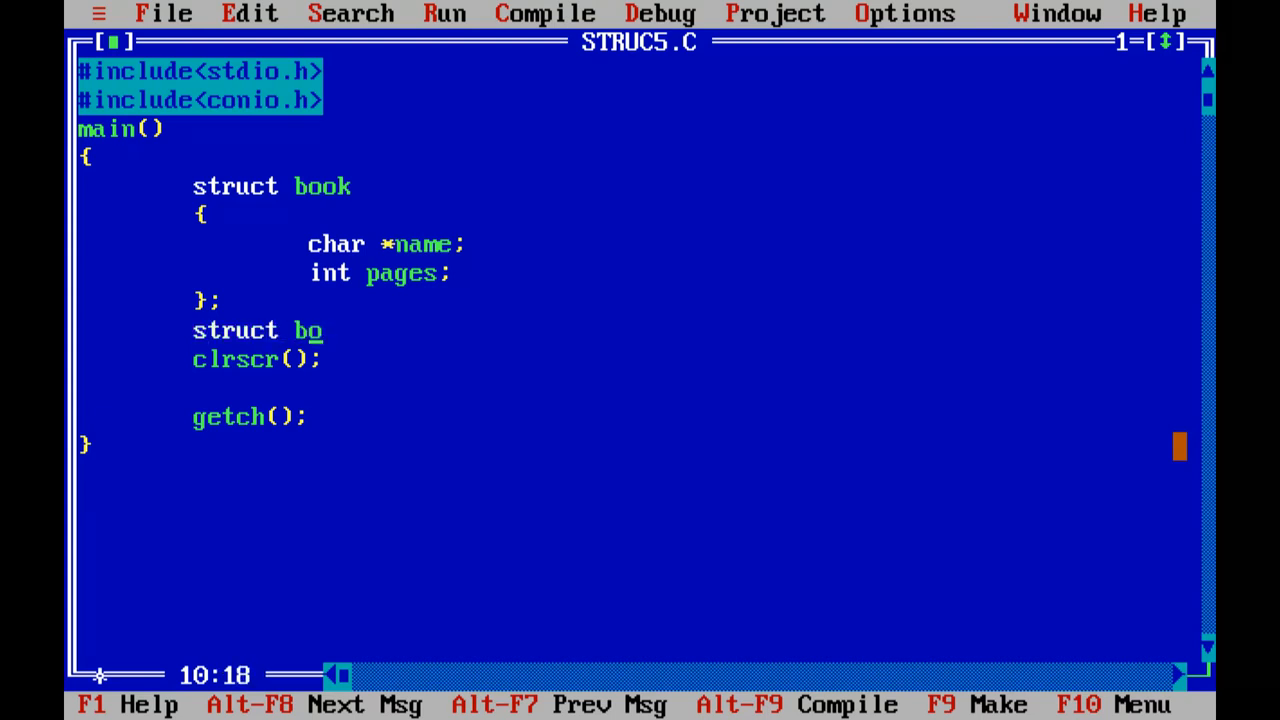
{"action": "type", "text": "ok b"}
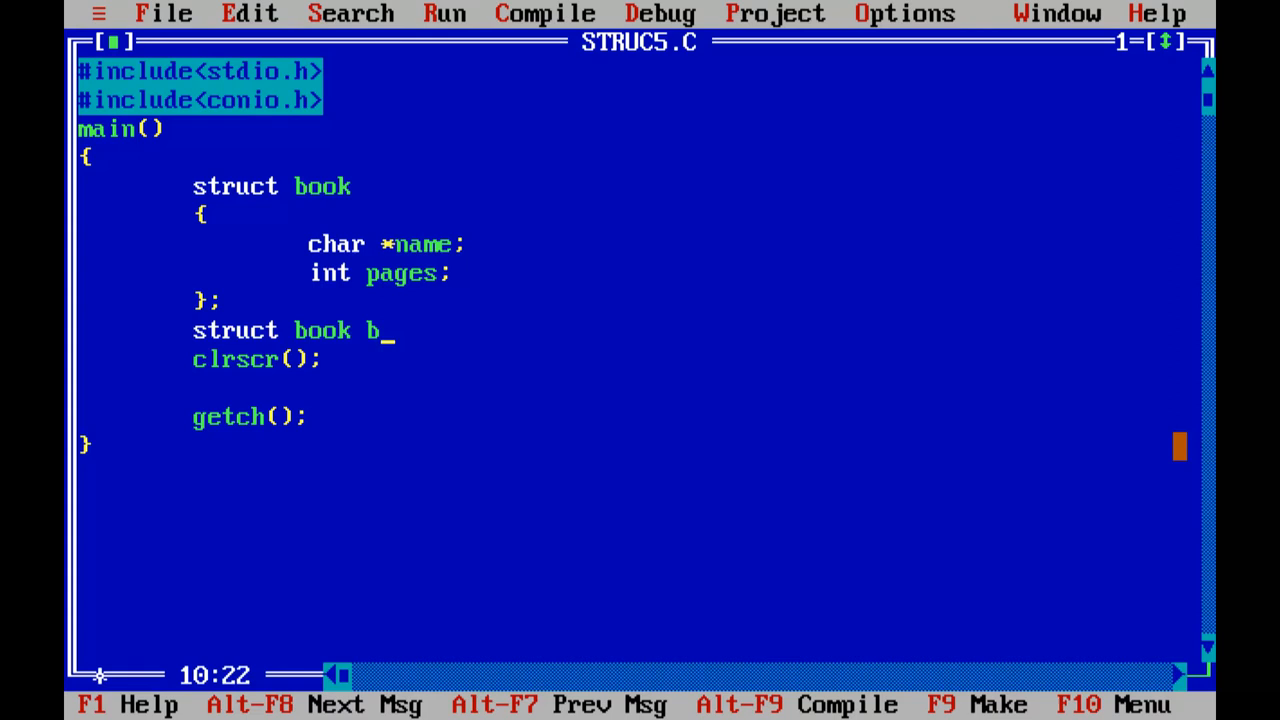
{"action": "type", "text": "[3"}
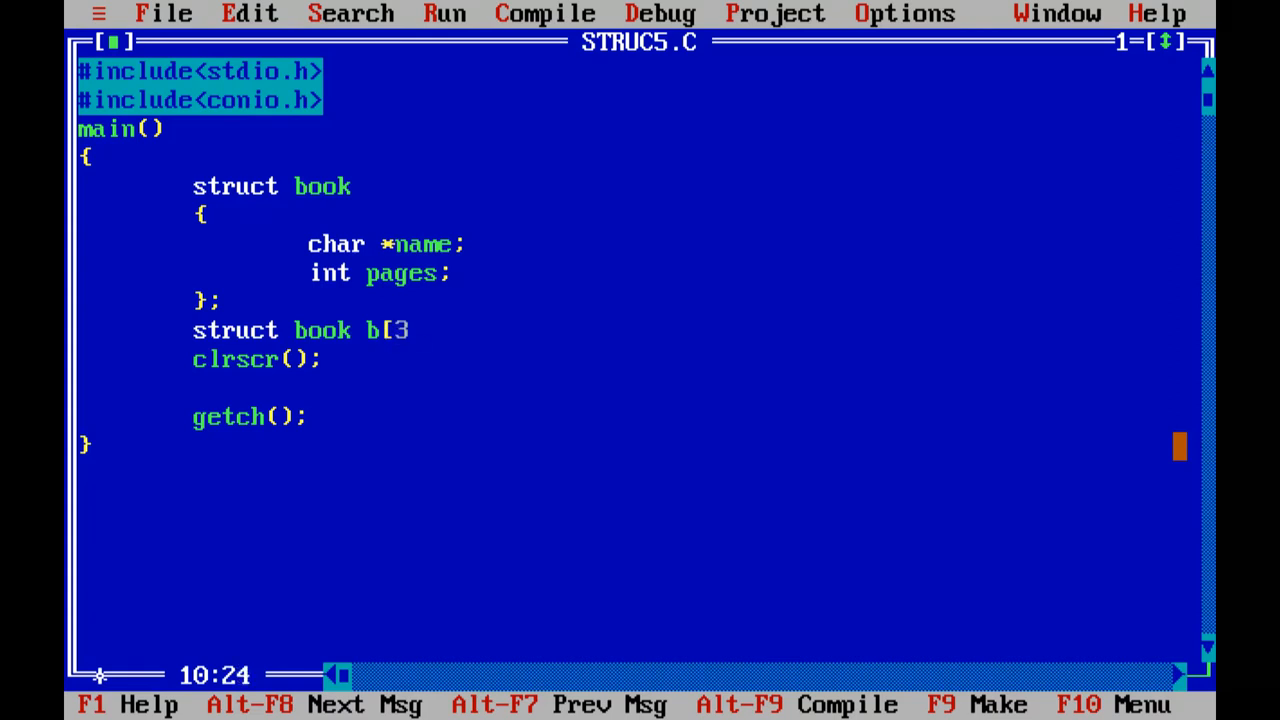
{"action": "type", "text": "];"}
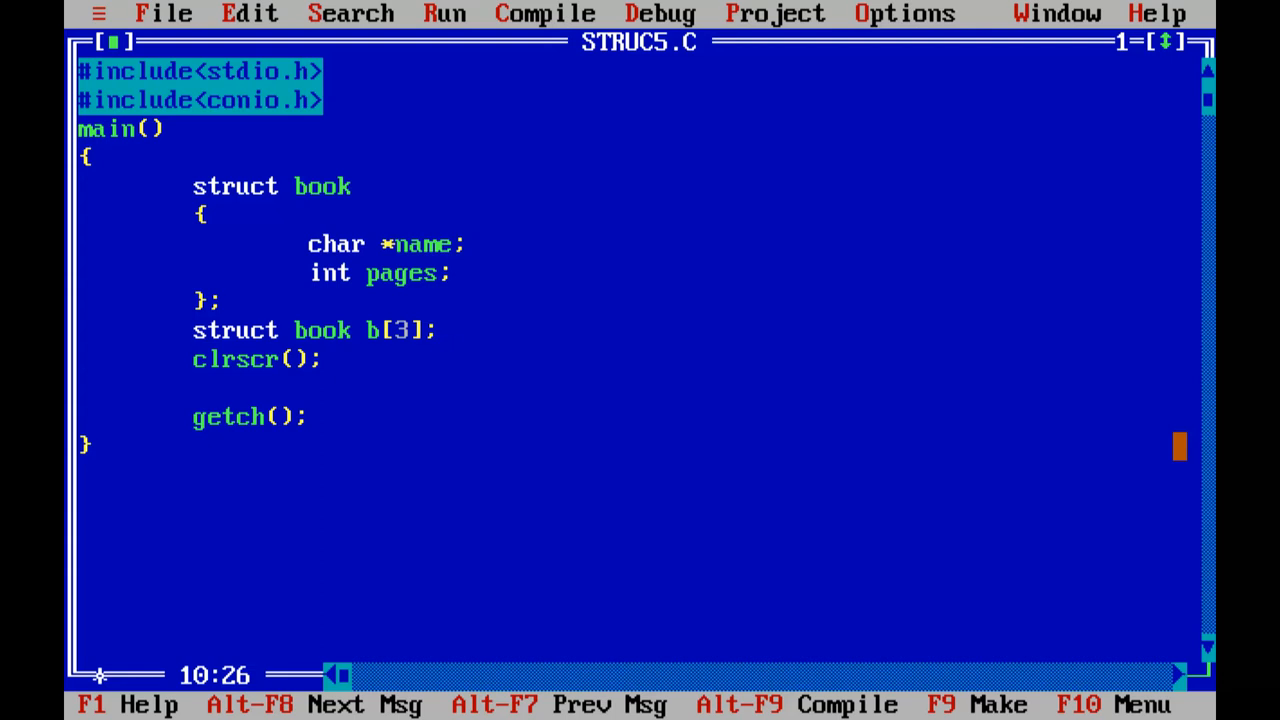
{"action": "left_click", "coordinate": [450, 330]}
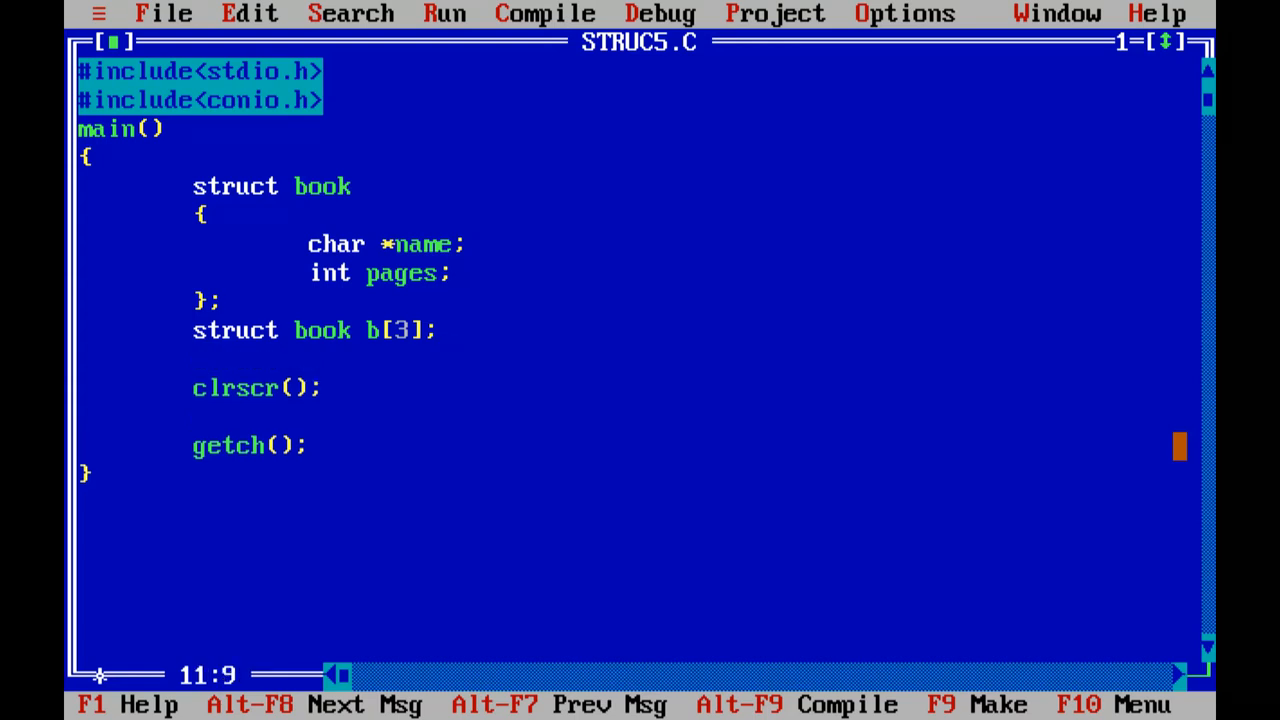
{"action": "type", "text": "int i;"}
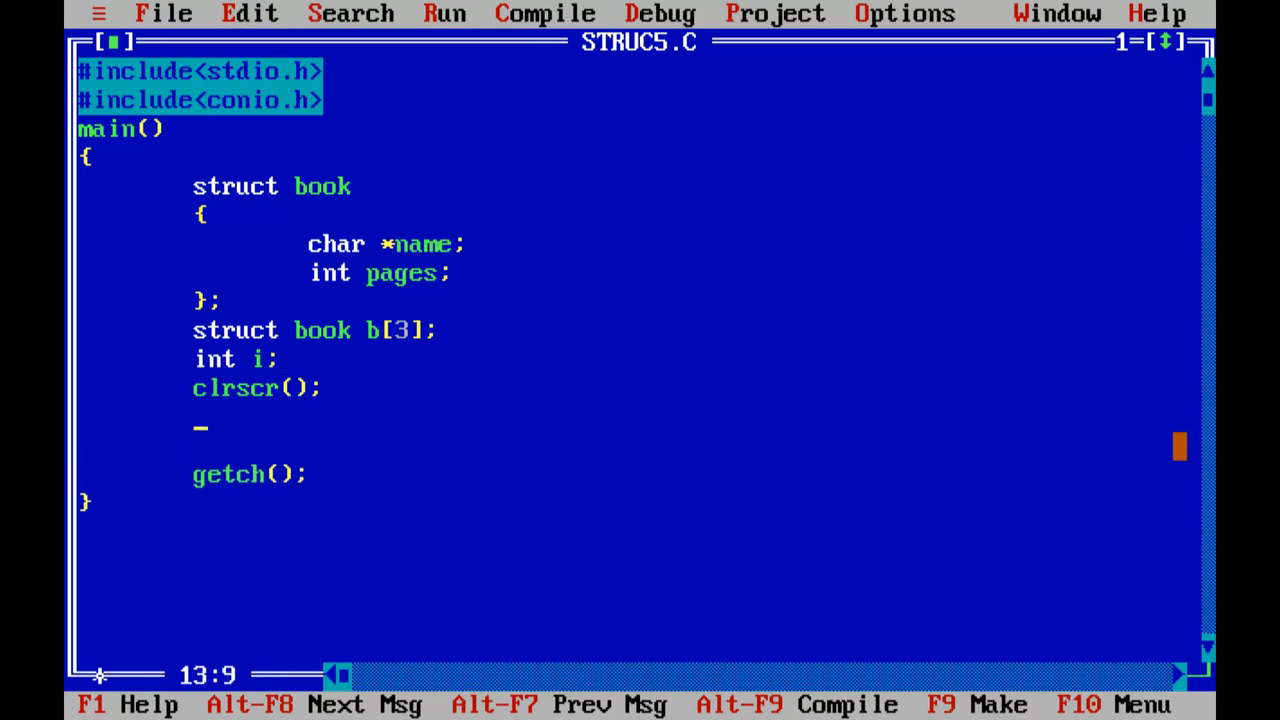
Start a for loop to i<3 printing an 'Enter book details name,pages' prompt.
{"action": "type", "text": "for"}
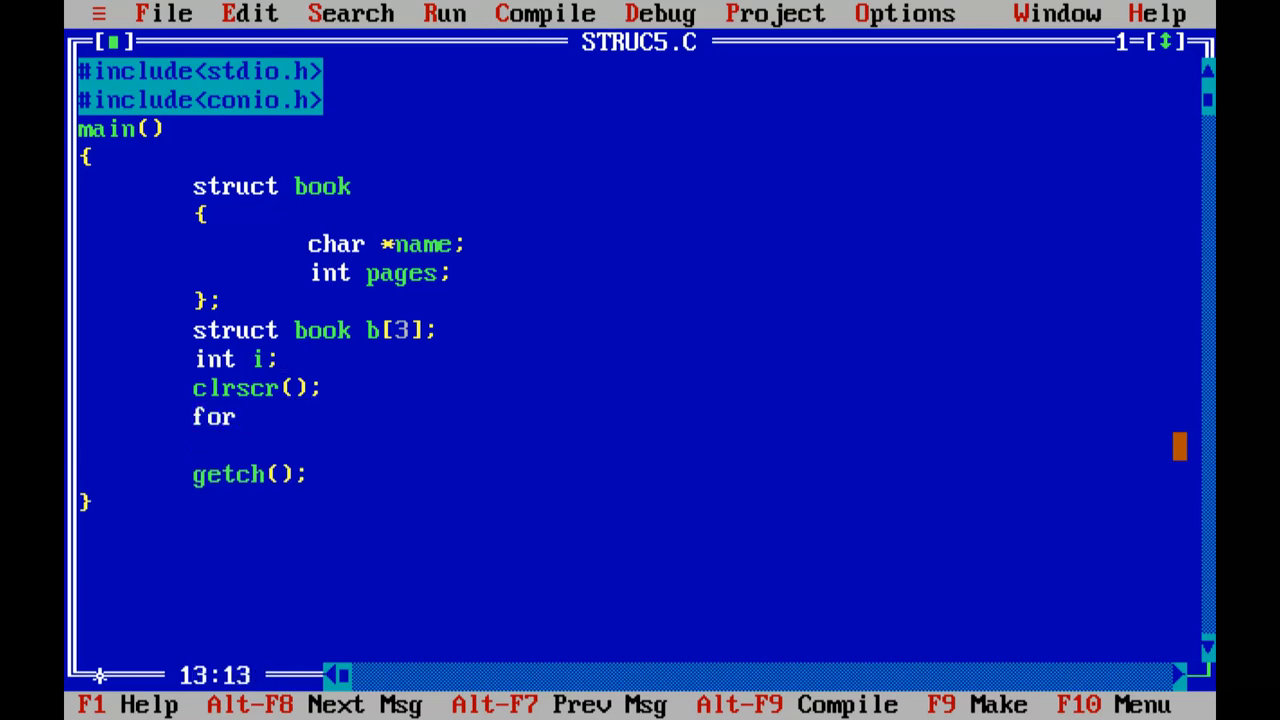
{"action": "type", "text": "(i"}
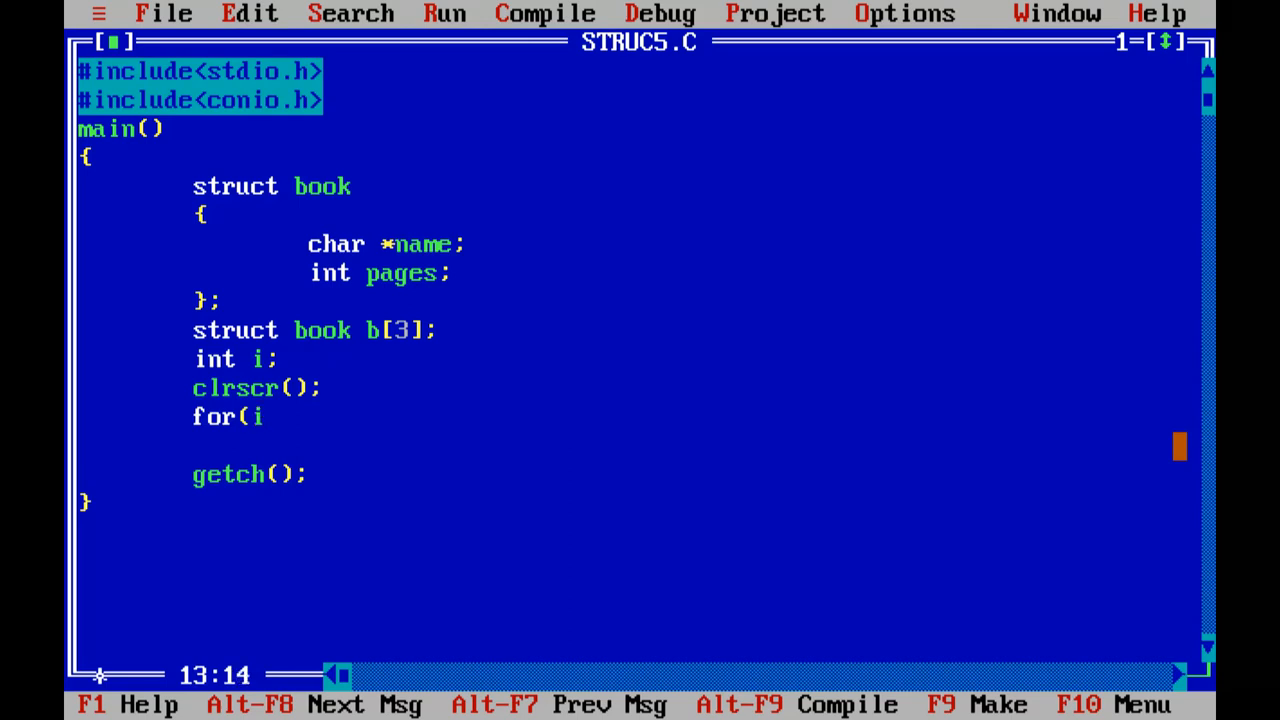
{"action": "type", "text": "=0;i"}
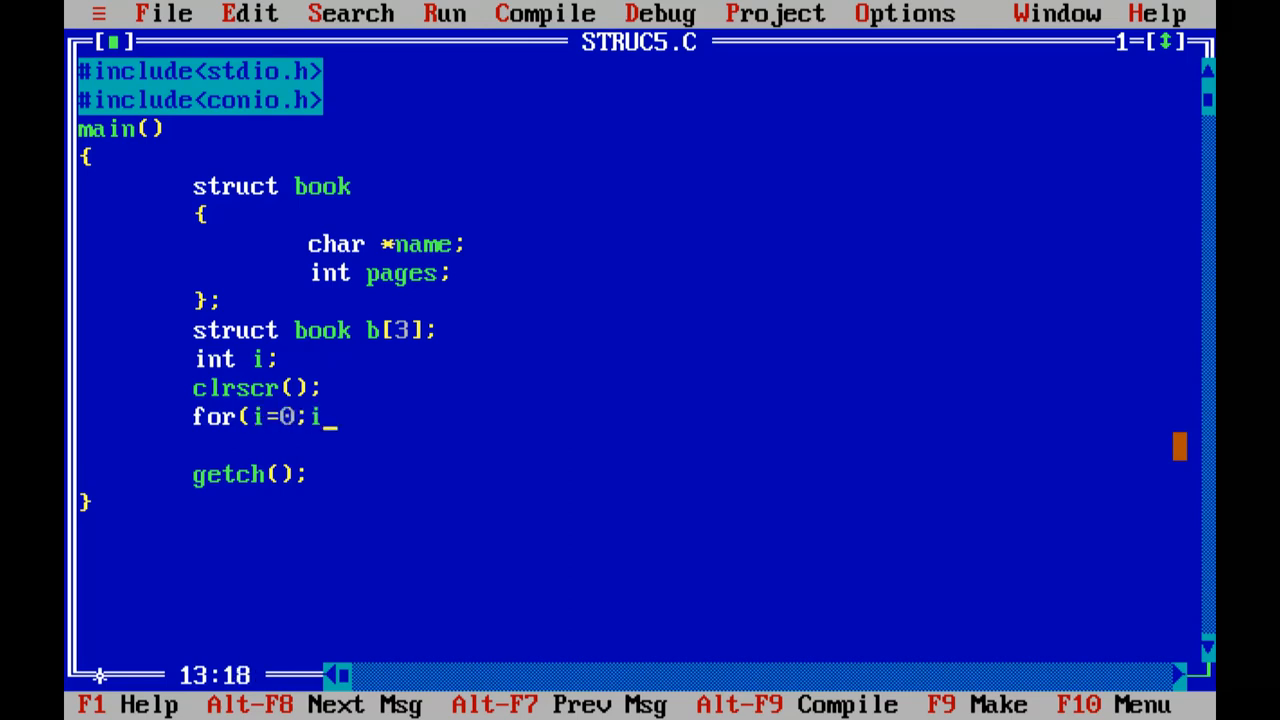
{"action": "type", "text": "<3;i++"}
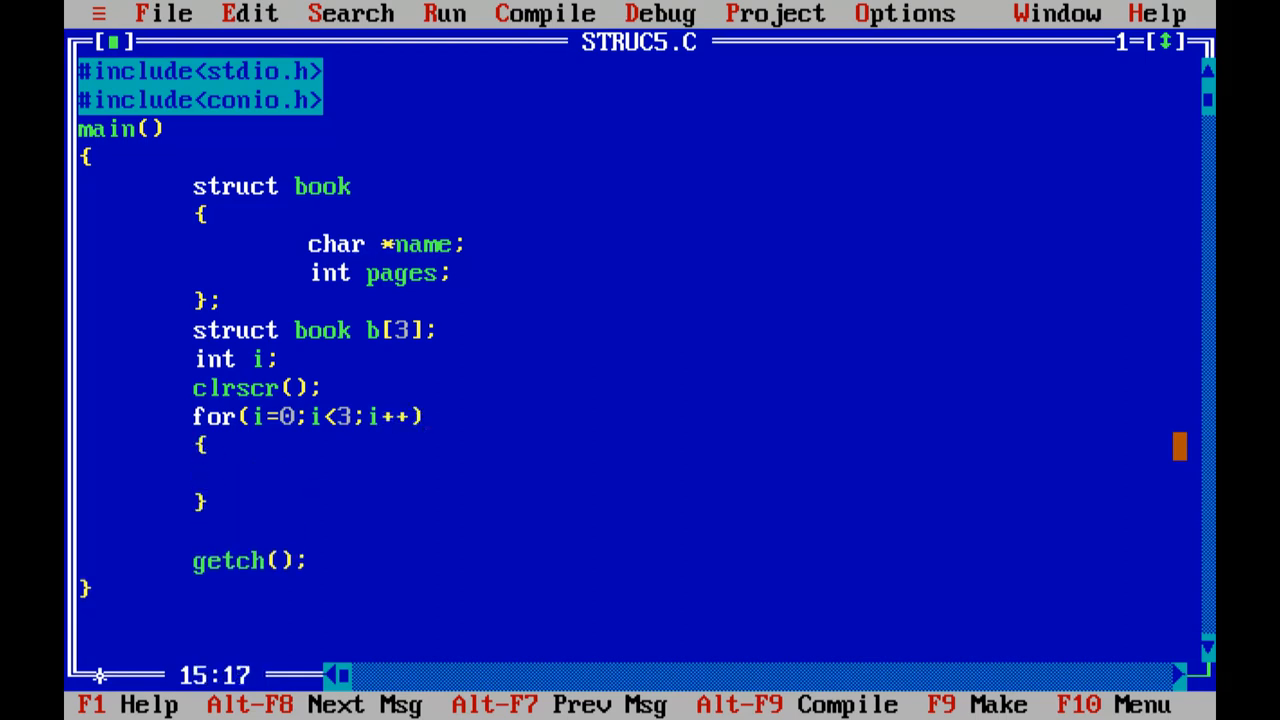
{"action": "type", "text": "pritnf"}
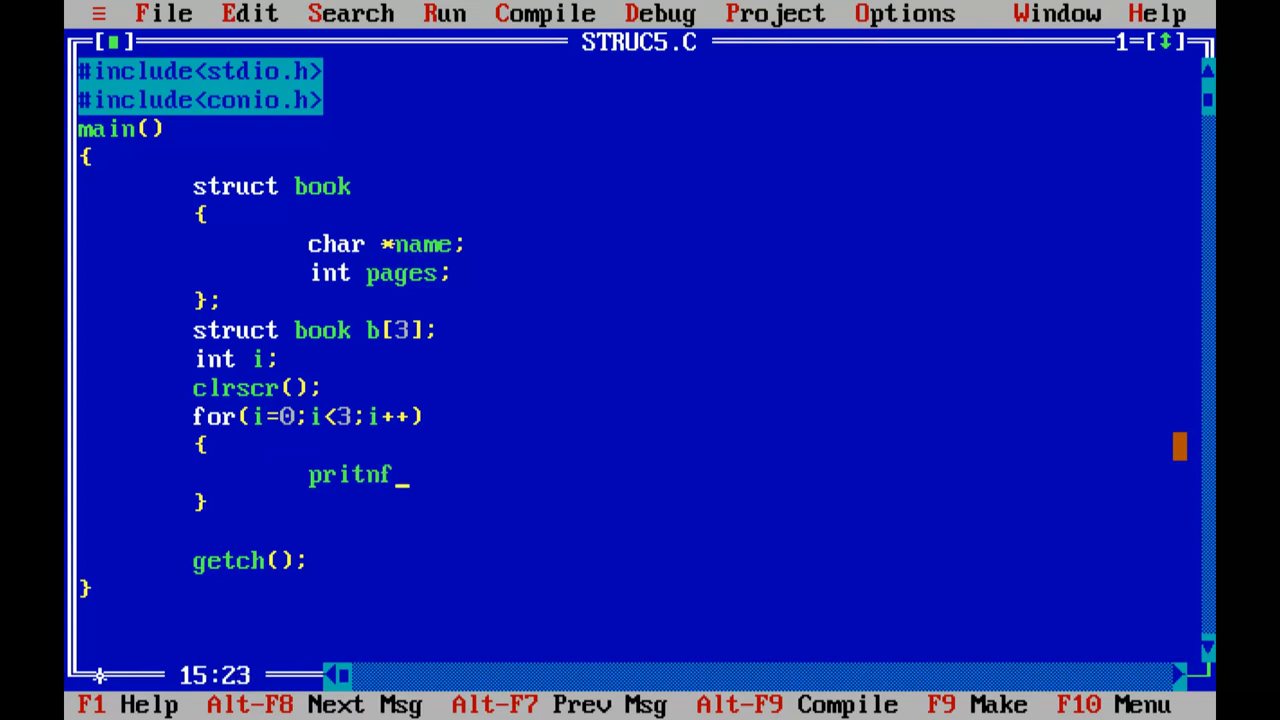
{"action": "type", "text": "f("}
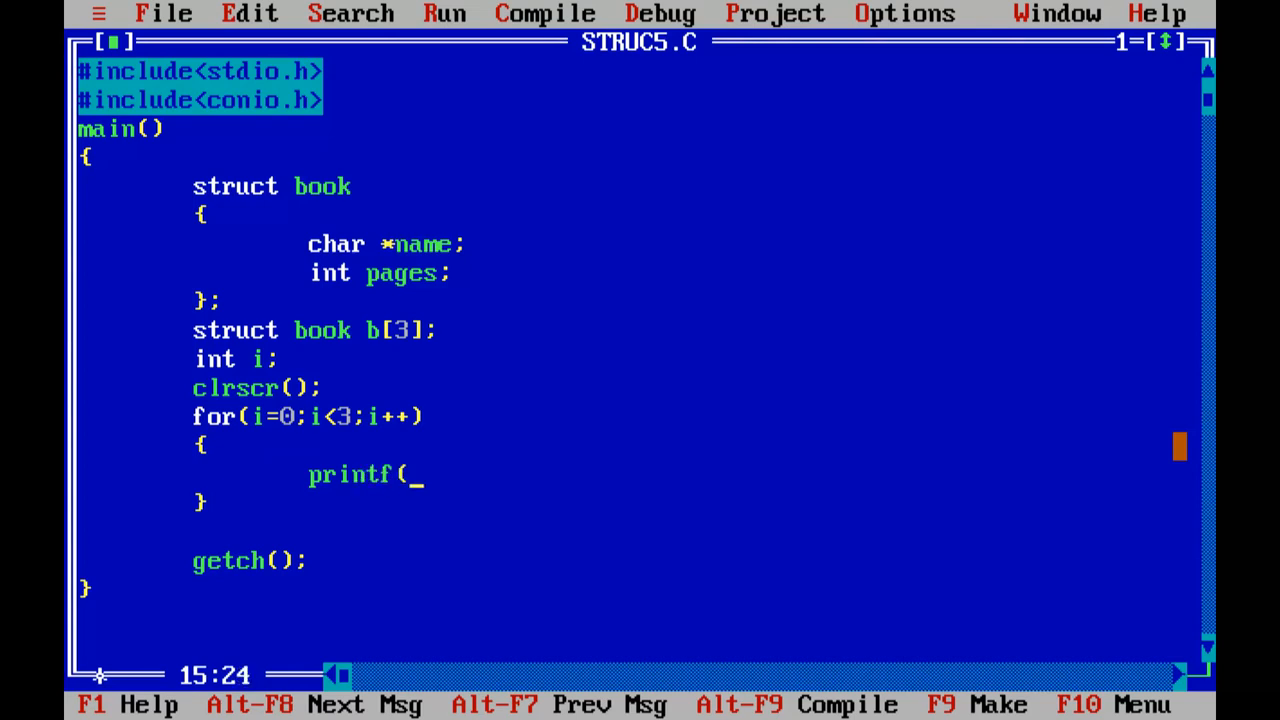
{"action": "type", "text": "\"\\n Ete"}
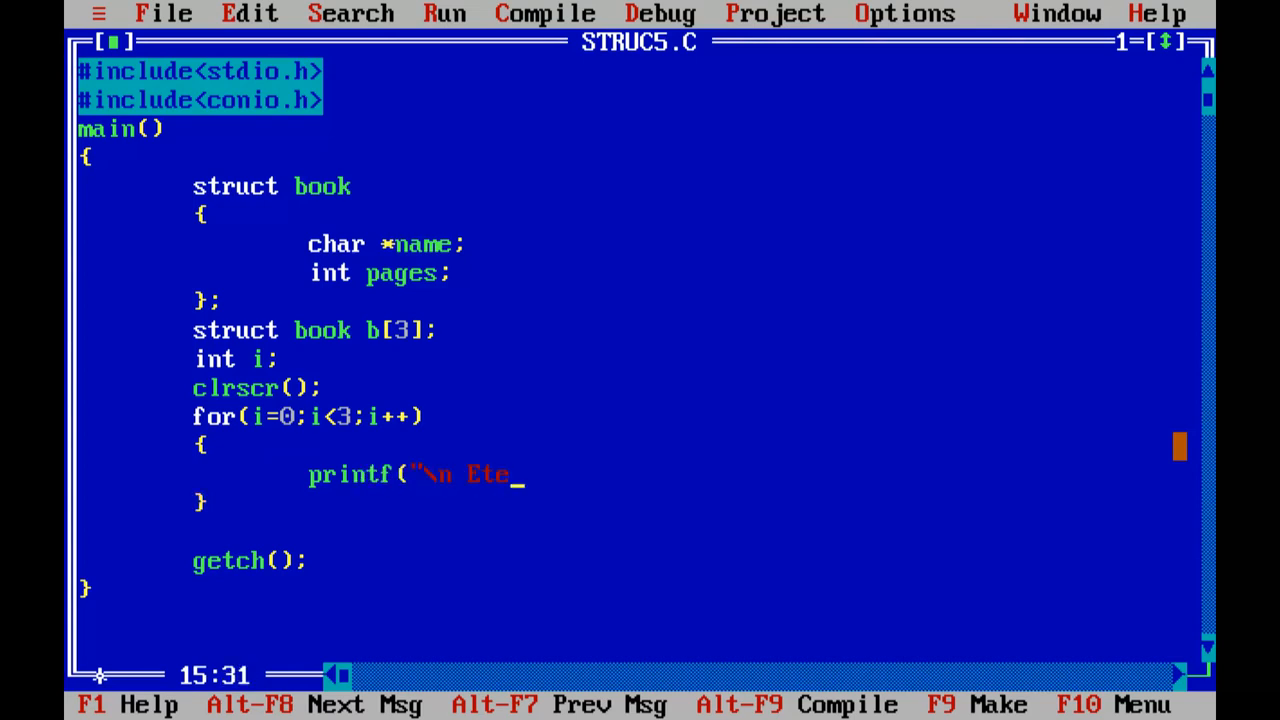
{"action": "type", "text": "nter book"}
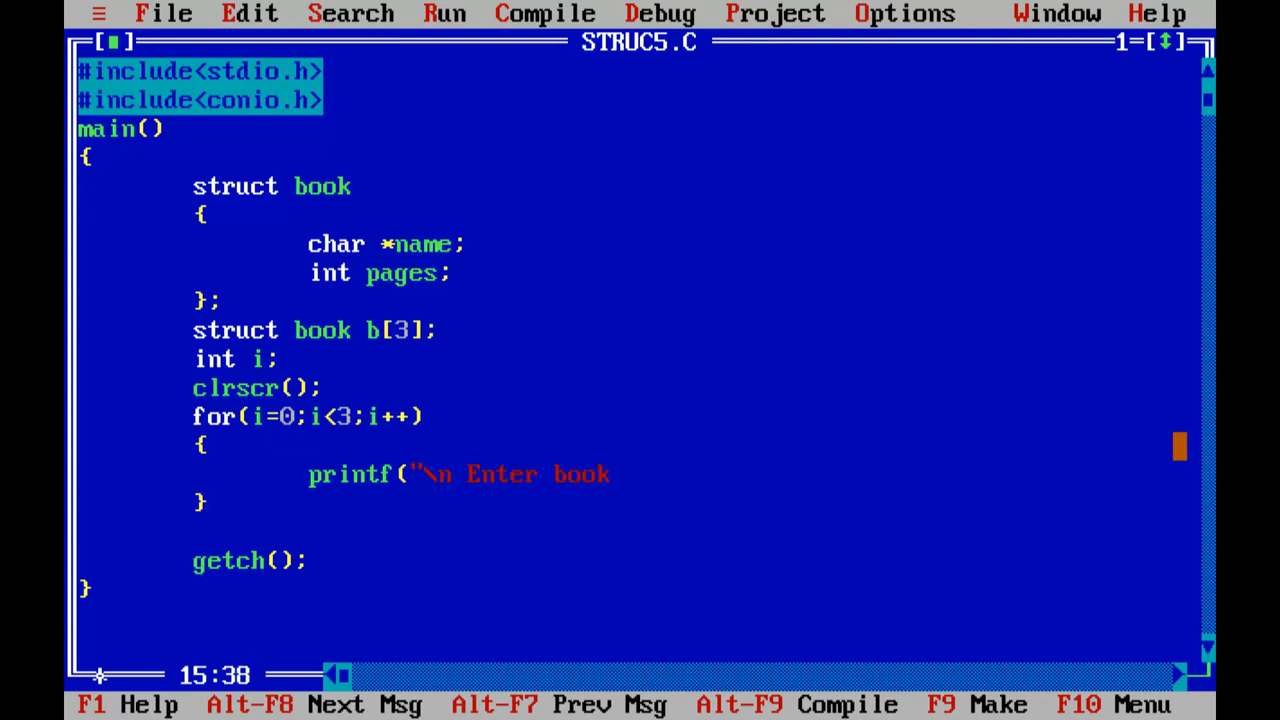
{"action": "type", "text": "detail - nam"}
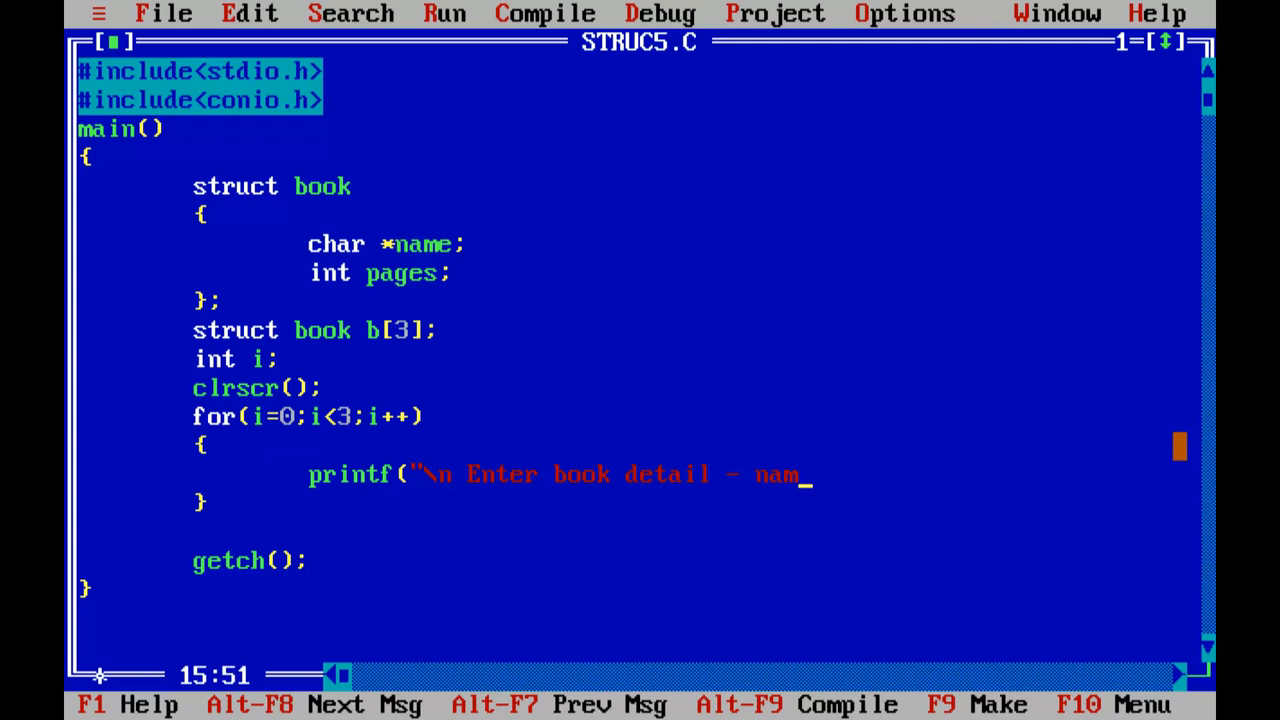
{"action": "type", "text": "e,"}
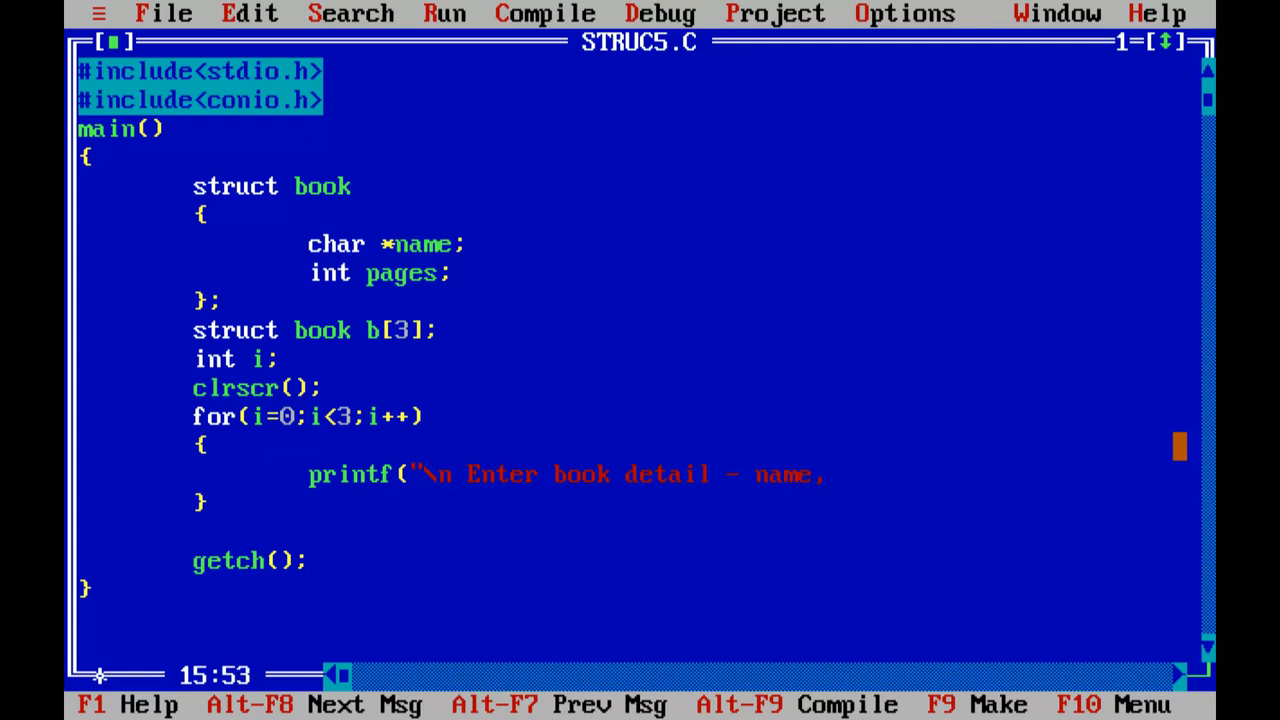
{"action": "type", "text": "pages"}
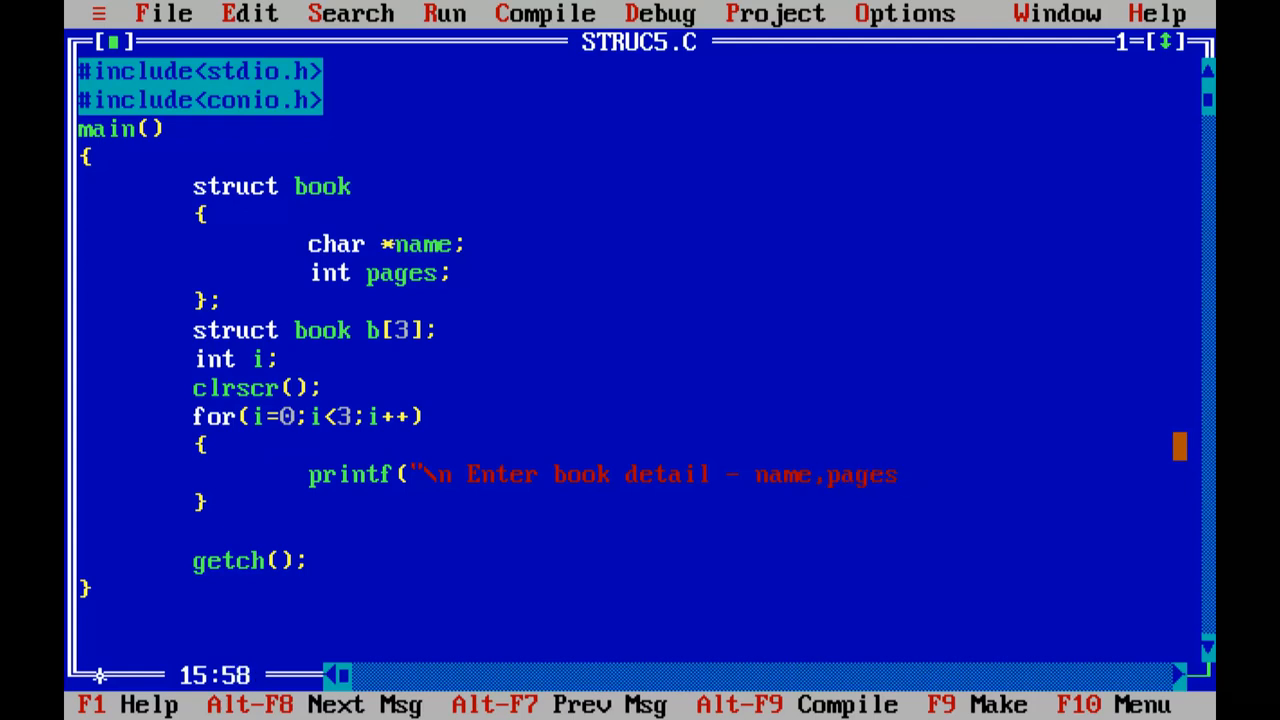
{"action": "type", "text": "\\n\");"}
{"action": "type", "text": "s"}
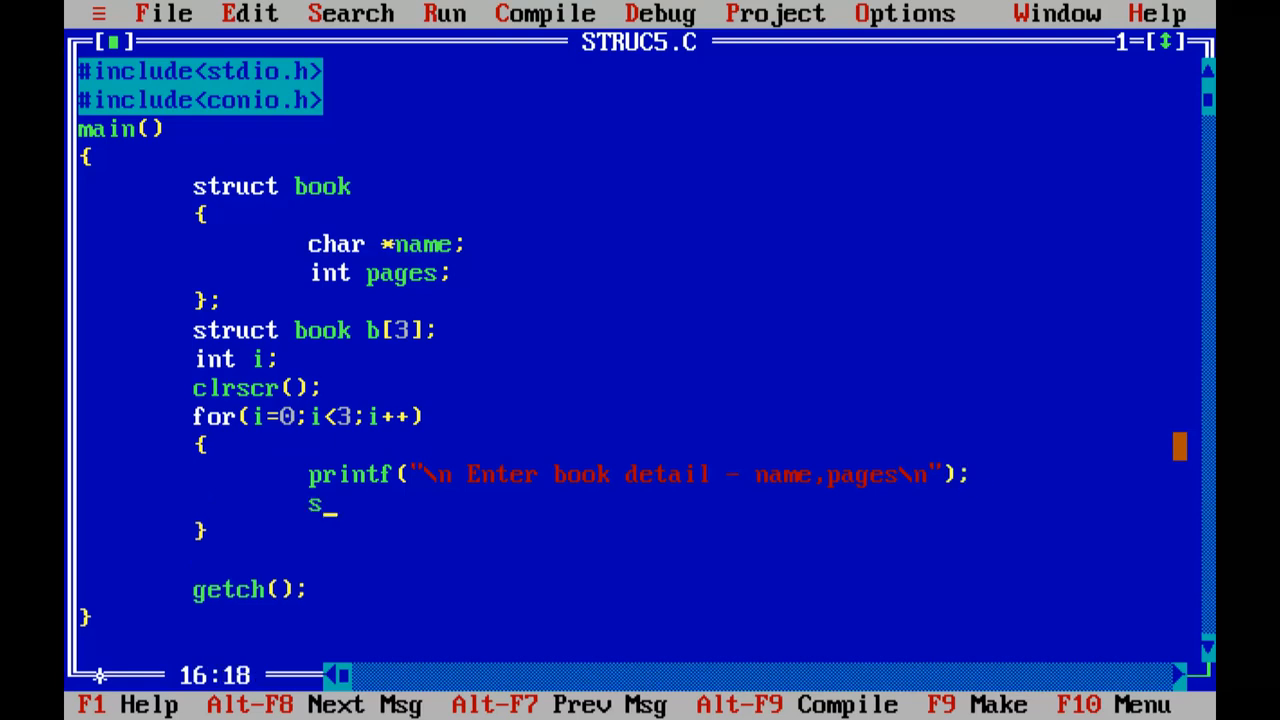
Read each book with scanf("%s %d", &b[i].name, &b[i].pages).
{"action": "type", "text": "canf("}
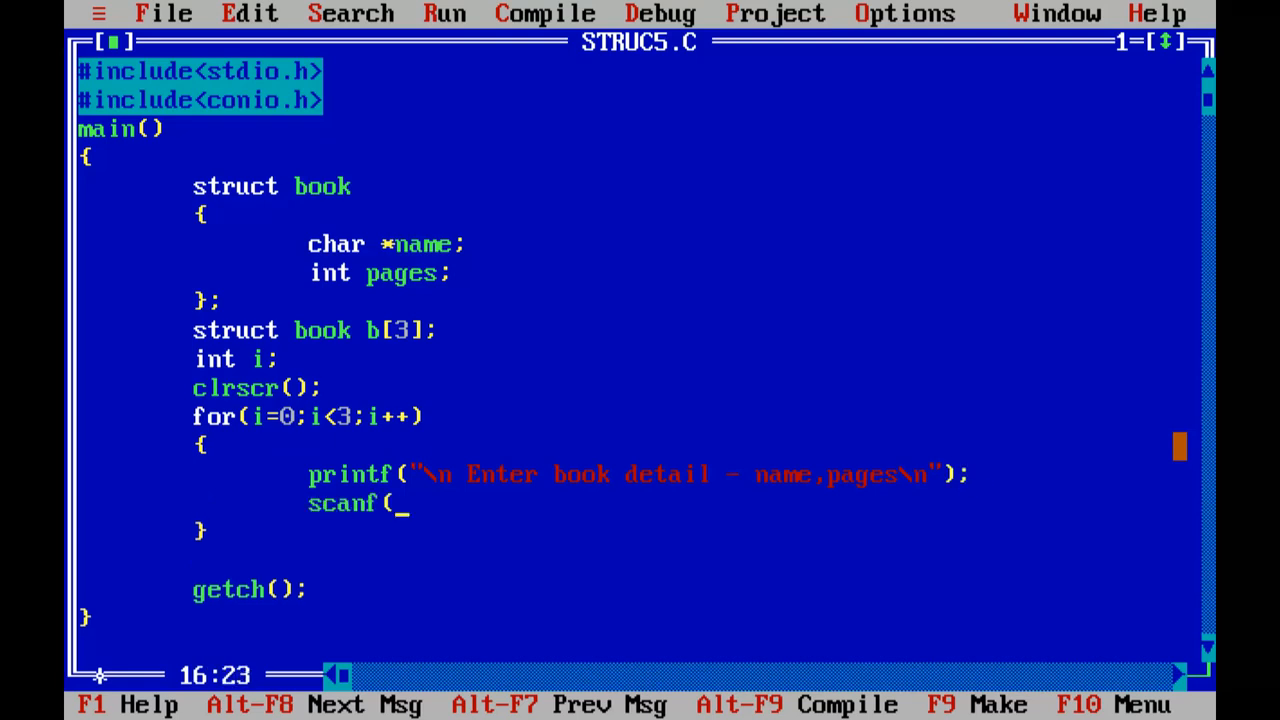
{"action": "type", "text": "\"%"}
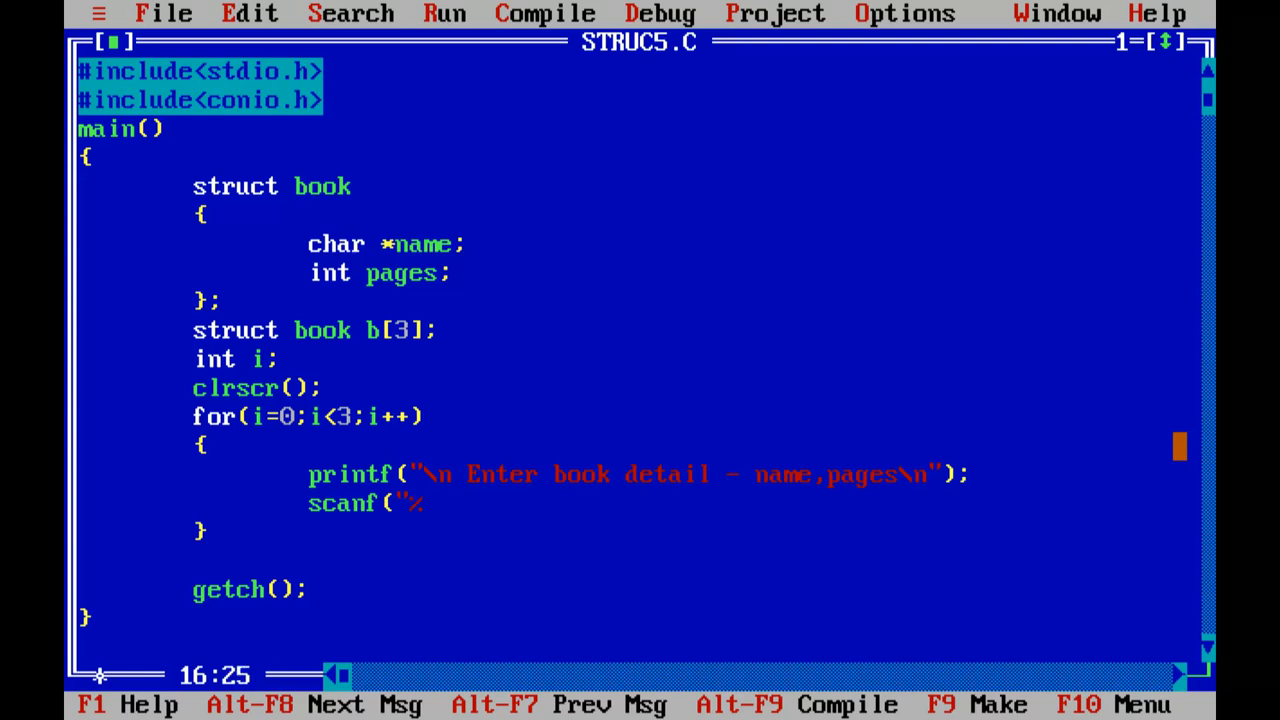
{"action": "type", "text": "s %d\","}
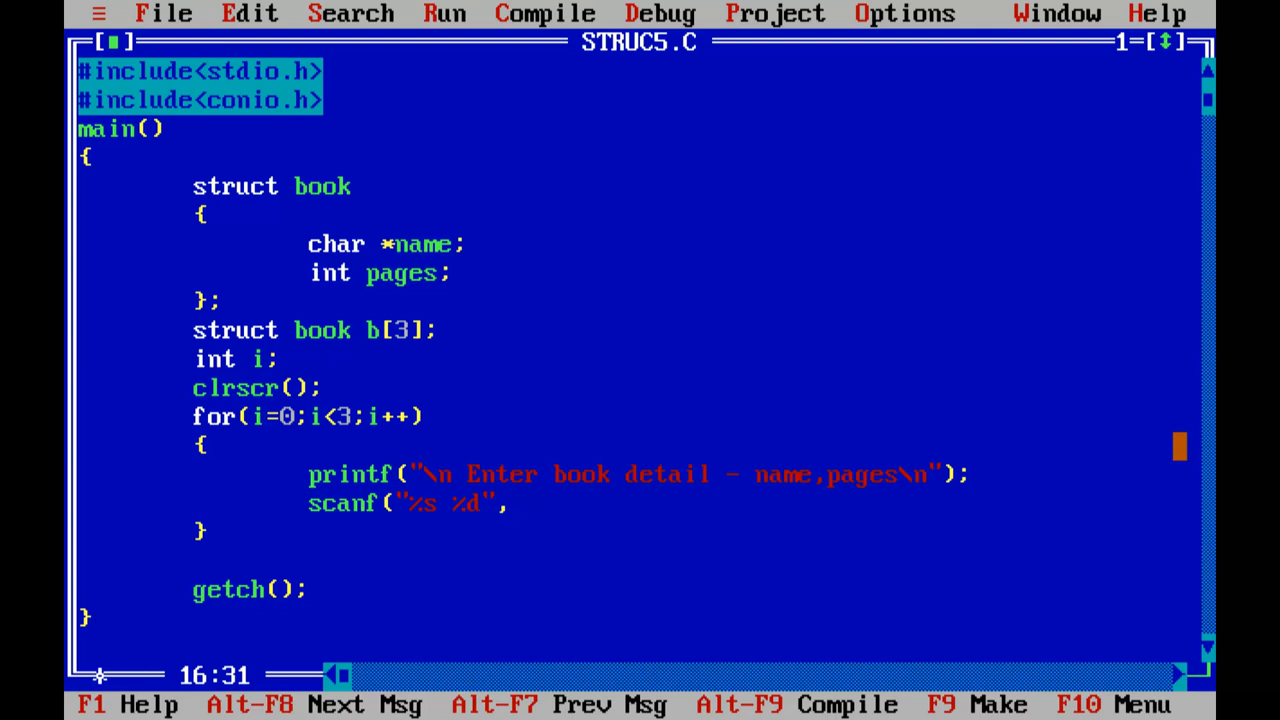
{"action": "left_click", "coordinate": [515, 503]}
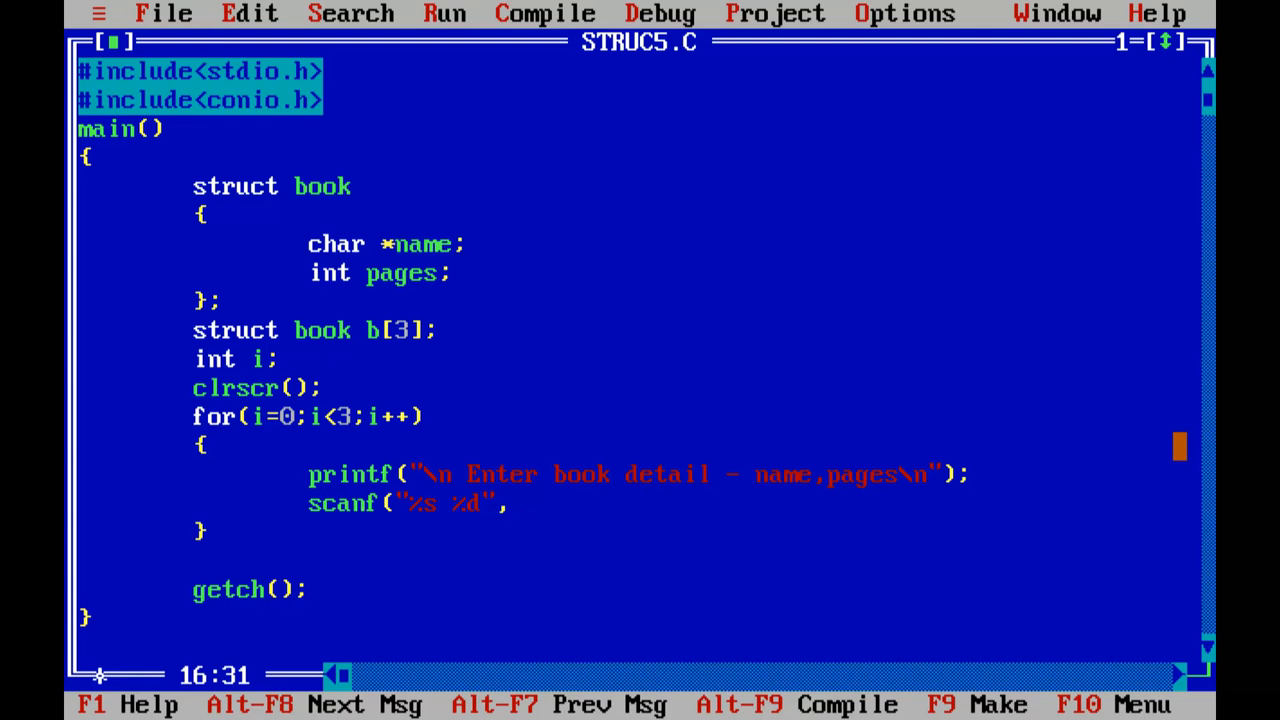
{"action": "left_click", "coordinate": [512, 503]}
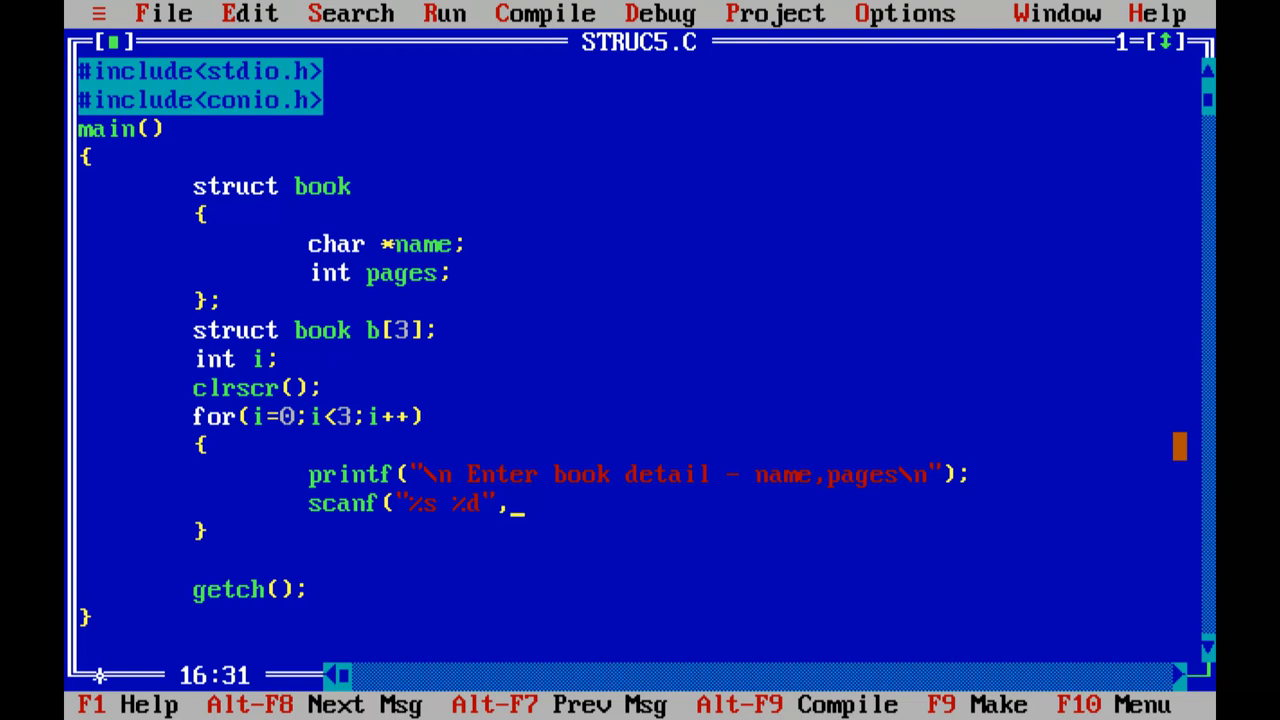
{"action": "type", "text": "&"}
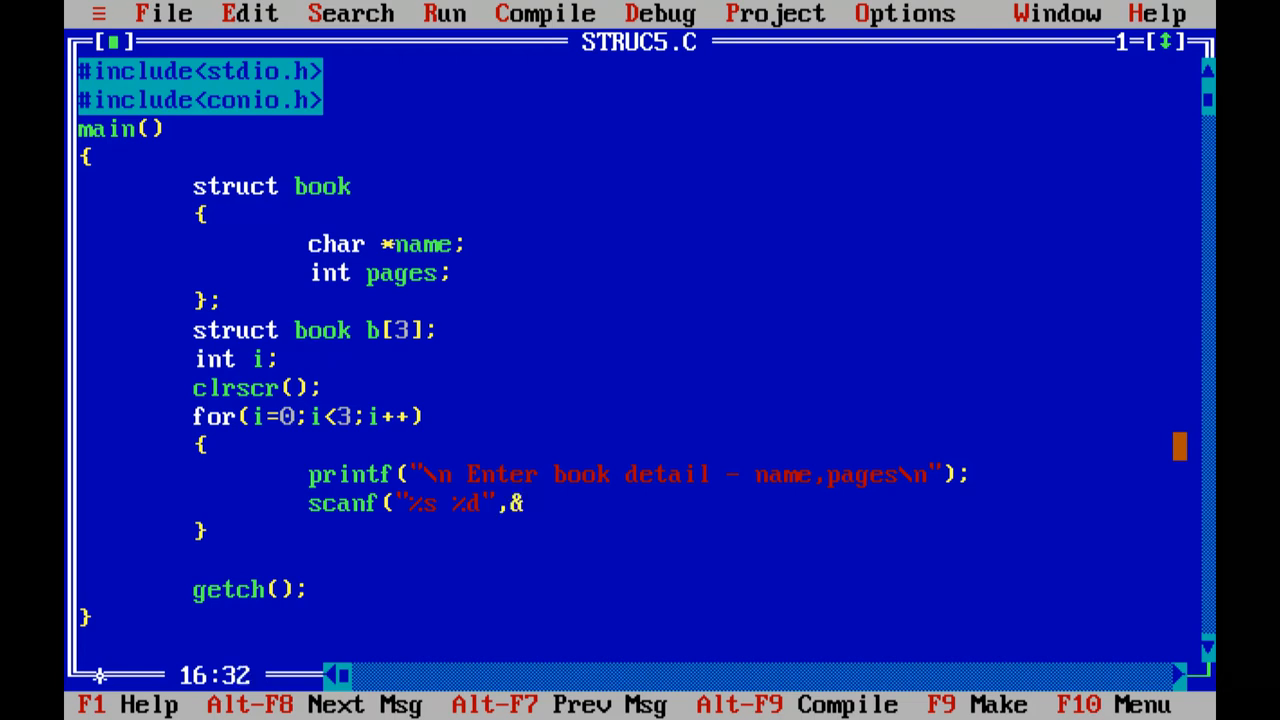
{"action": "key", "text": "BackSpace"}
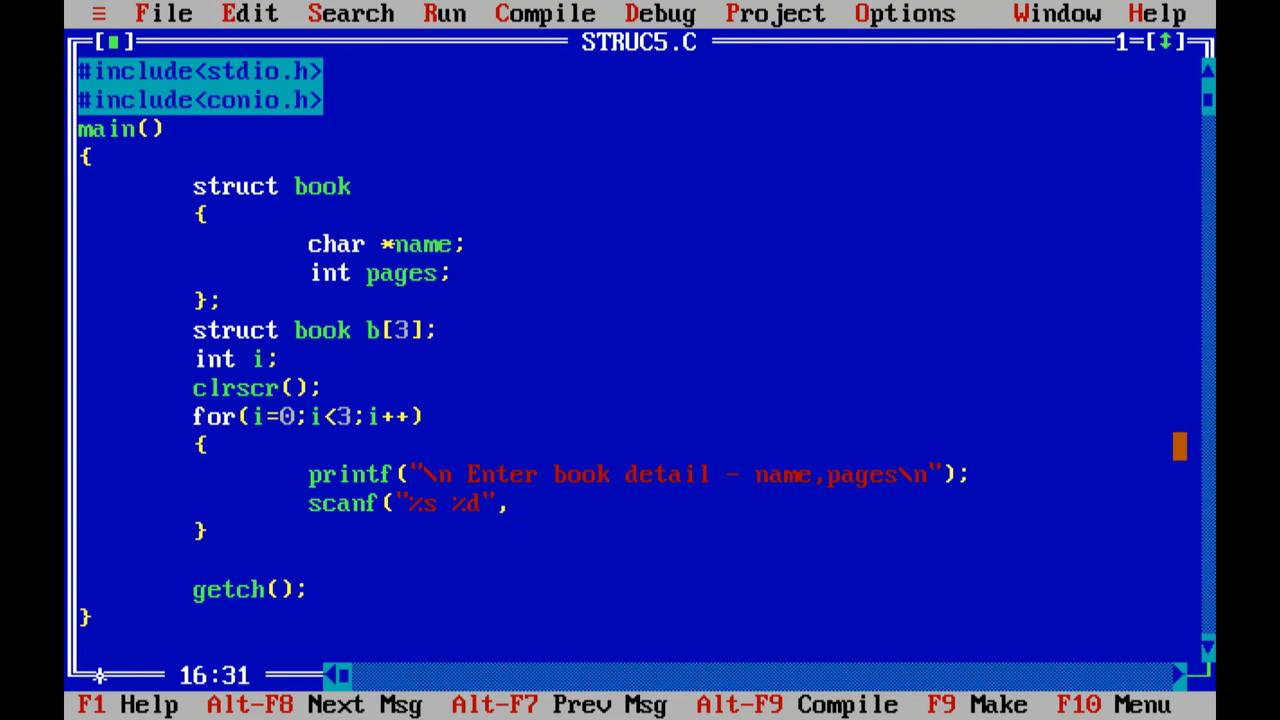
{"action": "type", "text": "b[i]"}
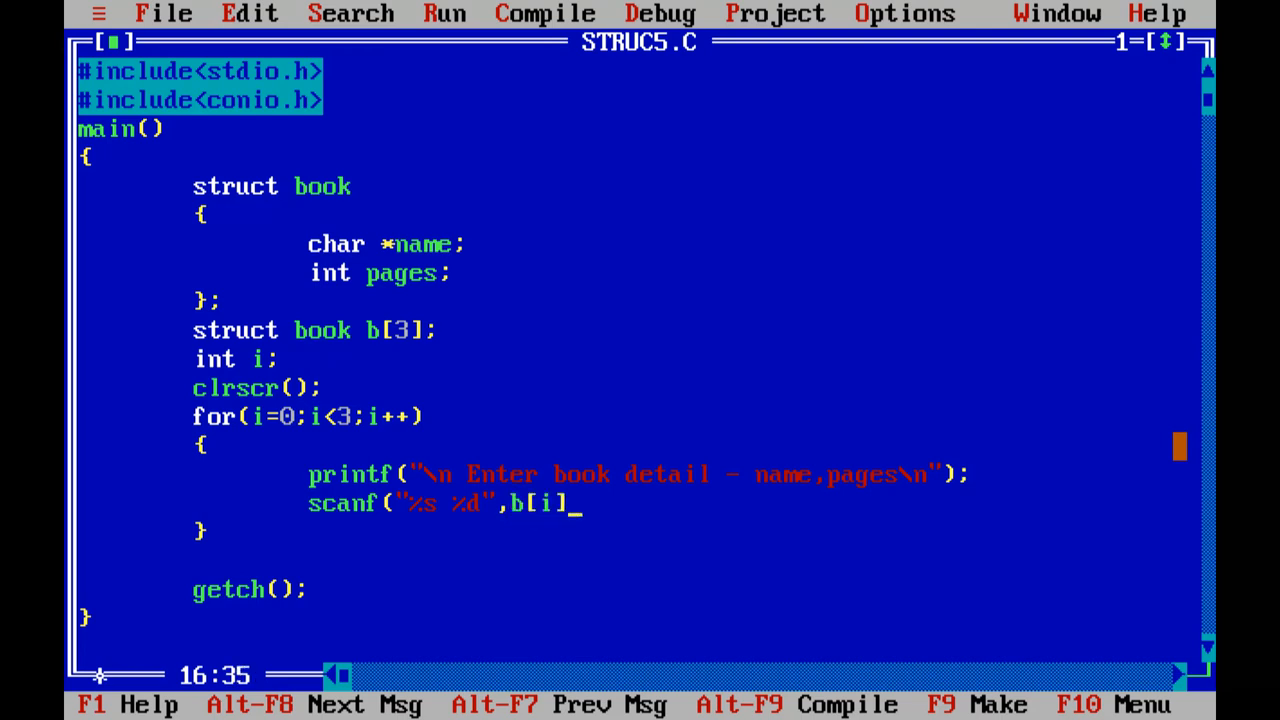
{"action": "type", "text": ".name"}
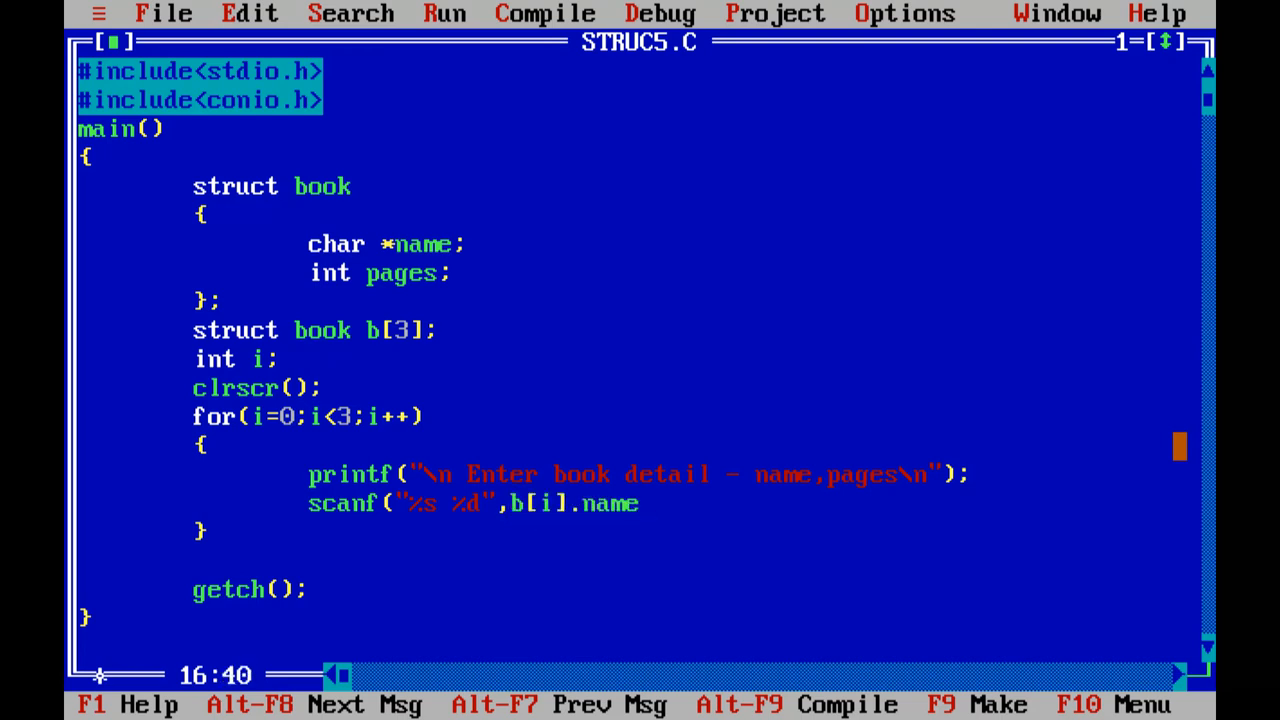
{"action": "type", "text": ","}
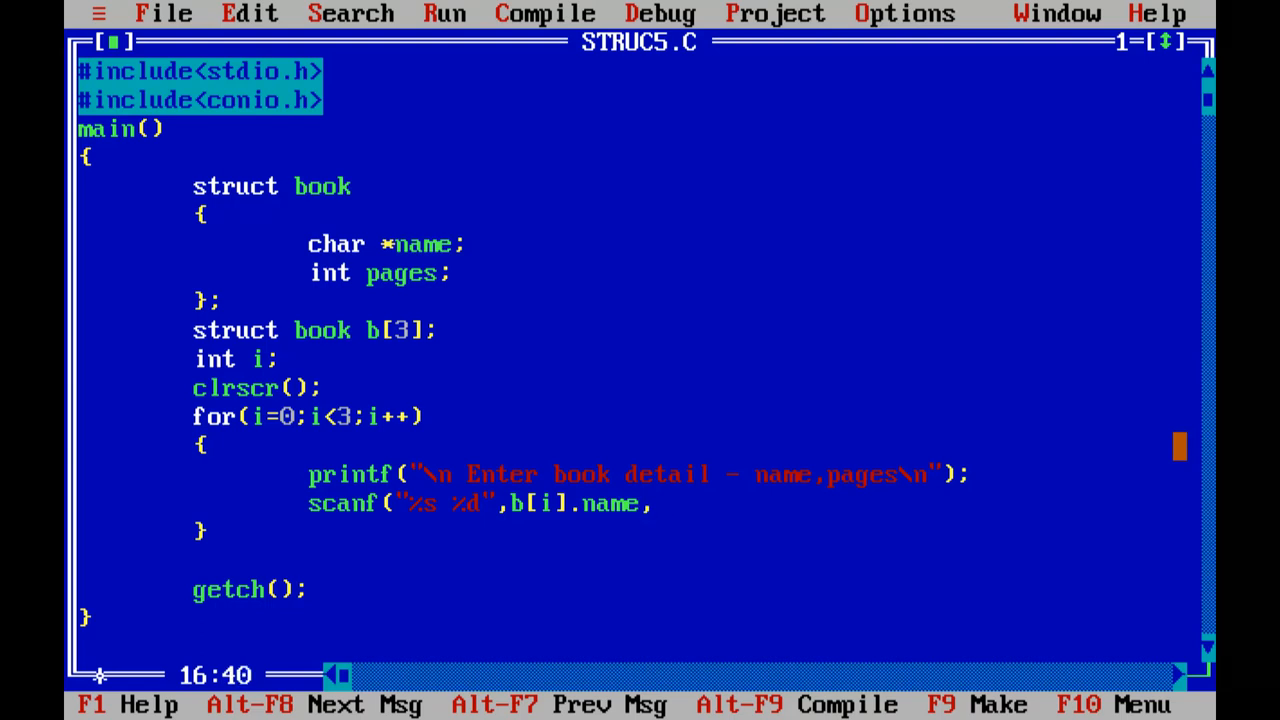
{"action": "type", "text": "&"}
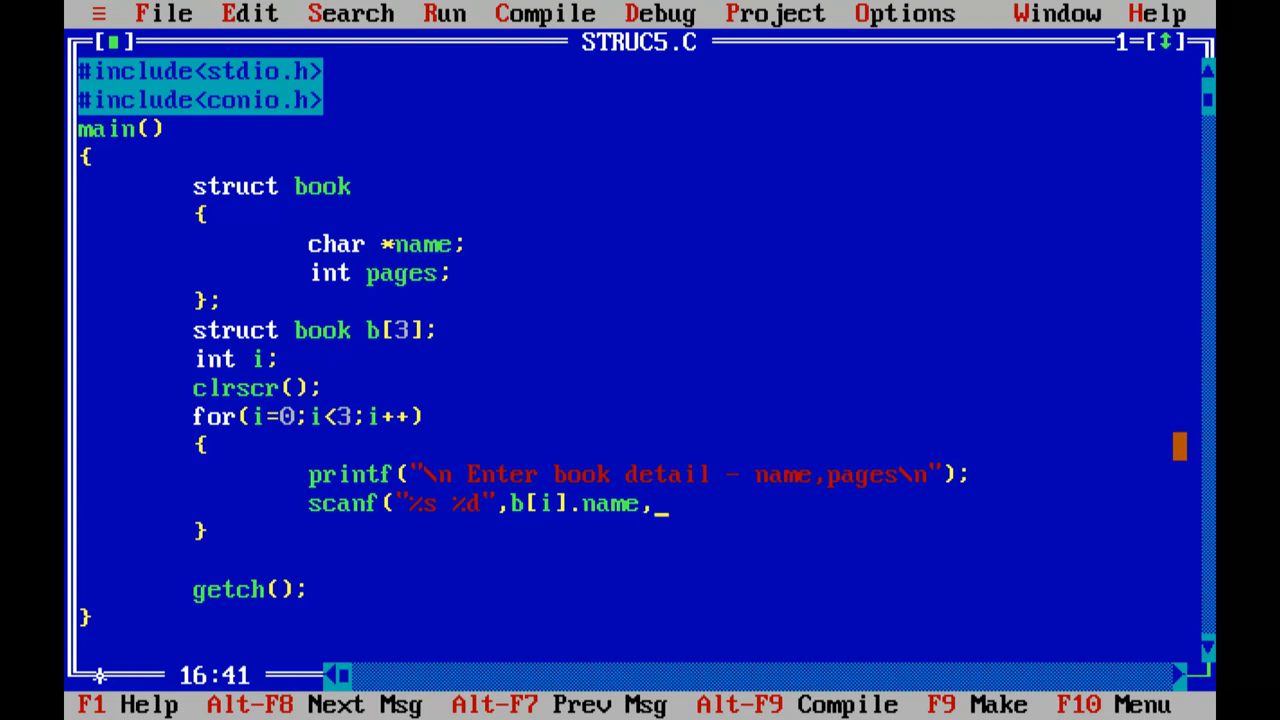
{"action": "type", "text": "&b"}
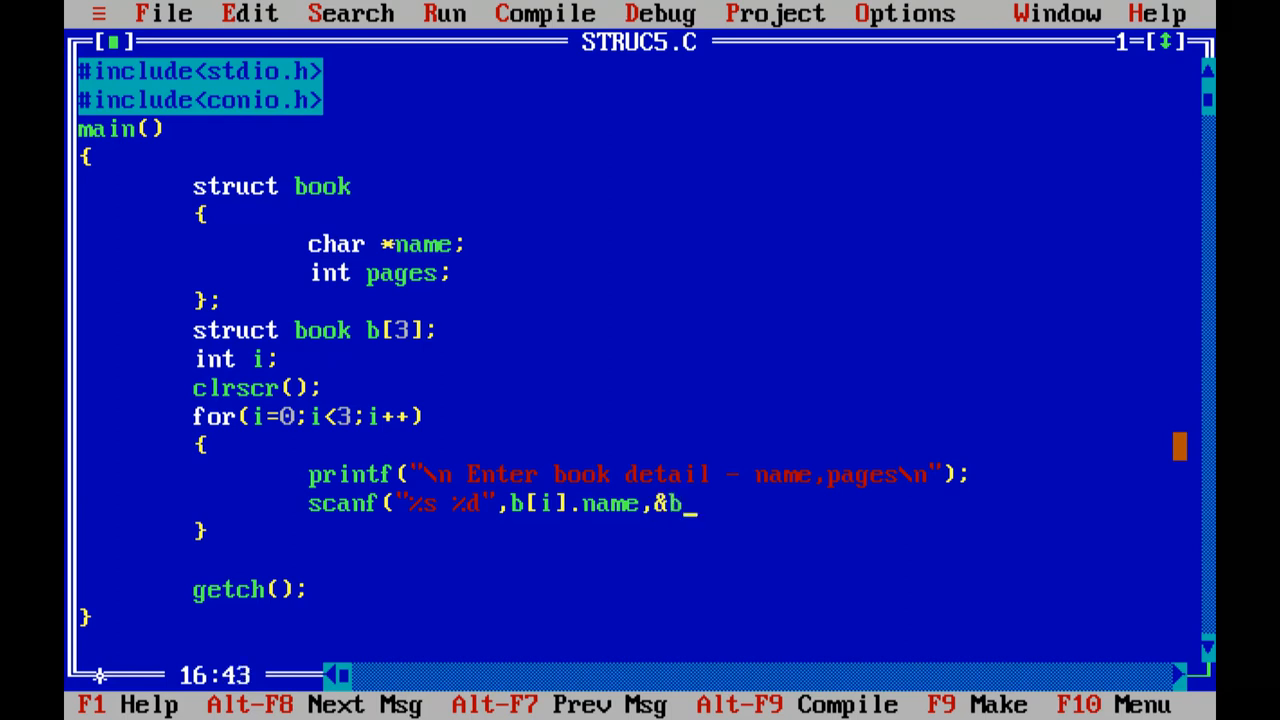
{"action": "type", "text": "[i].pa"}
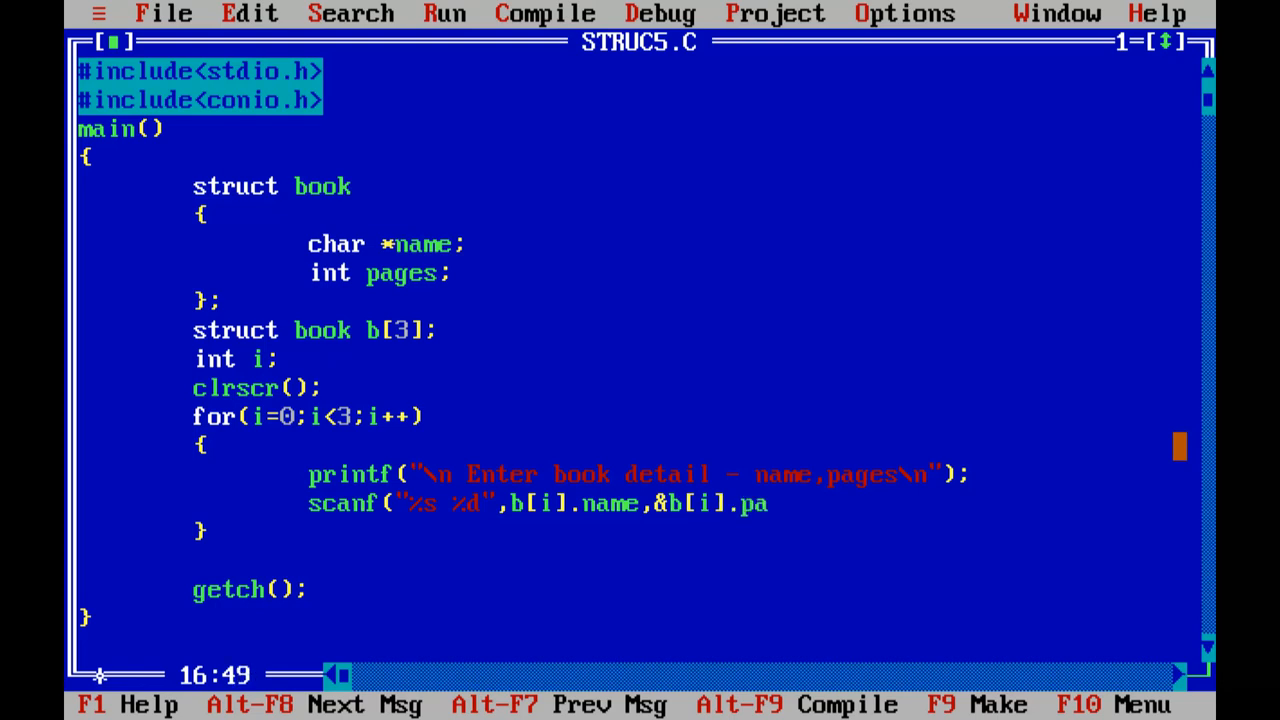
{"action": "type", "text": "ges"}
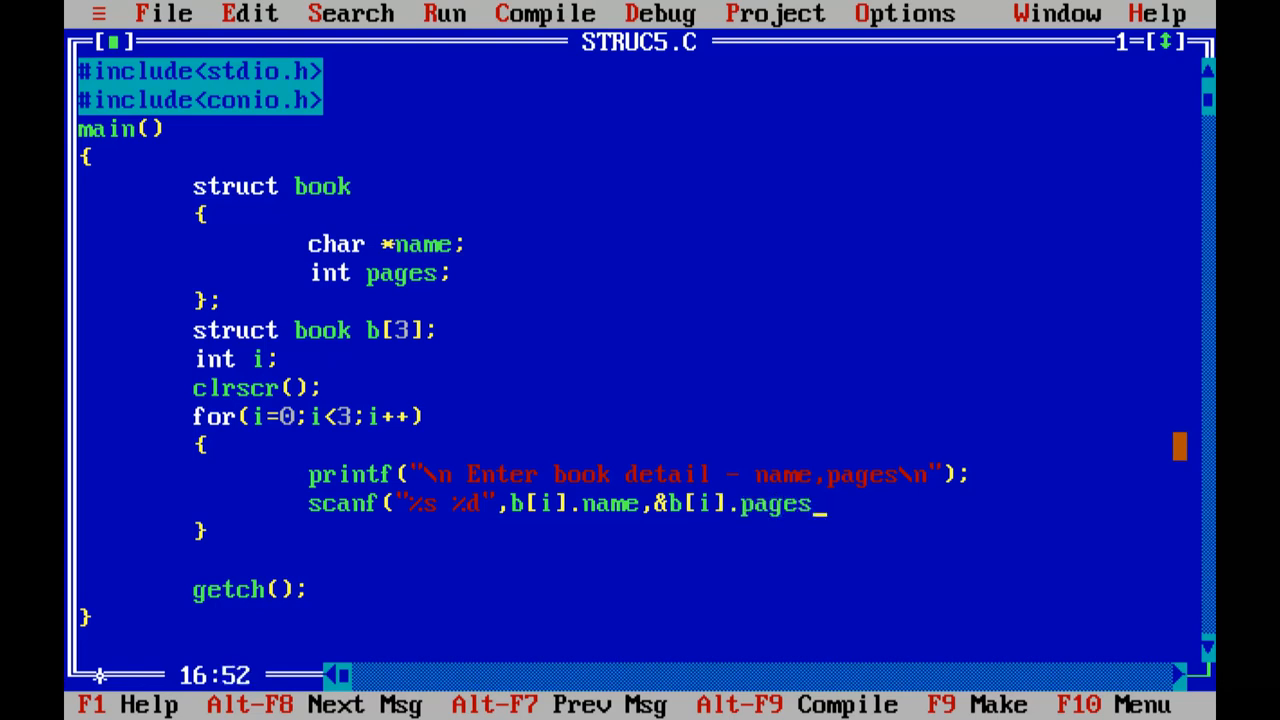
{"action": "type", "text": ");"}
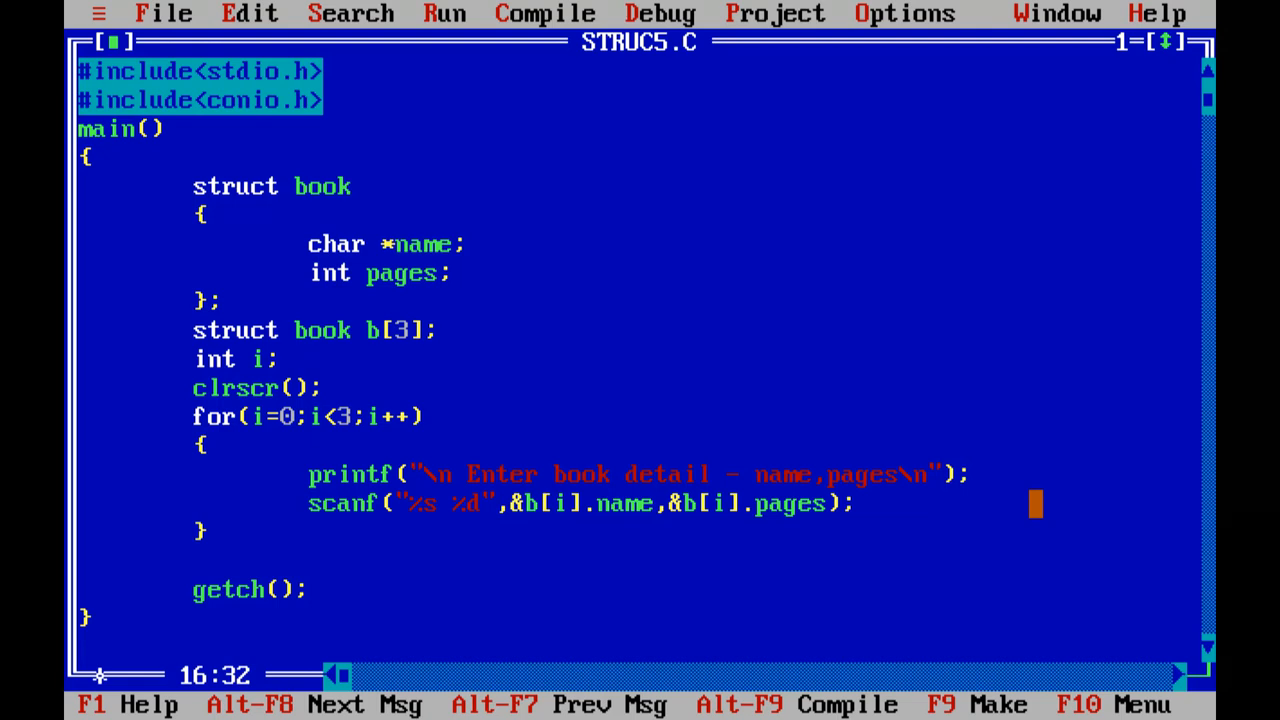
Add a for loop printing "name=%s,pages=%d" with b[i].name and b[i].pages.
{"action": "key", "text": "Backspace"}
{"action": "type", "text": "for(i=0;i"}
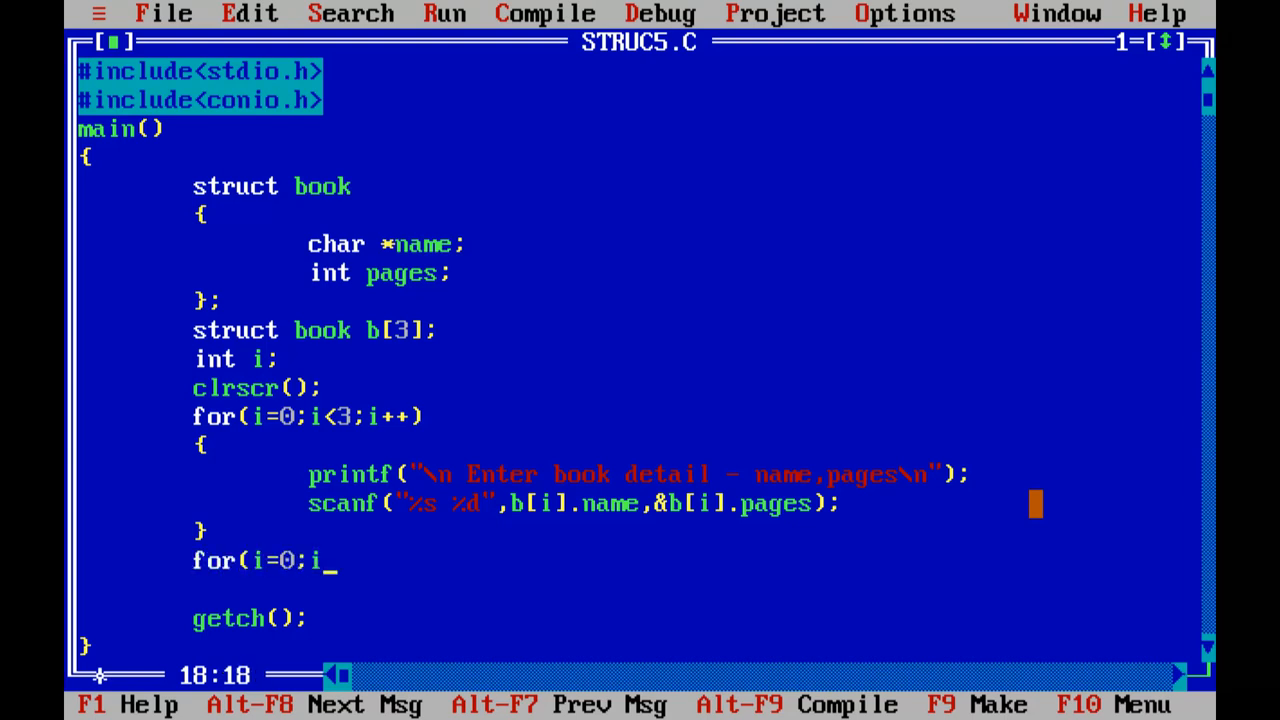
{"action": "type", "text": "<3"}
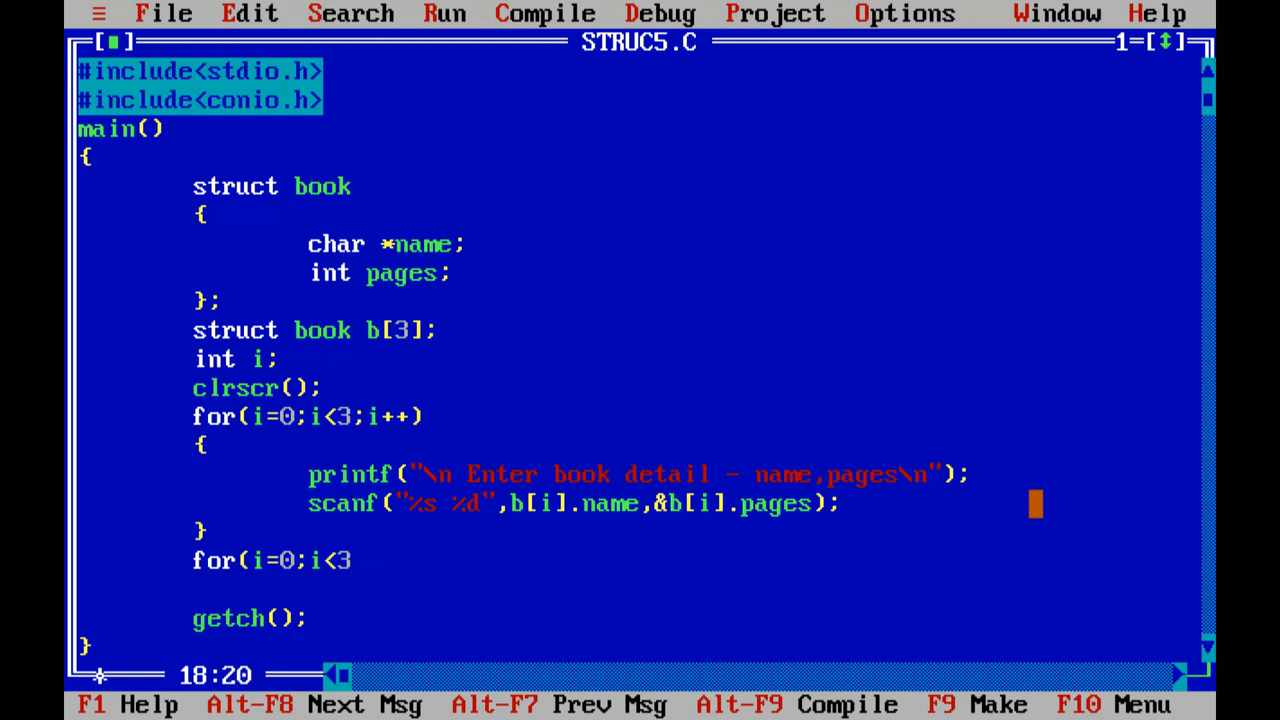
{"action": "type", "text": "i++)"}
{"action": "left_click", "coordinate": [695, 589]}
{"action": "type", "text": "{"}
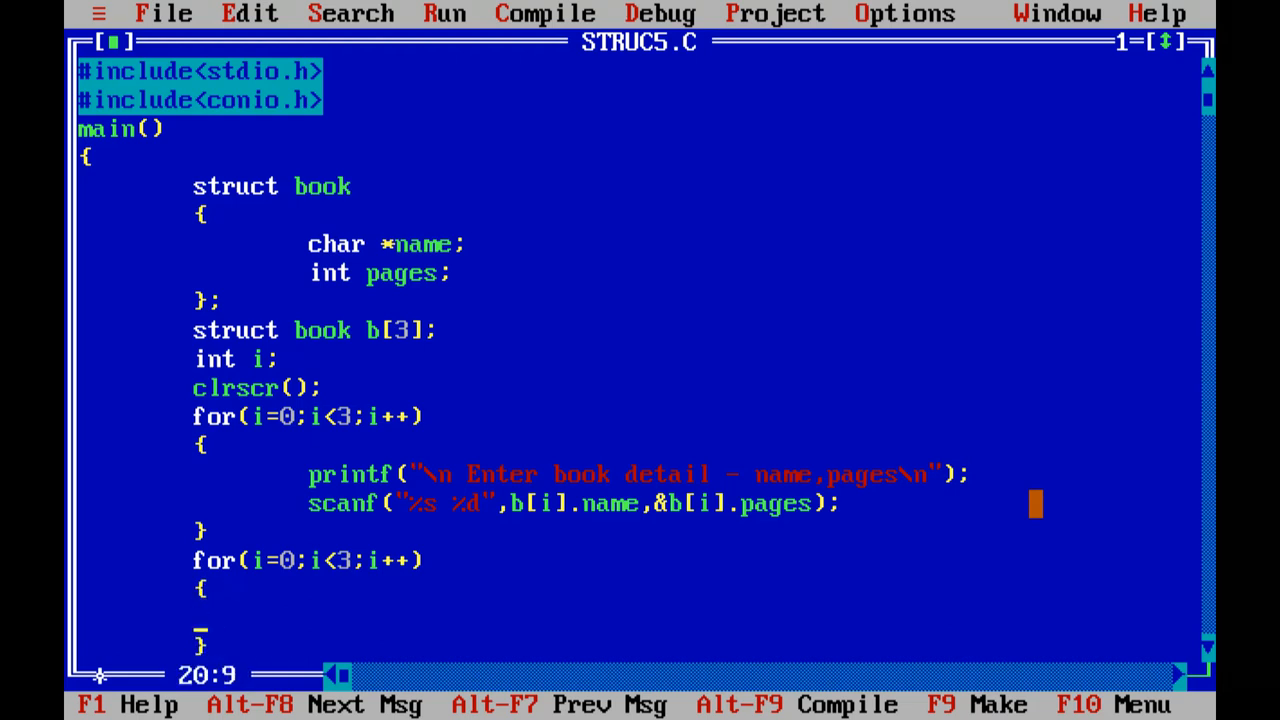
{"action": "type", "text": "printf"}
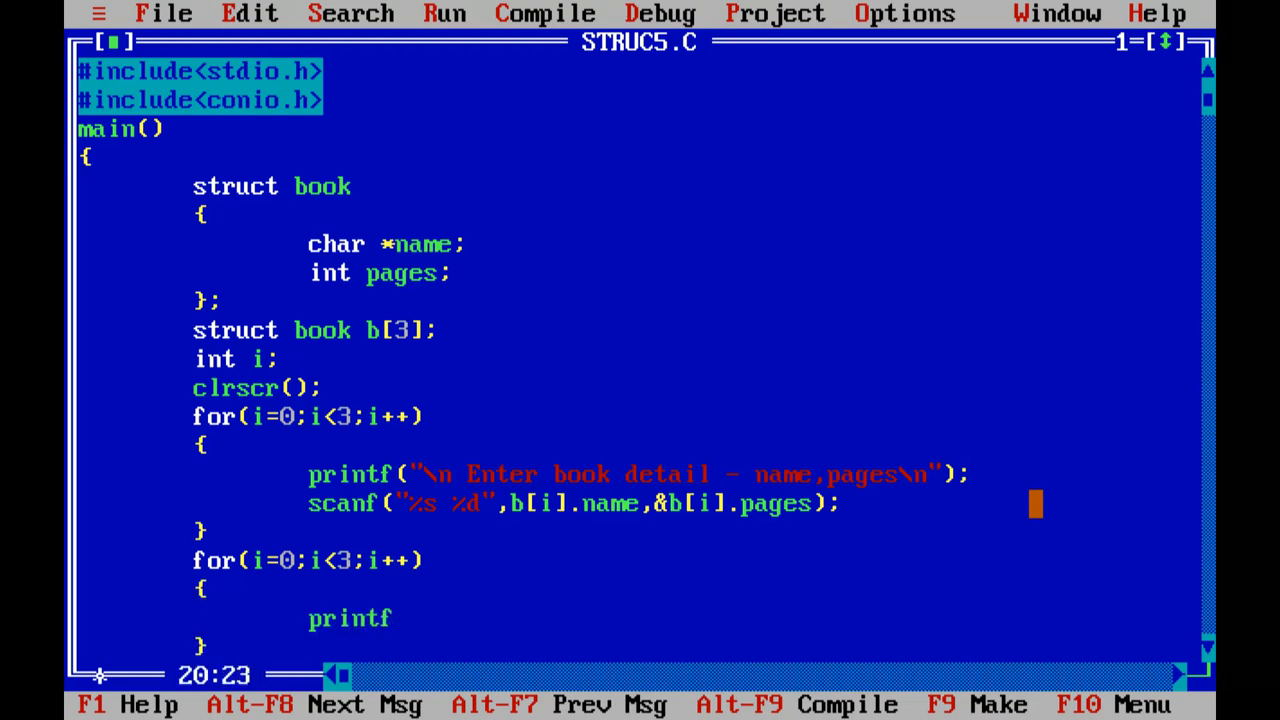
{"action": "type", "text": "(\""}
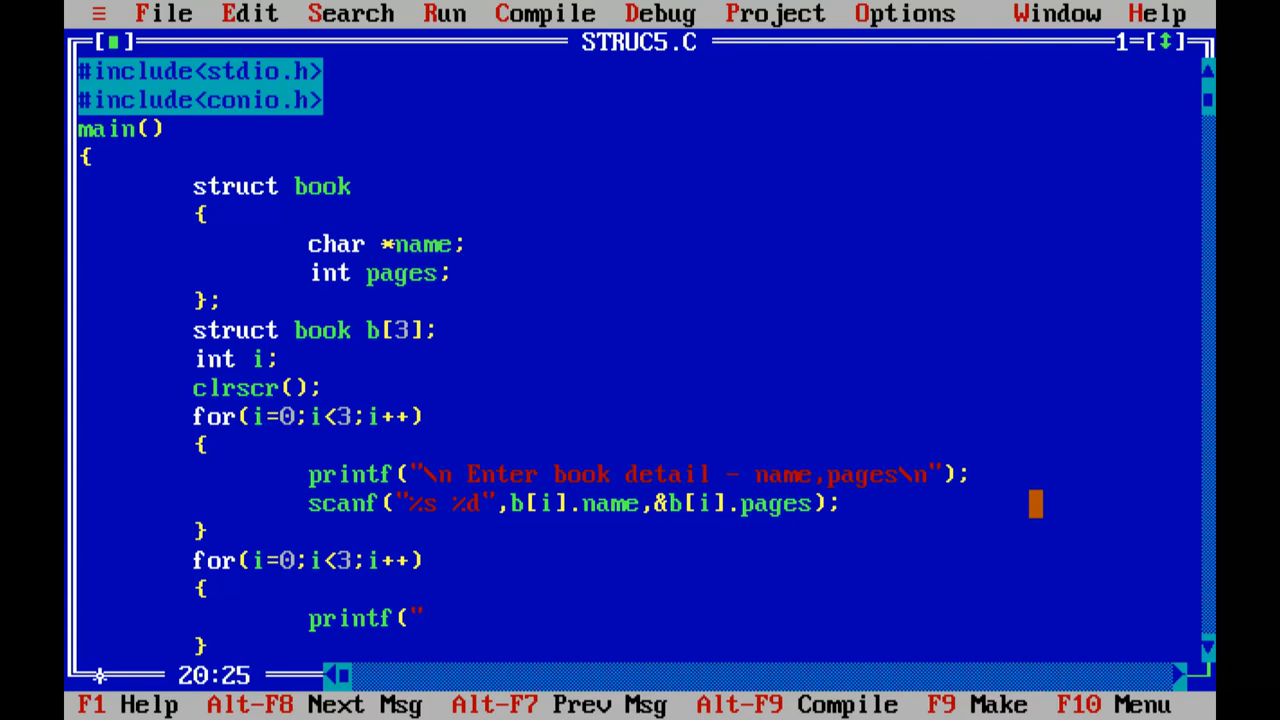
{"action": "type", "text": "name="}
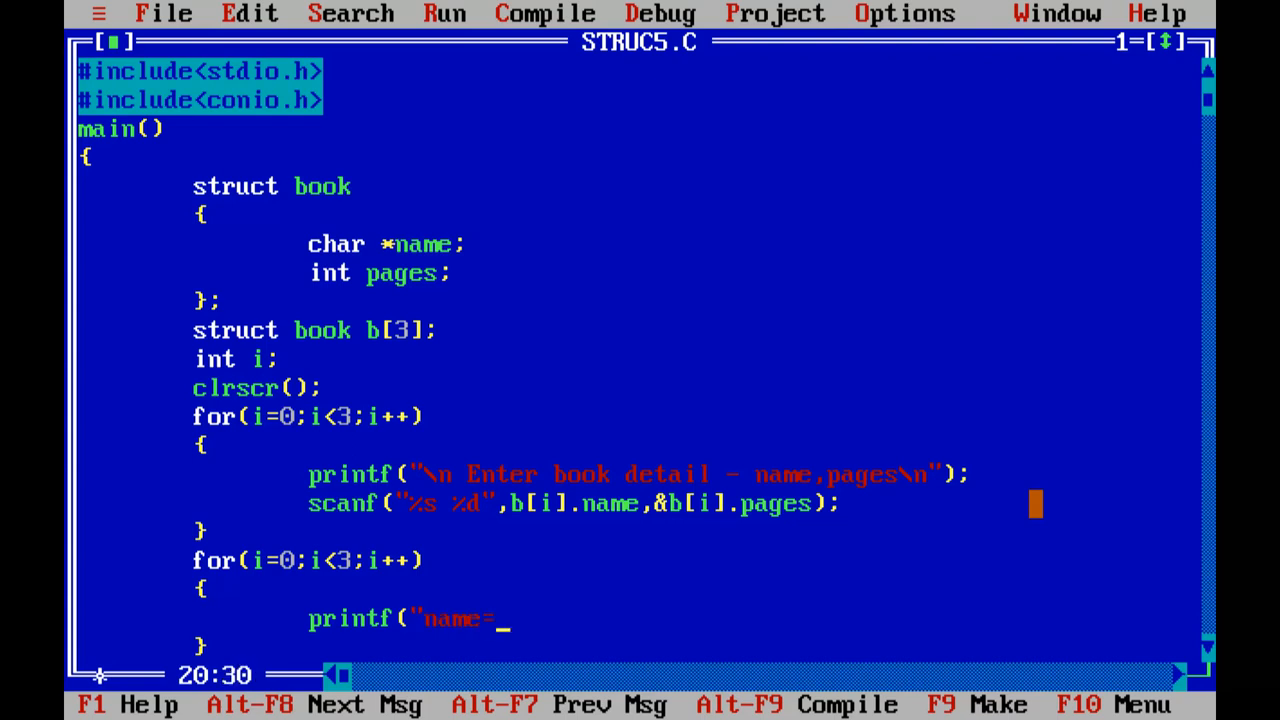
{"action": "type", "text": "%s,"}
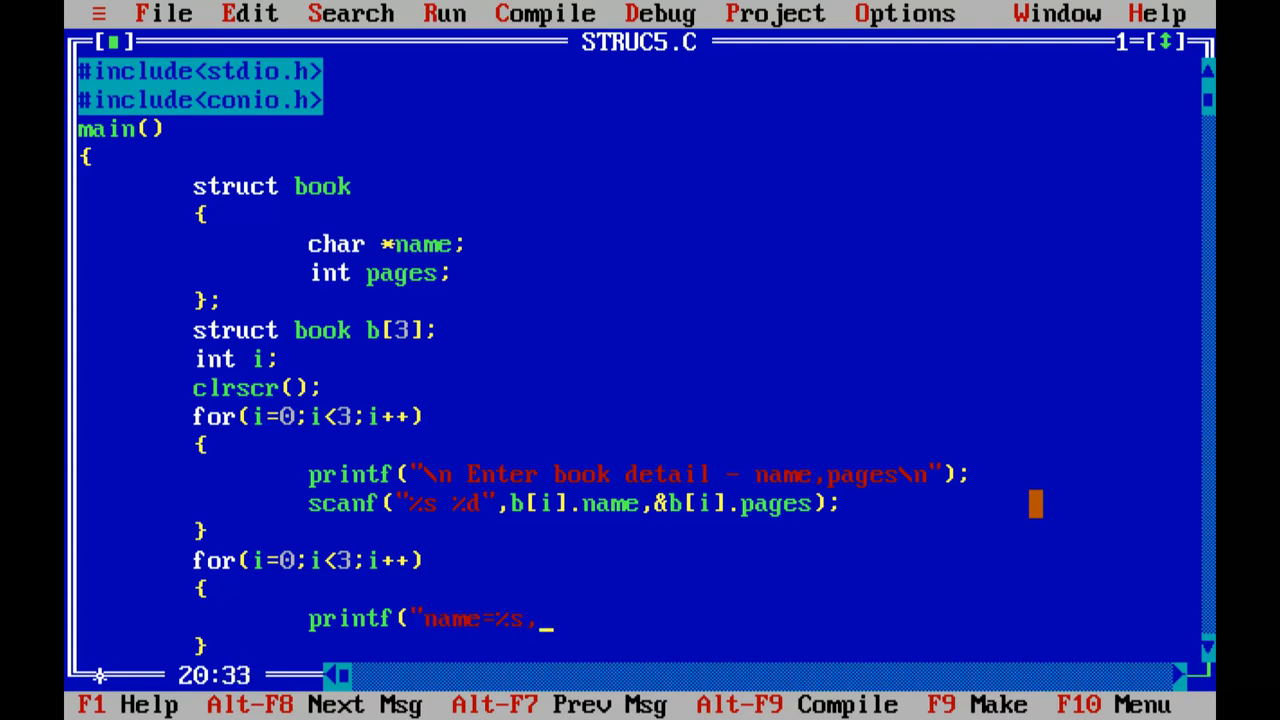
{"action": "type", "text": "pages=%"}
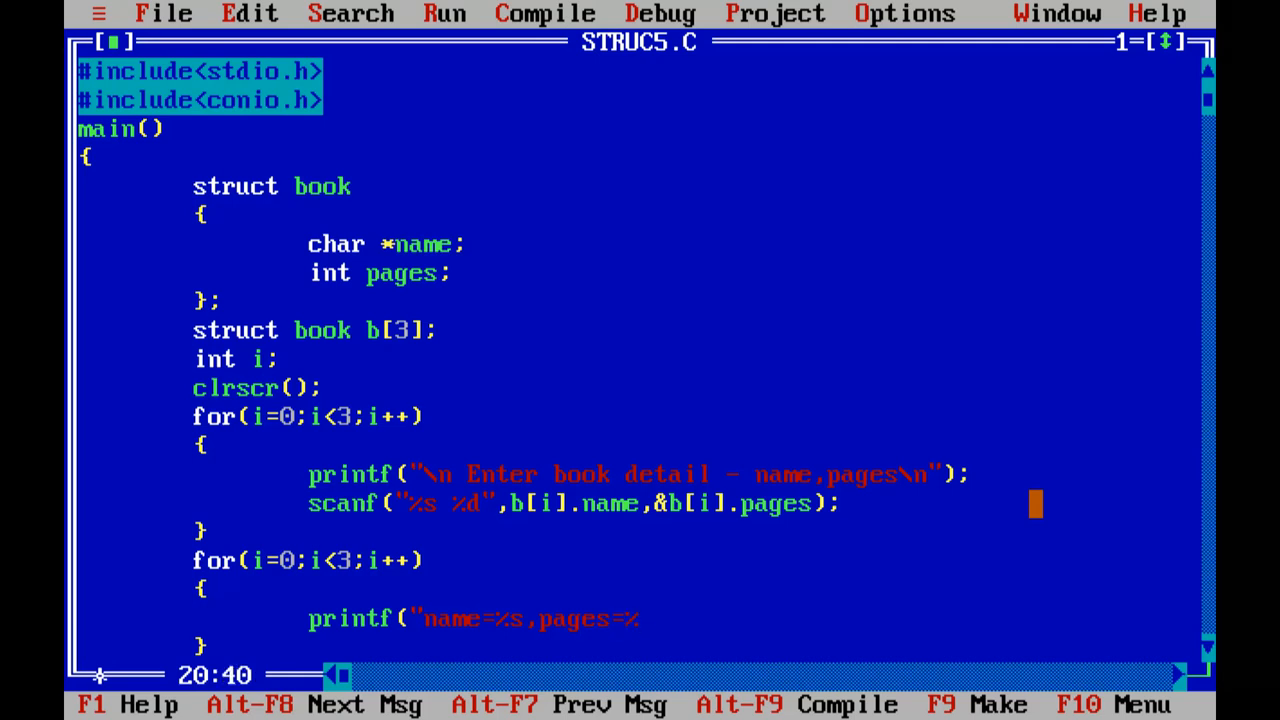
{"action": "type", "text": "d\","}
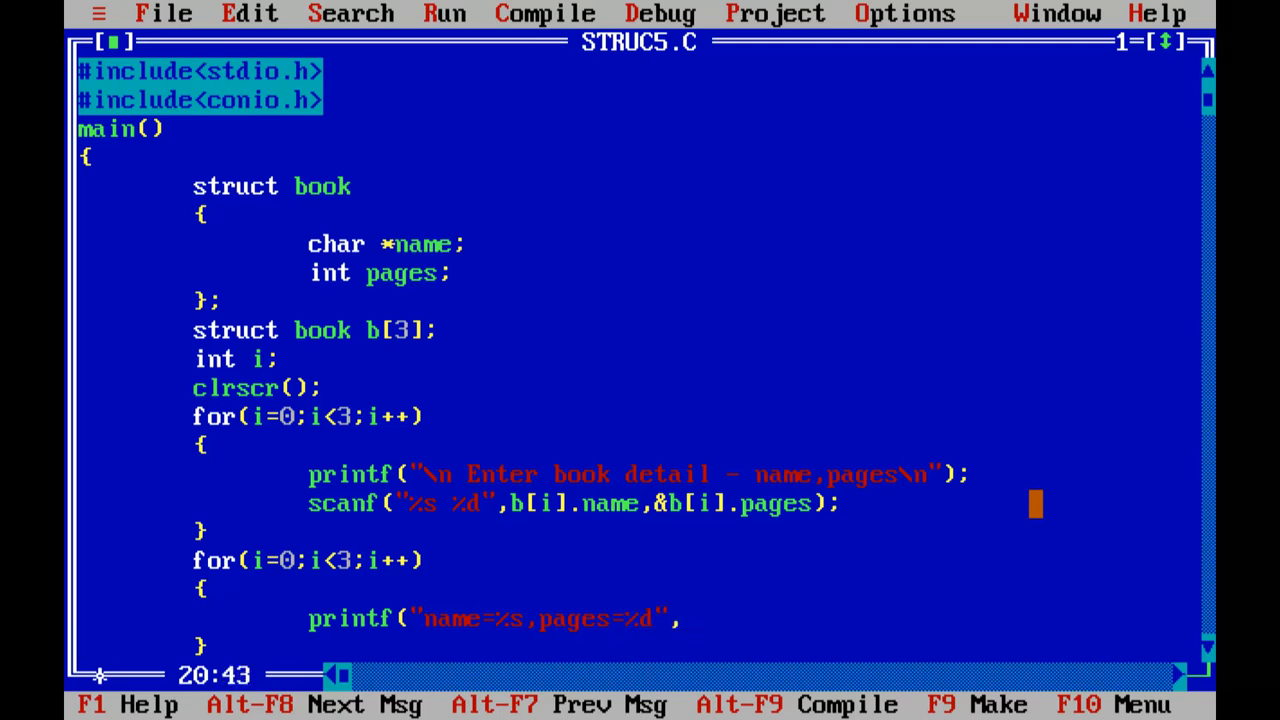
{"action": "type", "text": "b[i].name,"}
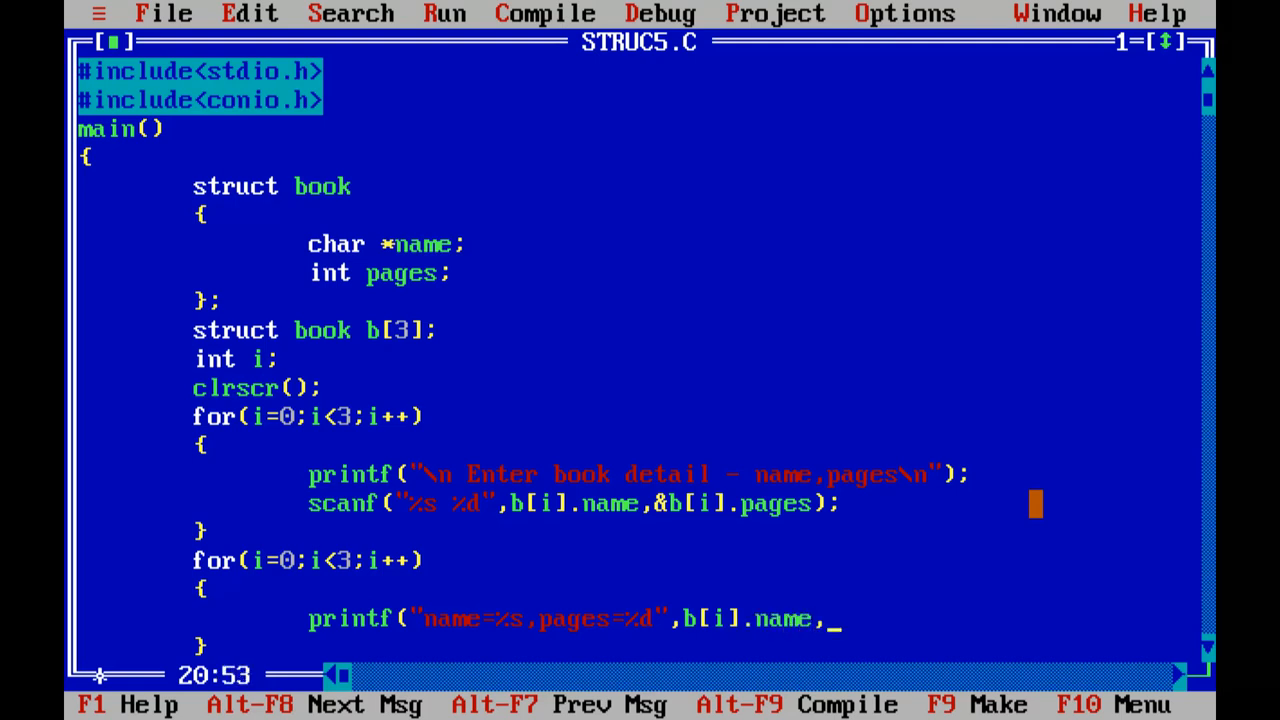
{"action": "type", "text": "b[i].pages);"}
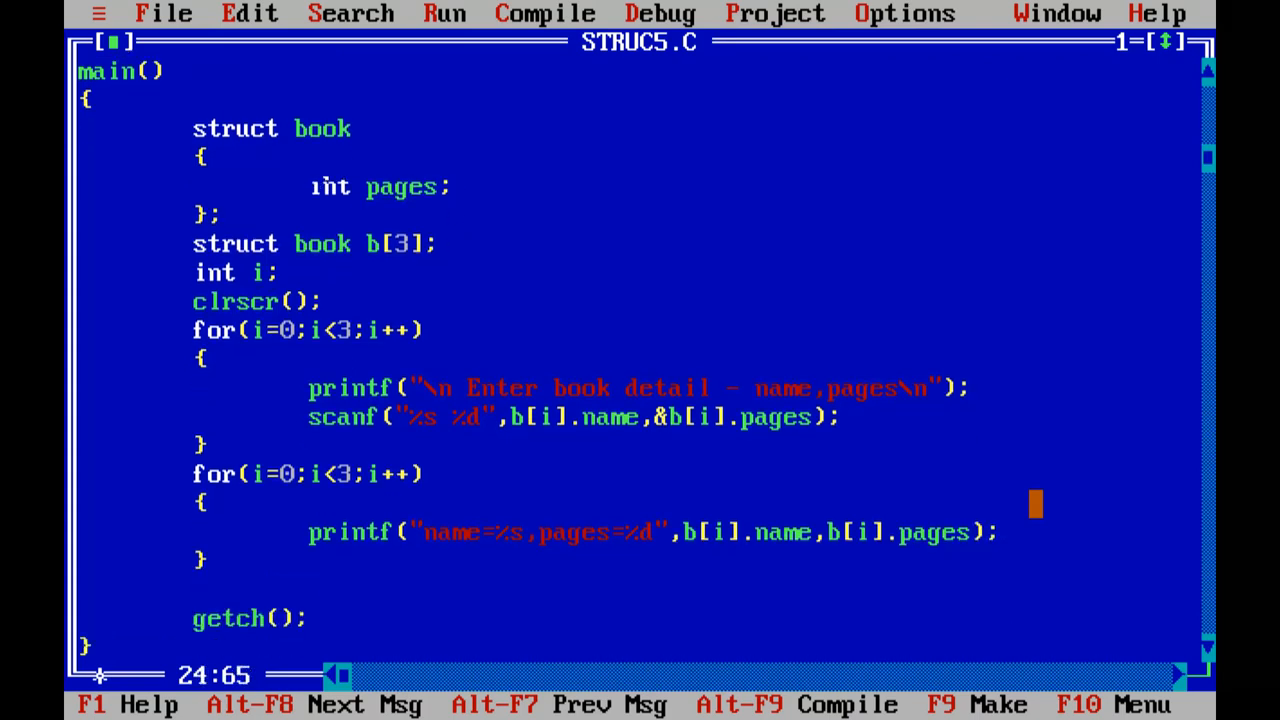
{"action": "type", "text": "char *name;"}
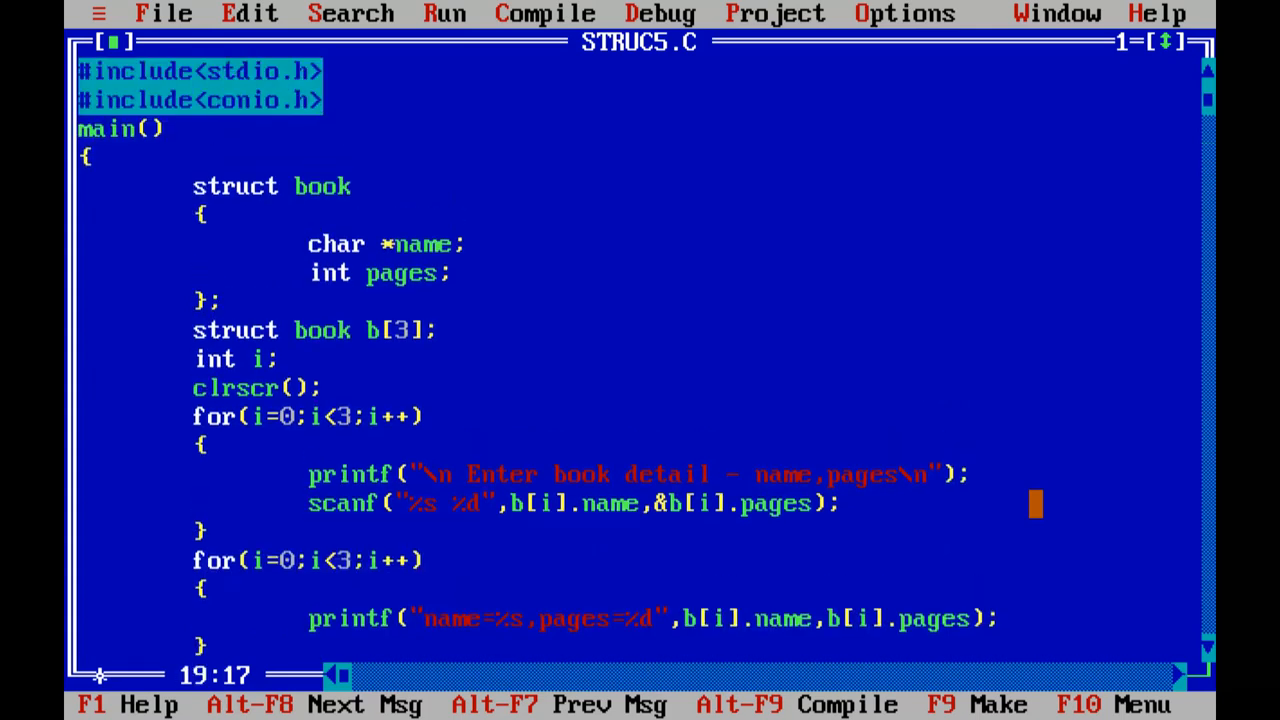
Scroll through the code and bring up the Run menu.
{"action": "scroll", "scroll_direction": "down", "scroll_amount": 3}
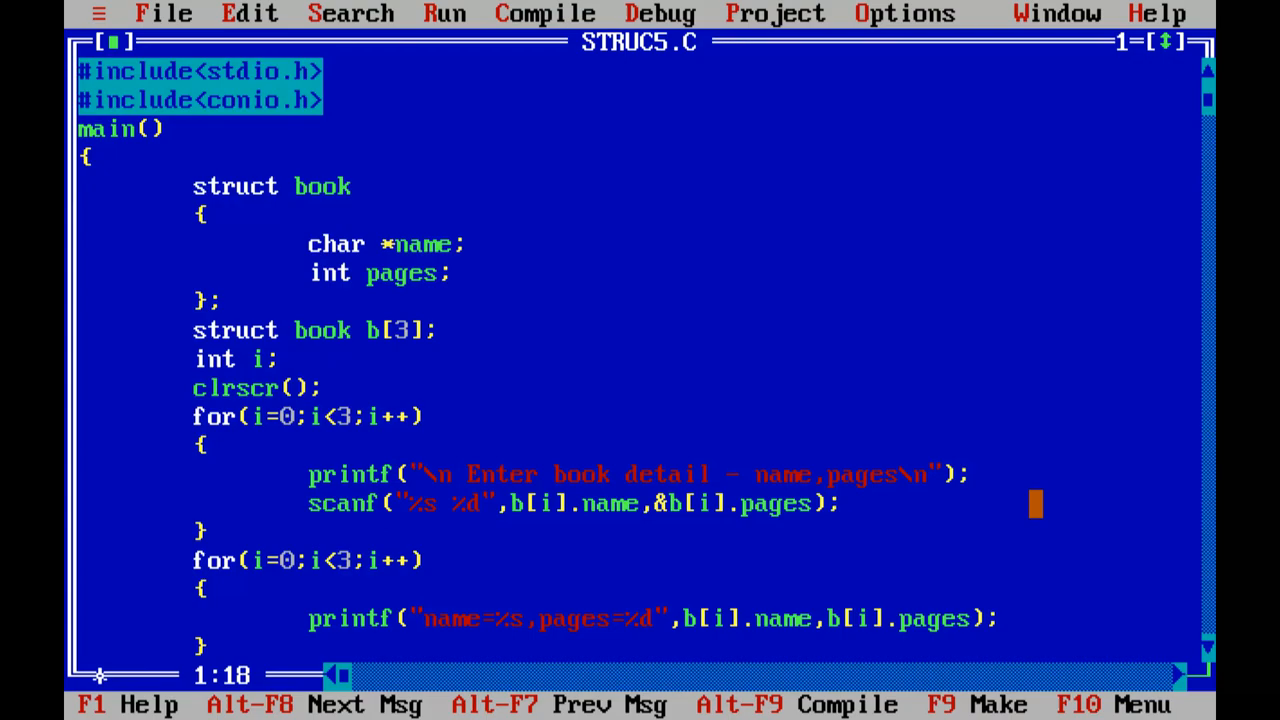
{"action": "left_click", "coordinate": [444, 13]}
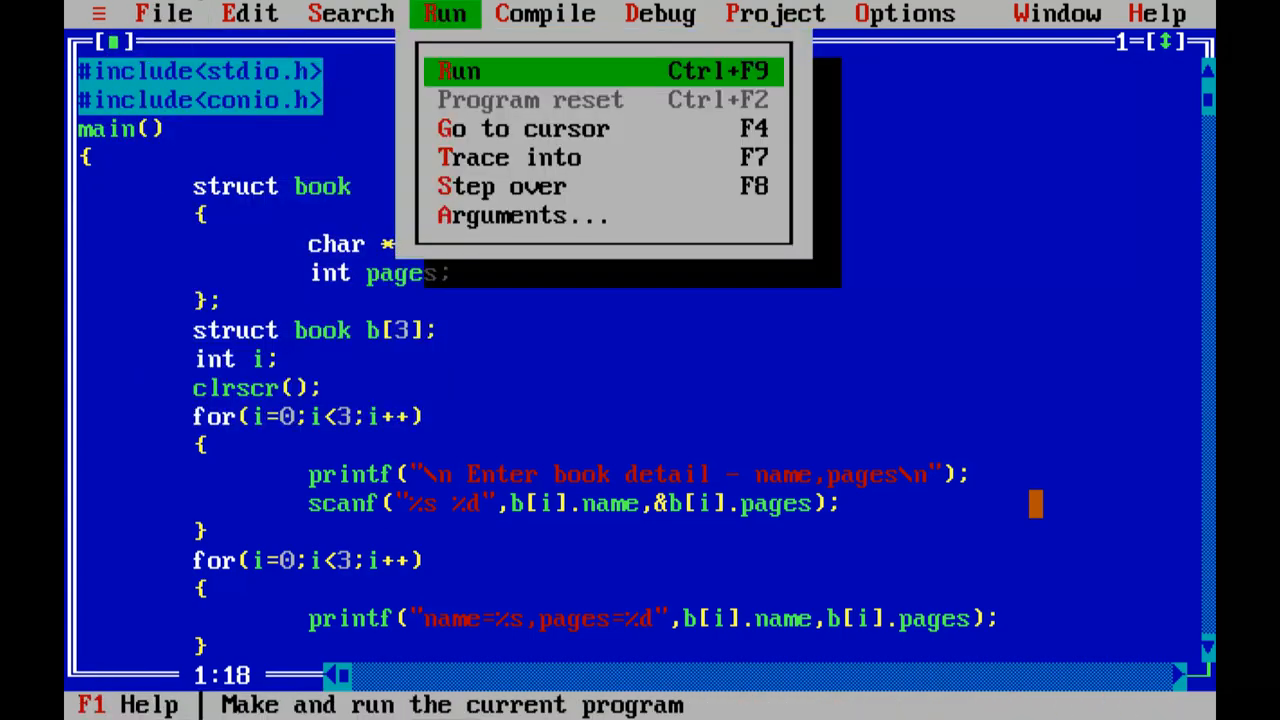
Run the program and enter page counts for books toc, os and cn.
{"action": "left_click", "coordinate": [458, 70]}
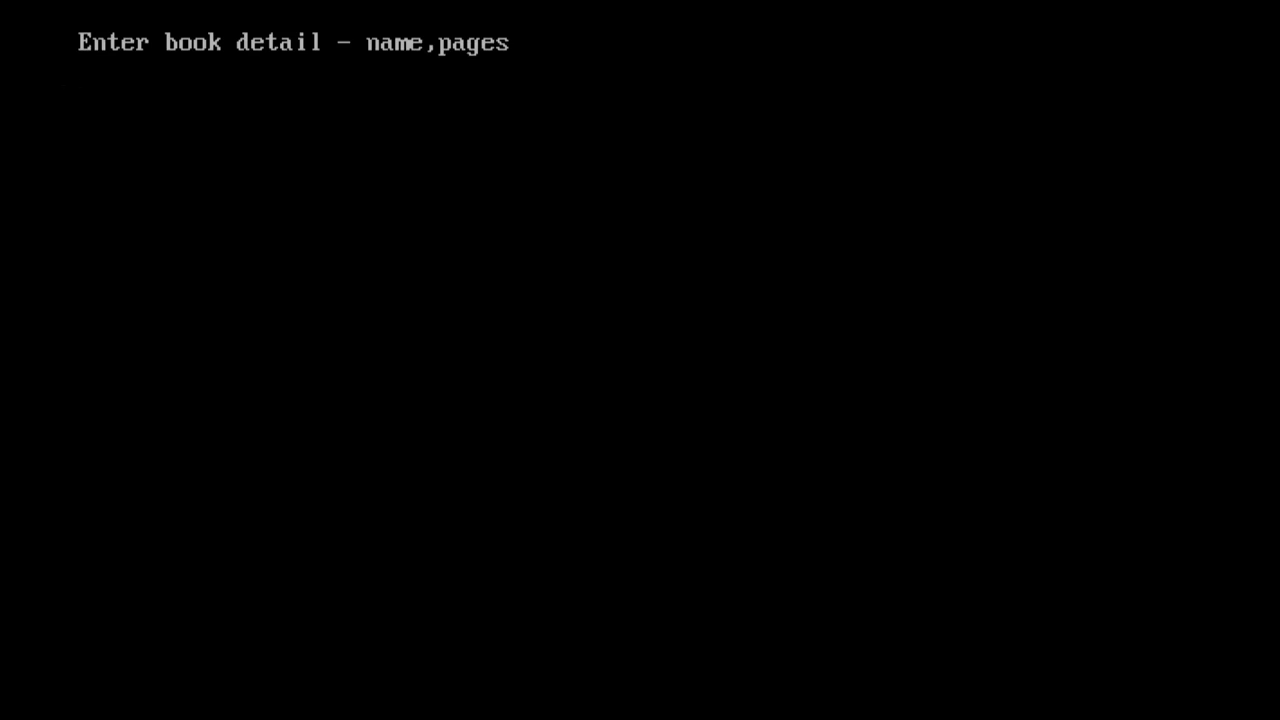
{"action": "type", "text": "toc"}
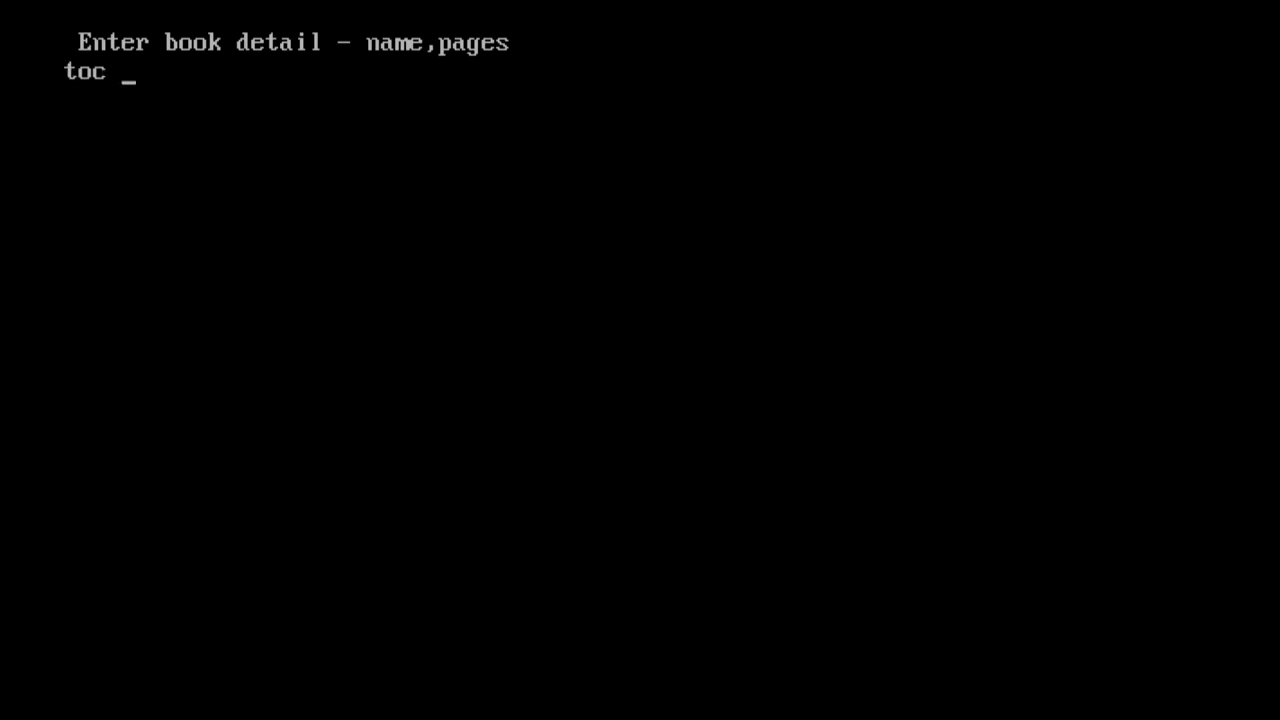
{"action": "type", "text": "345"}
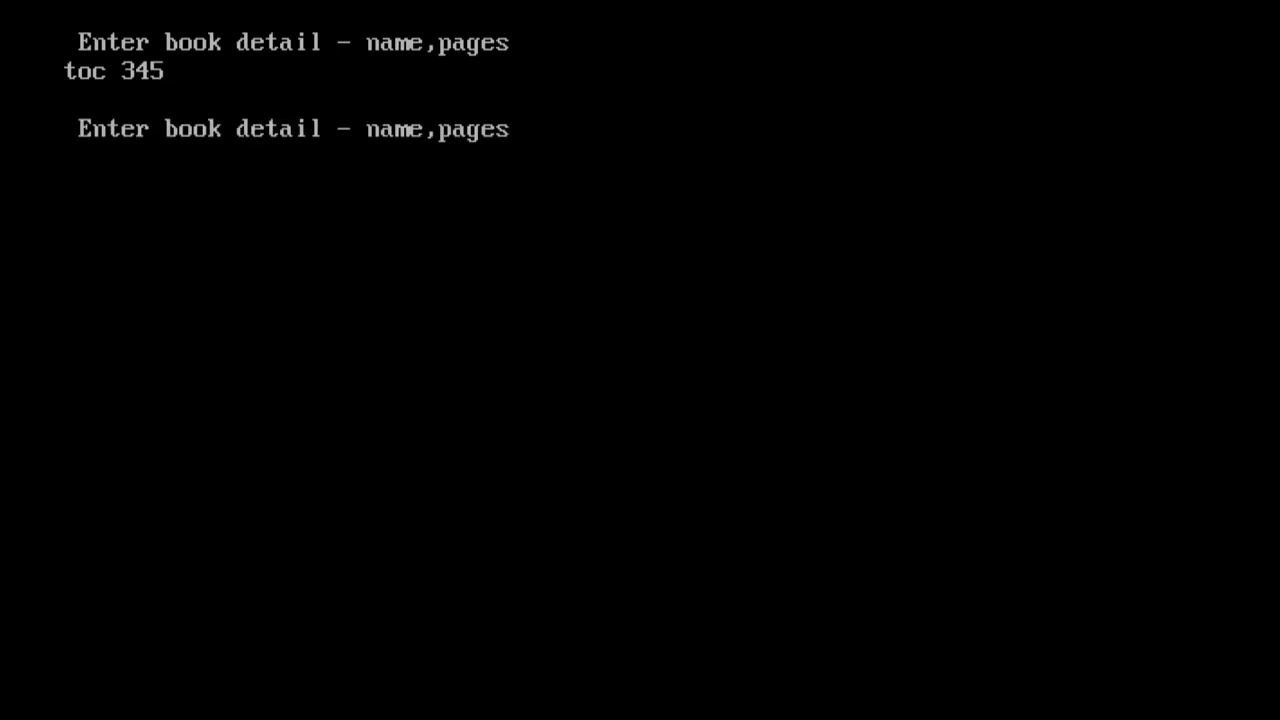
{"action": "type", "text": "os"}
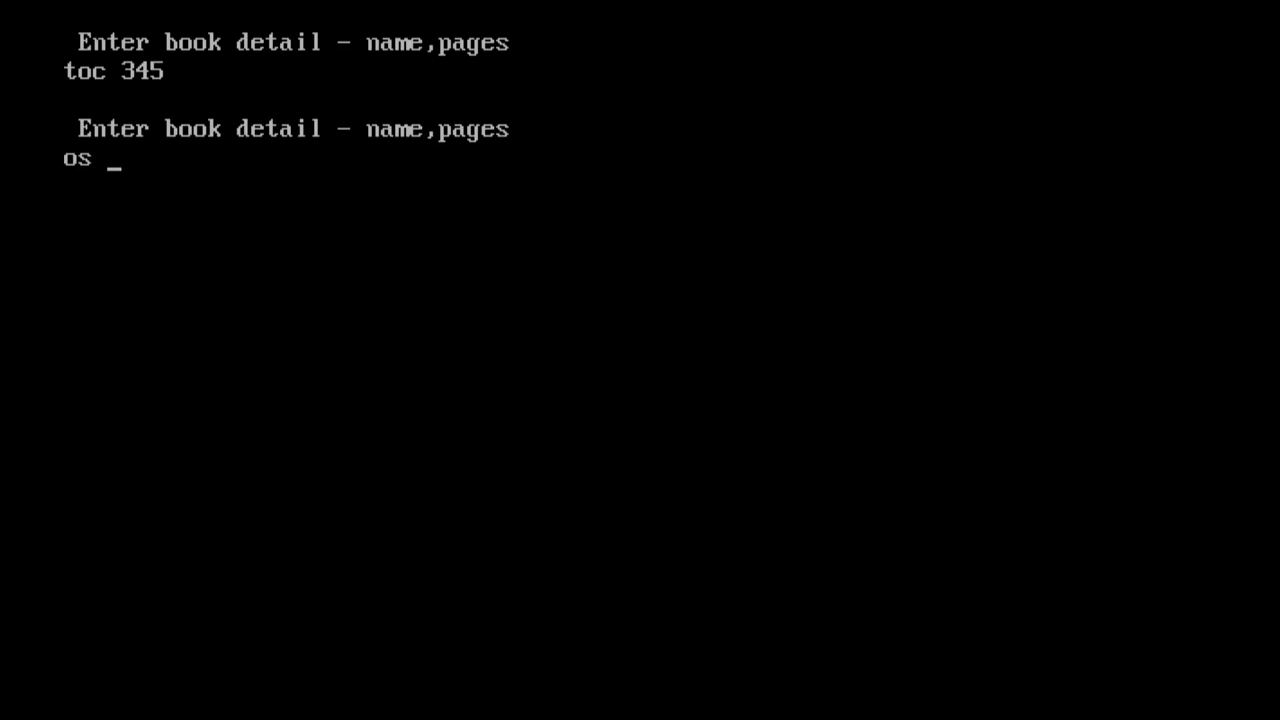
{"action": "type", "text": "567"}
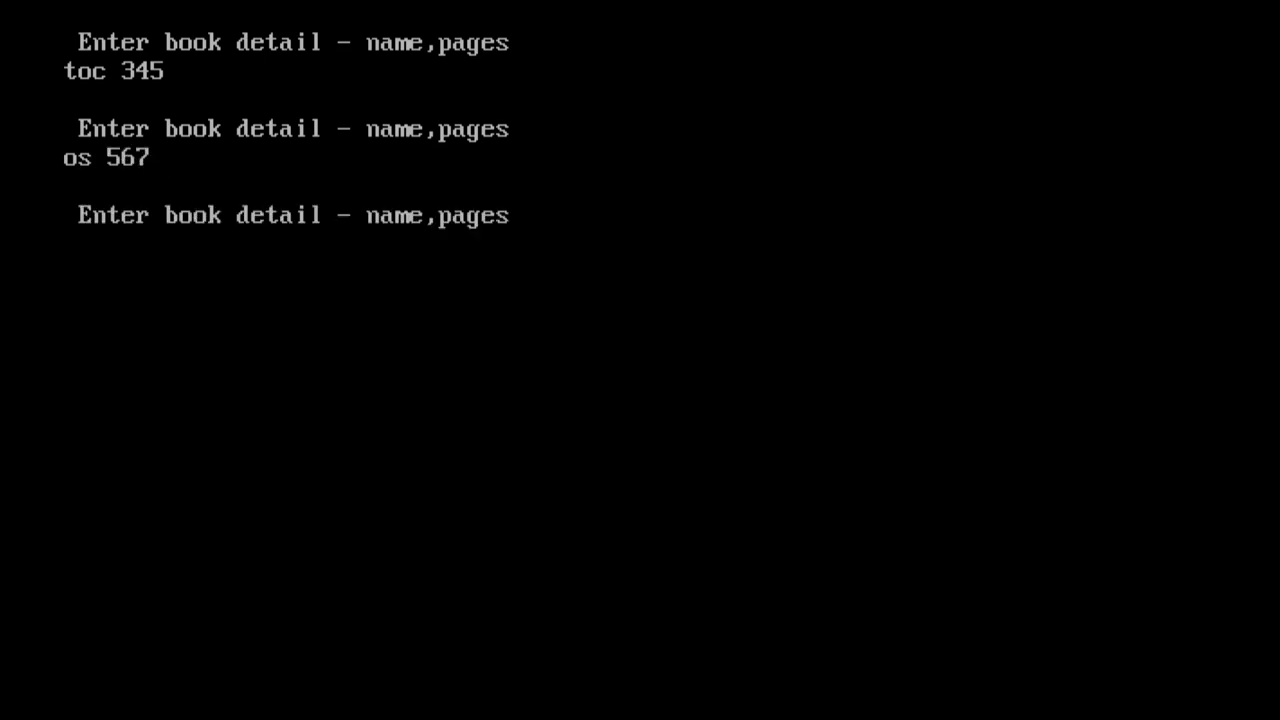
{"action": "type", "text": "cn"}
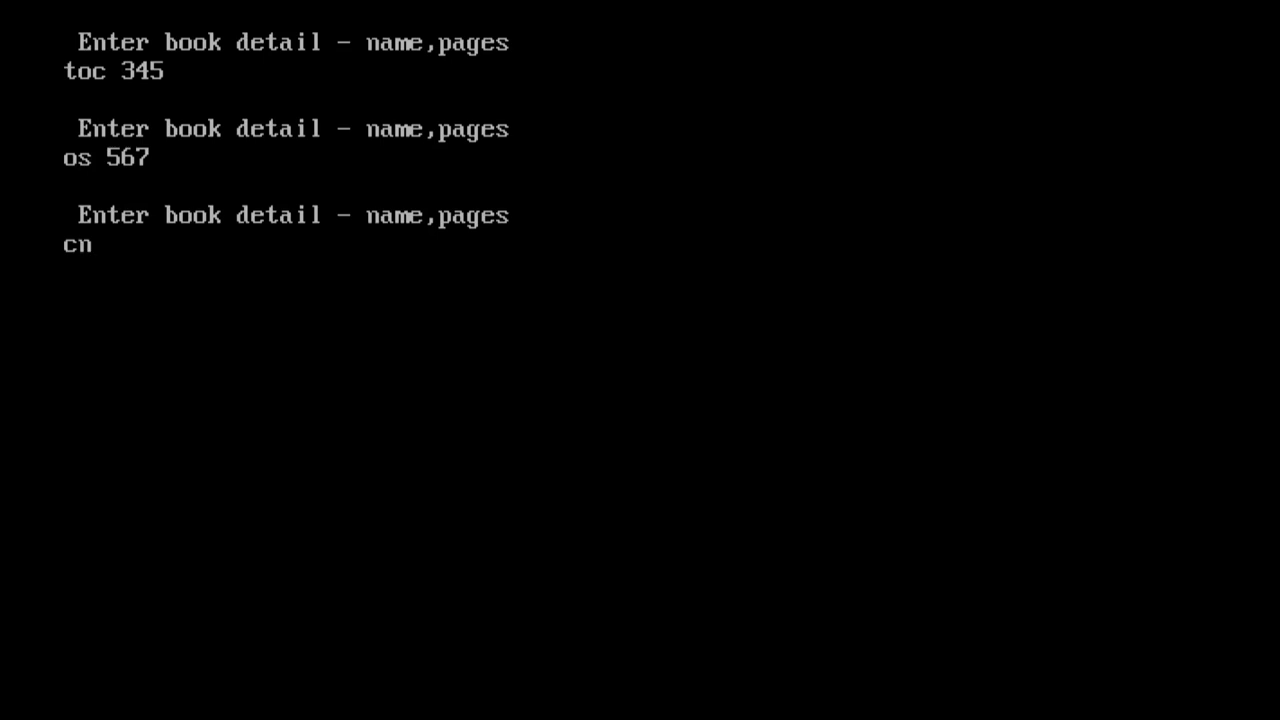
{"action": "type", "text": "98"}
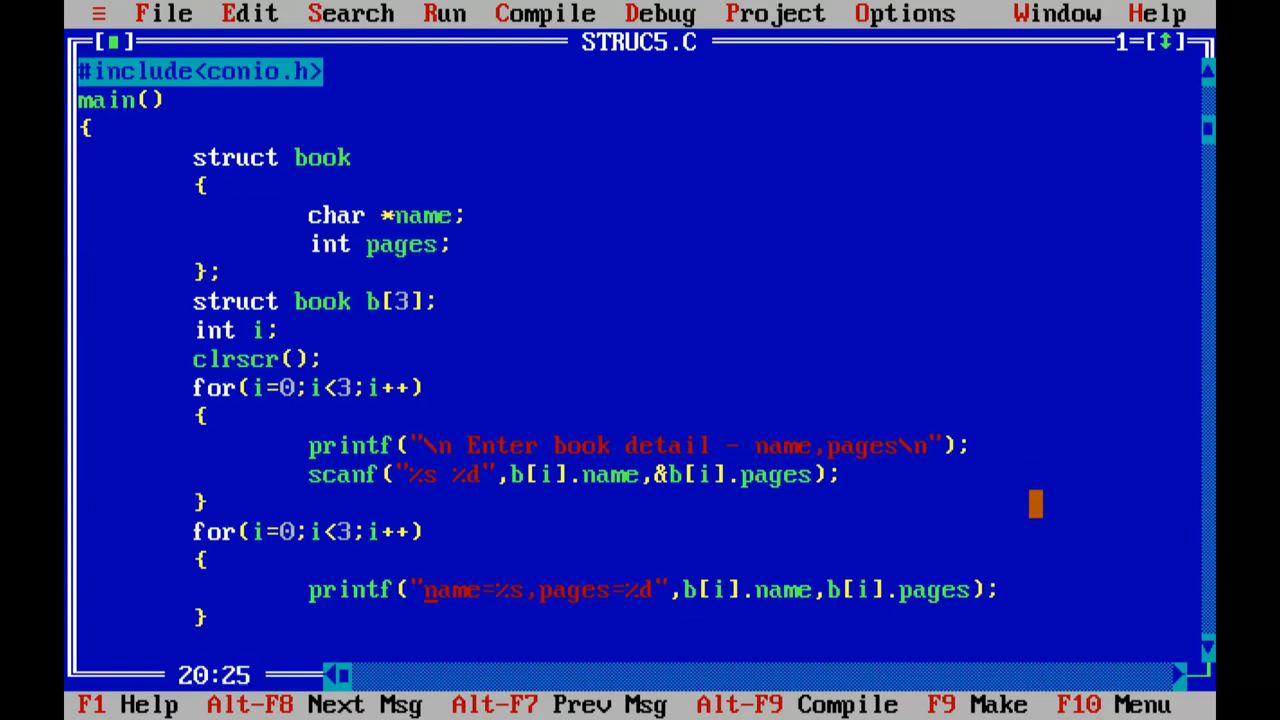
Prefix the output format with \n and rerun, entering toc, os 567 and cn 6767.
{"action": "type", "text": "\\n"}
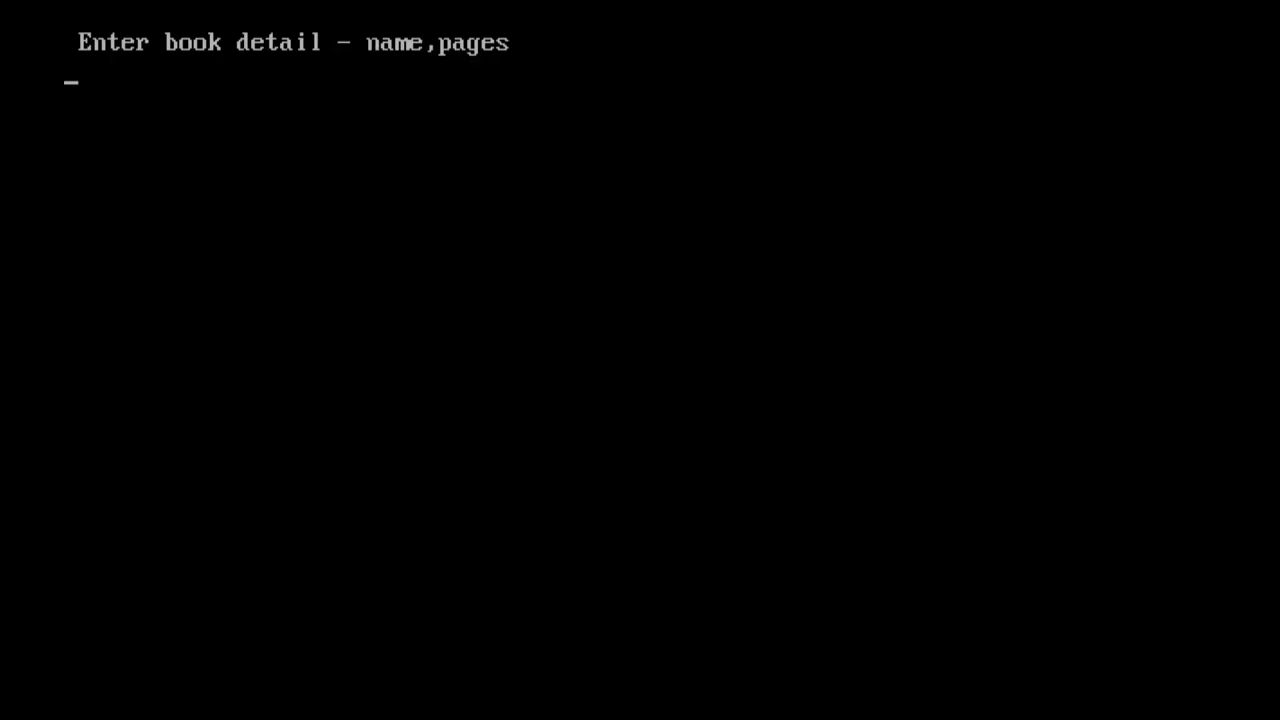
{"action": "type", "text": "toc 34"}
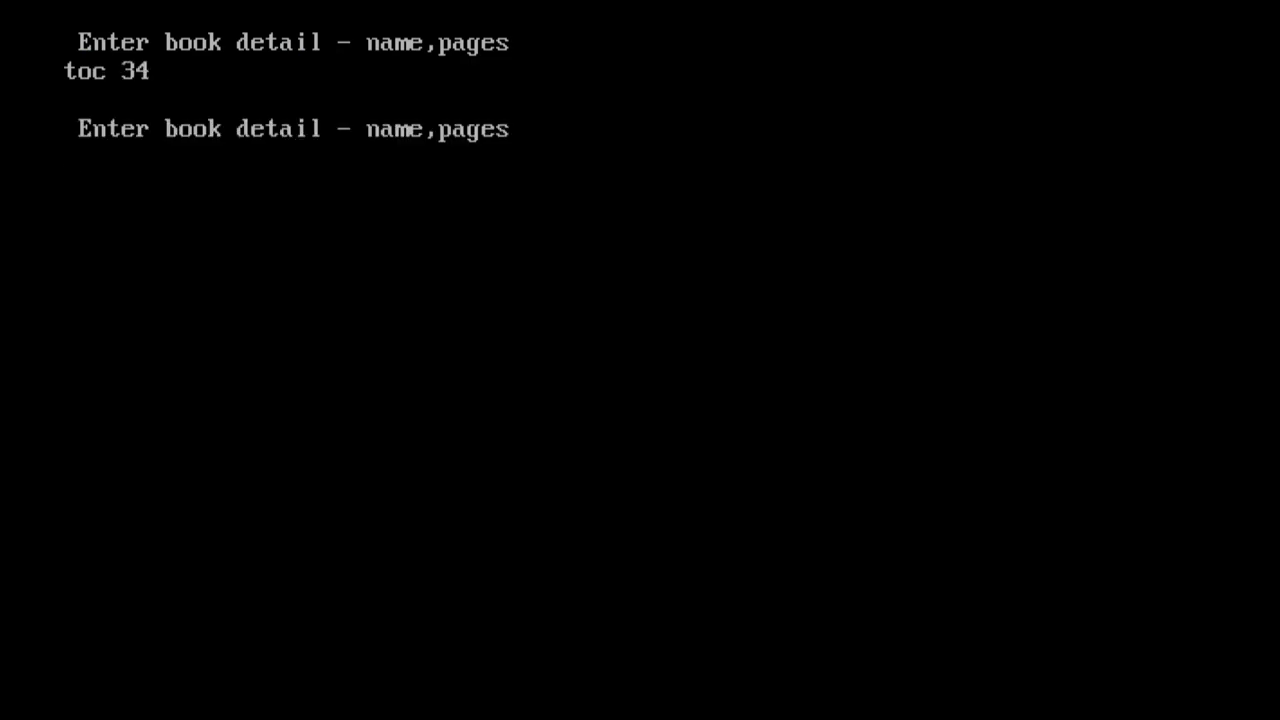
{"action": "type", "text": "os 5"}
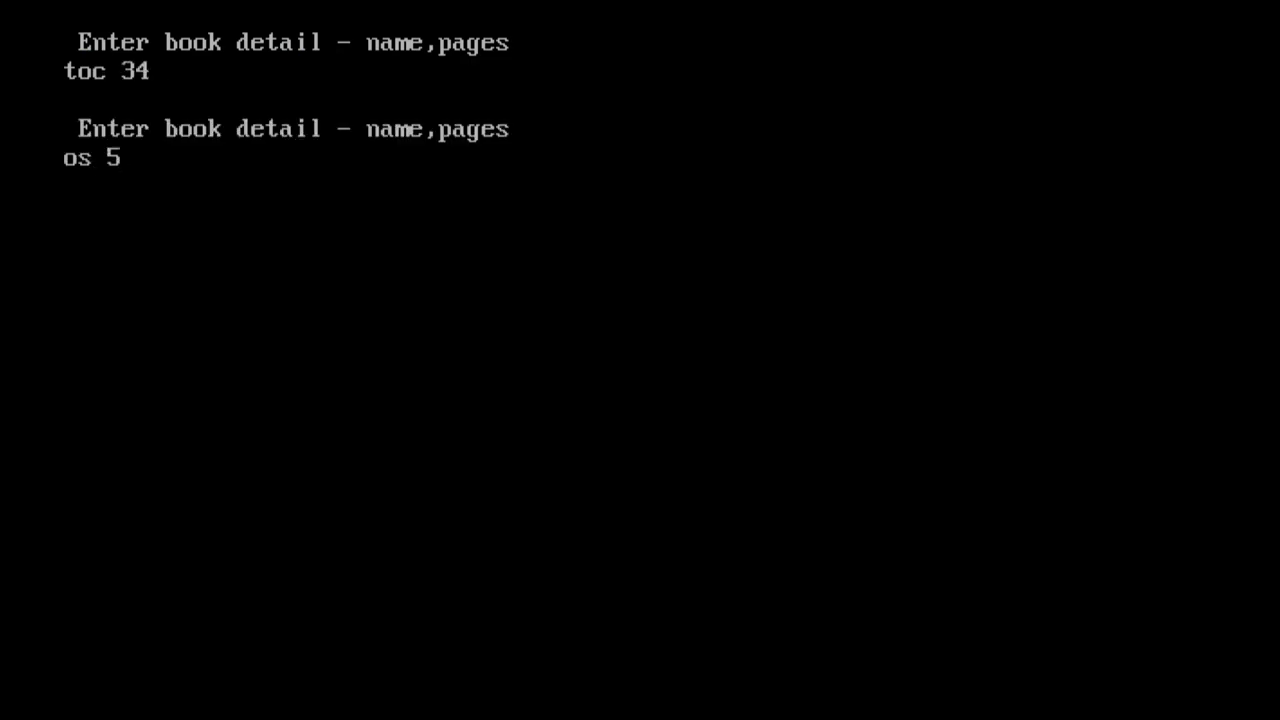
{"action": "type", "text": "67"}
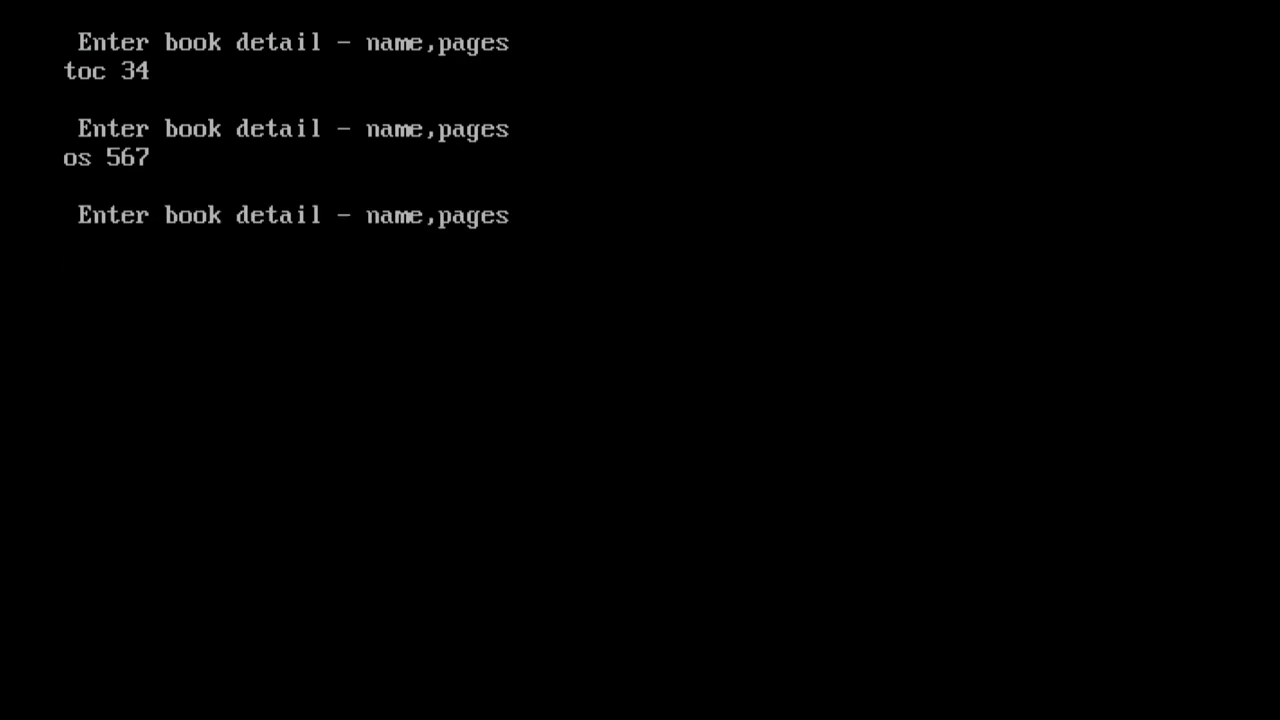
{"action": "type", "text": "cn"}
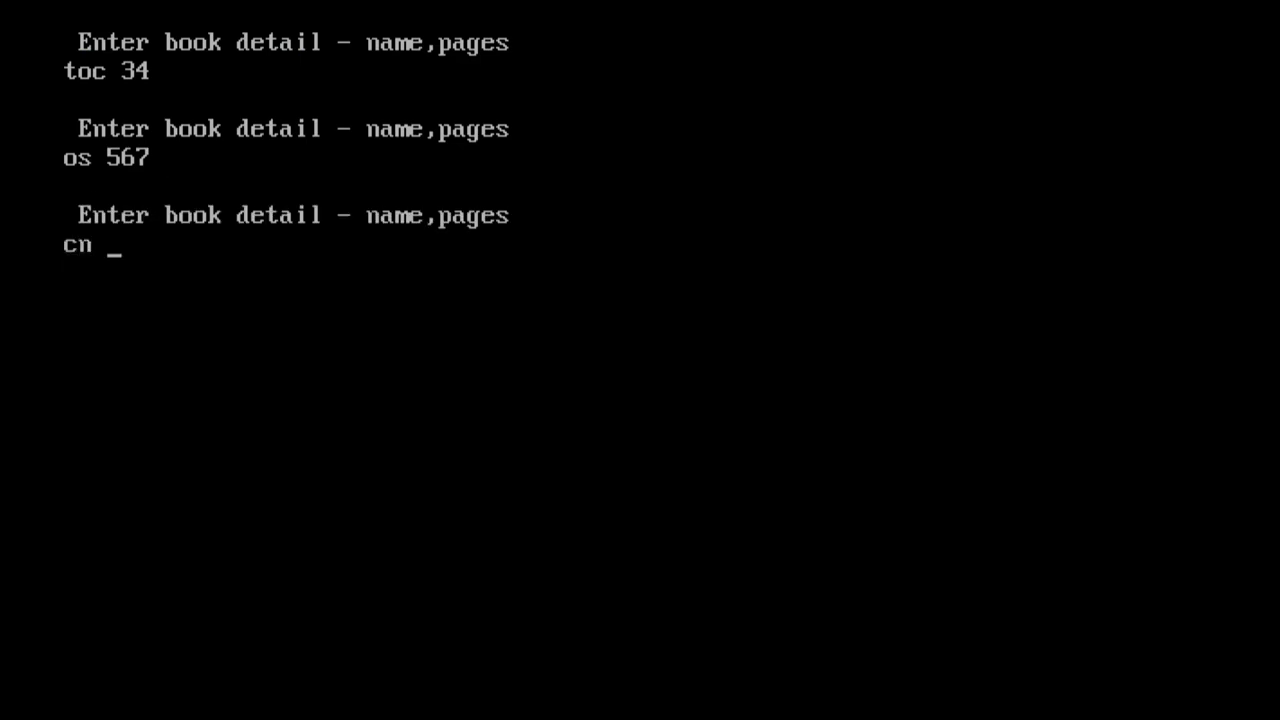
{"action": "type", "text": "6767"}
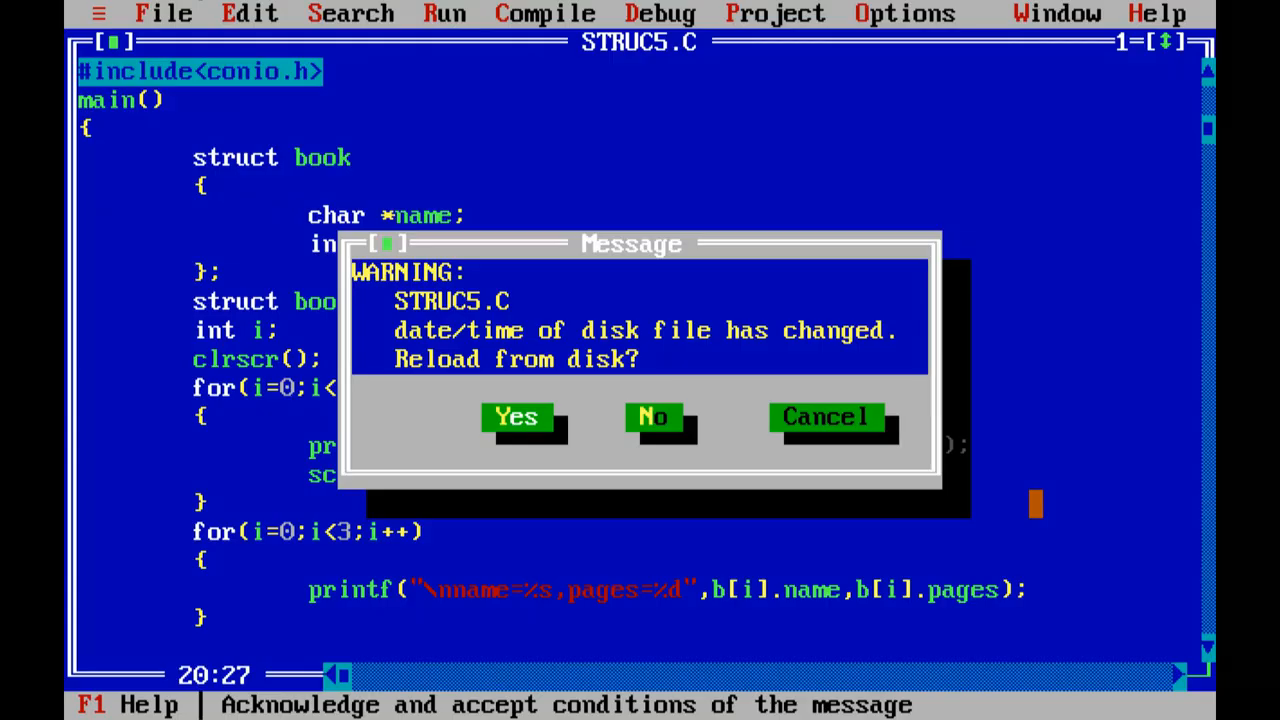
Answer the reload-from-disk warning for STRUC5.C so the program runs again.
{"action": "left_click", "coordinate": [517, 417]}
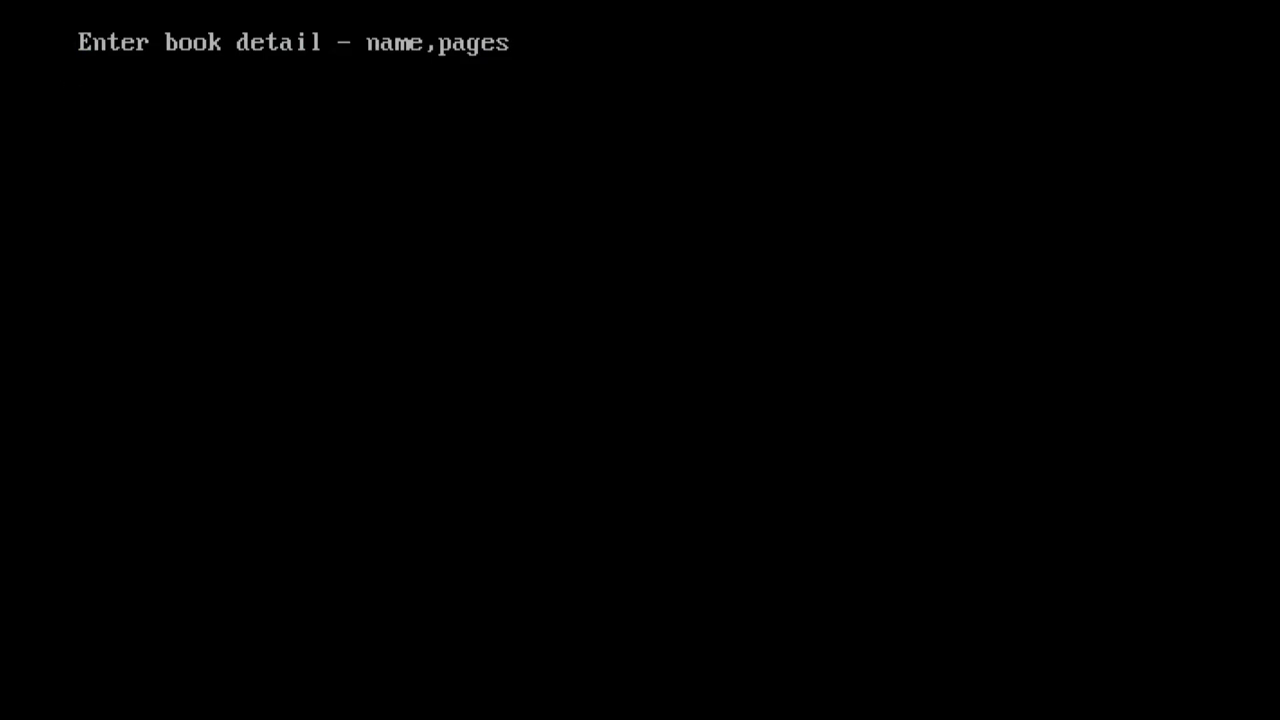
Enter 'let us c' as a book name, then add a new line below the commented scanf.
{"action": "type", "text": "let us c"}
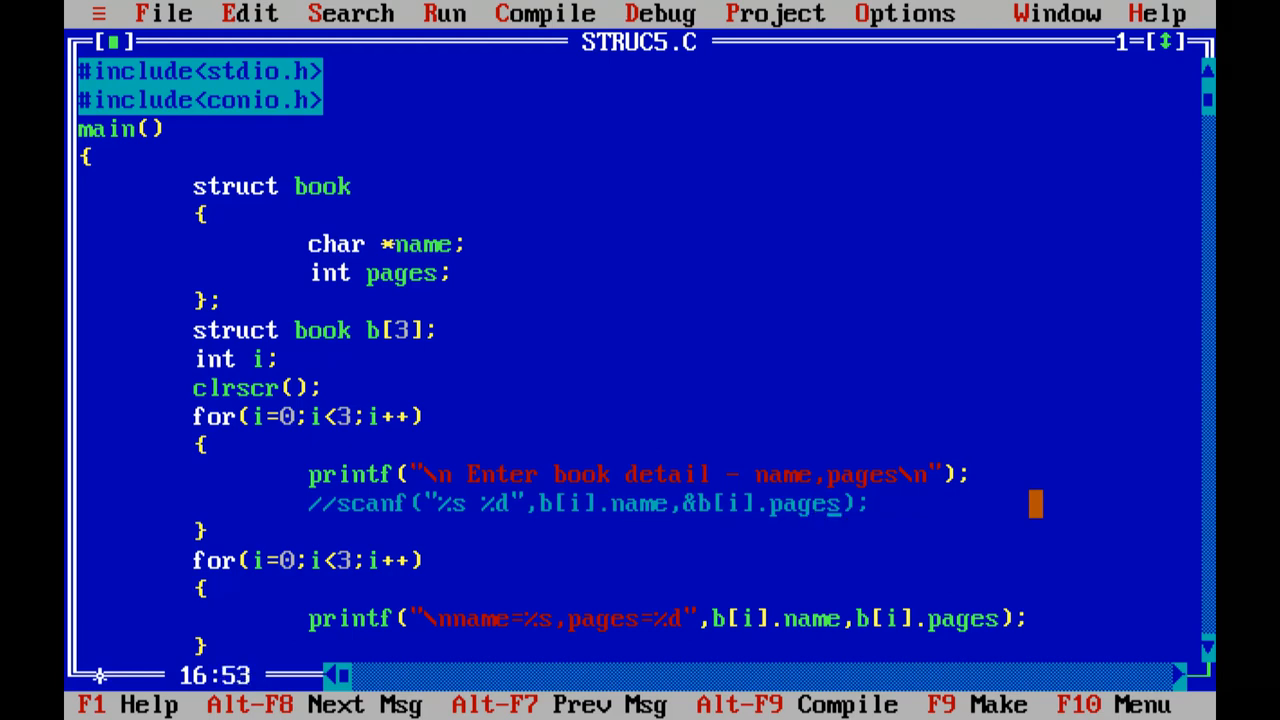
{"action": "key", "text": "Enter"}
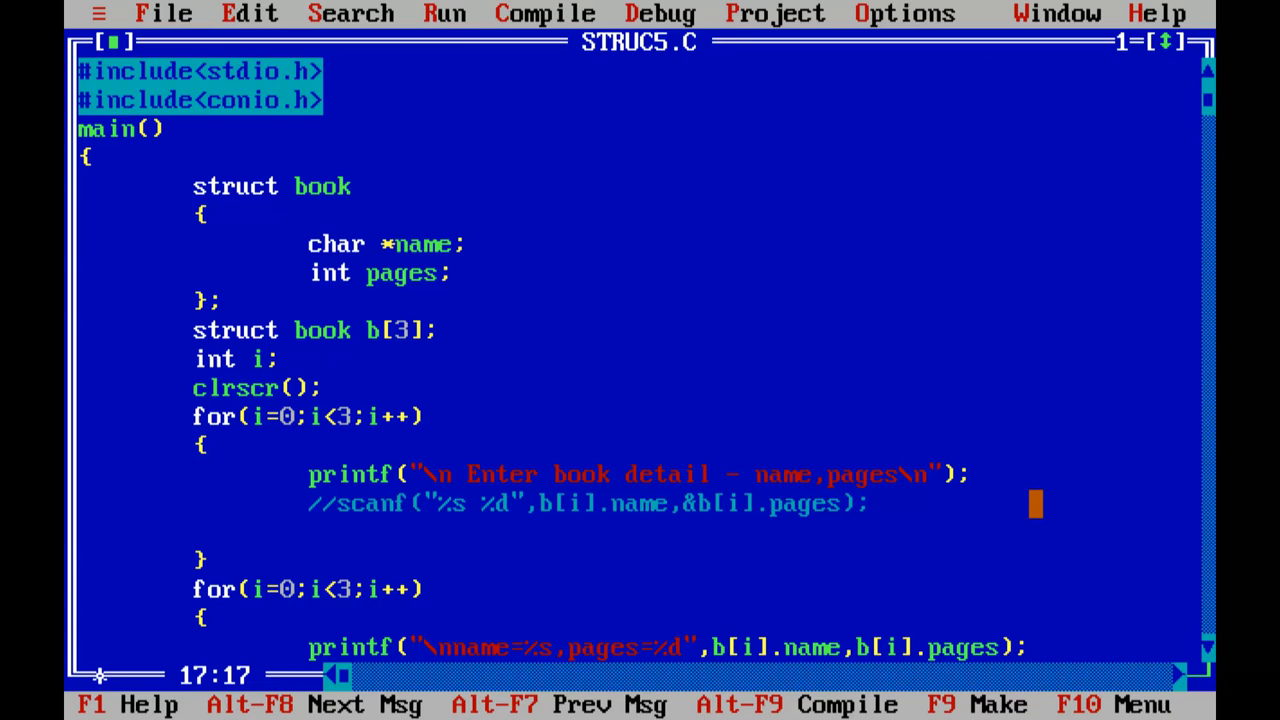
Type scanf("%d",&b[i].pages) below the commented-out scanf line.
{"action": "type", "text": "sc"}
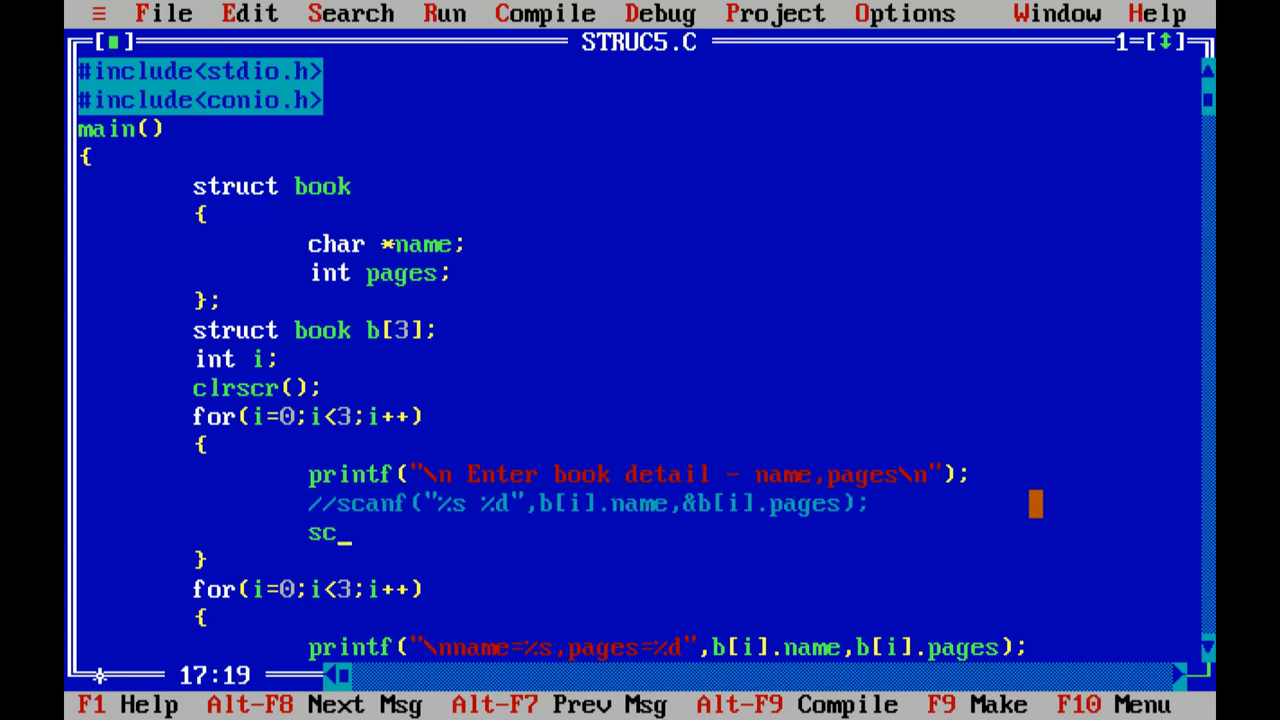
{"action": "type", "text": "anf("}
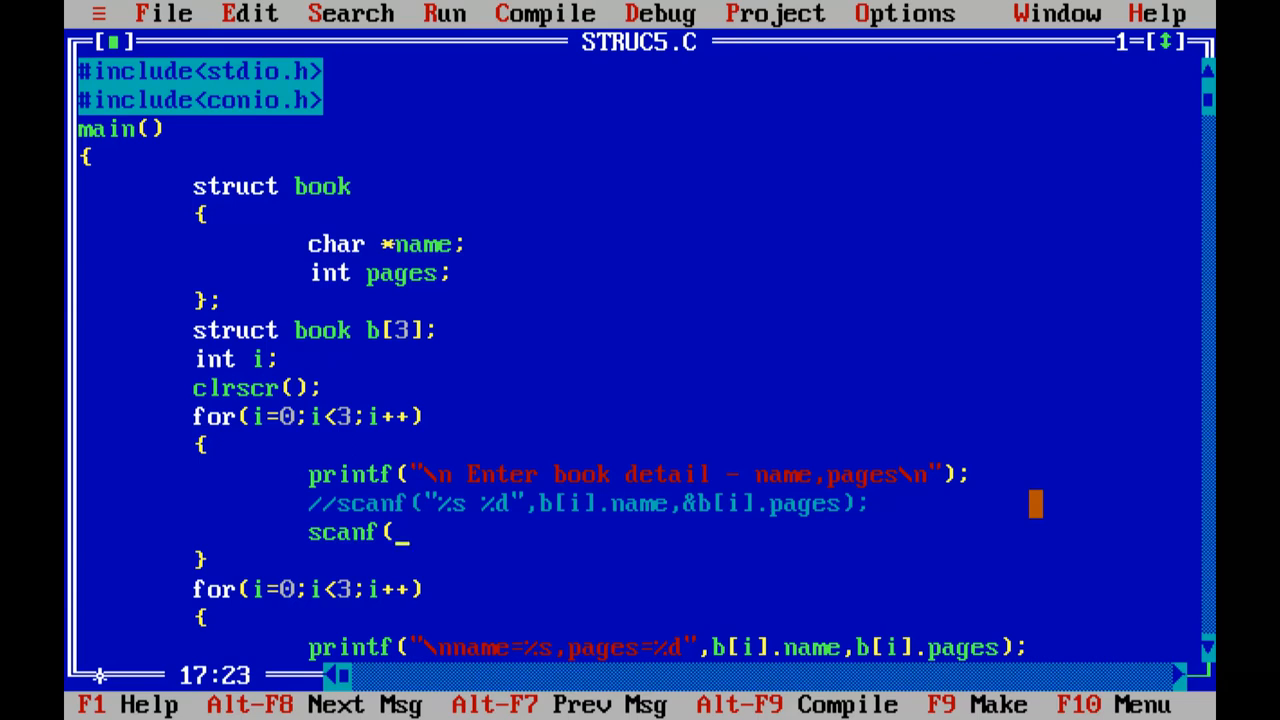
{"action": "type", "text": "\"%d"}
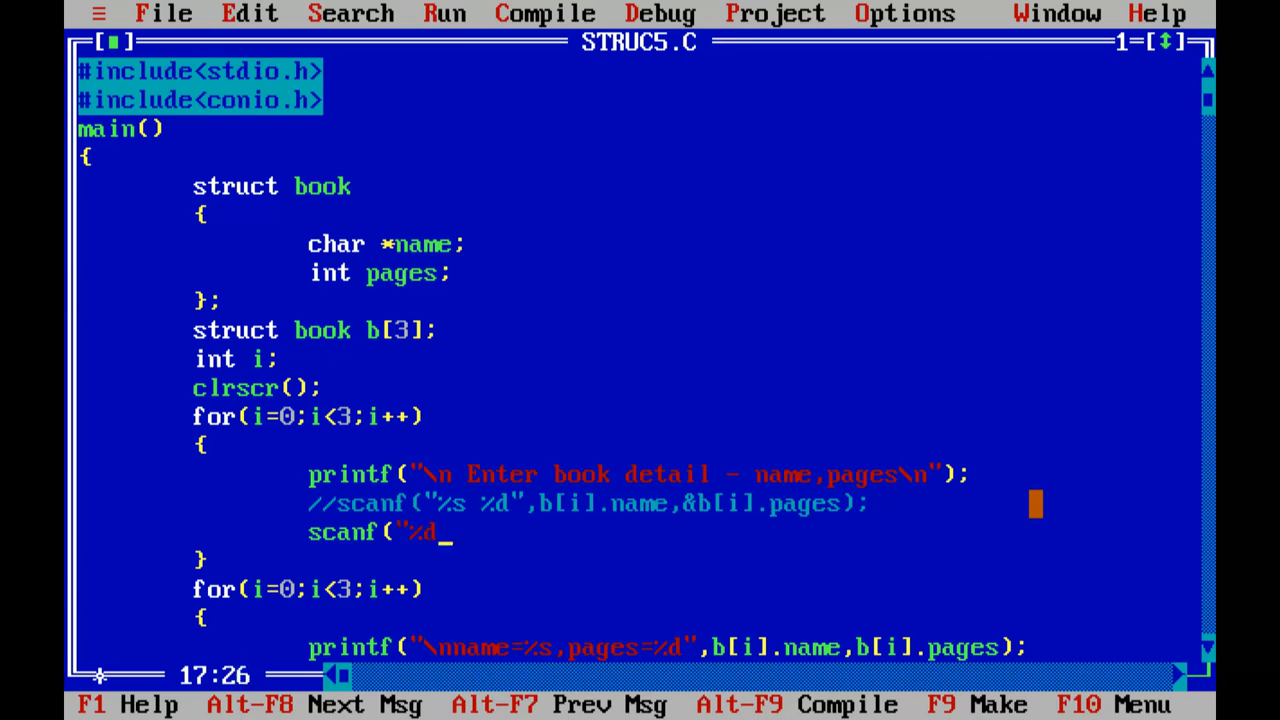
{"action": "type", "text": "\","}
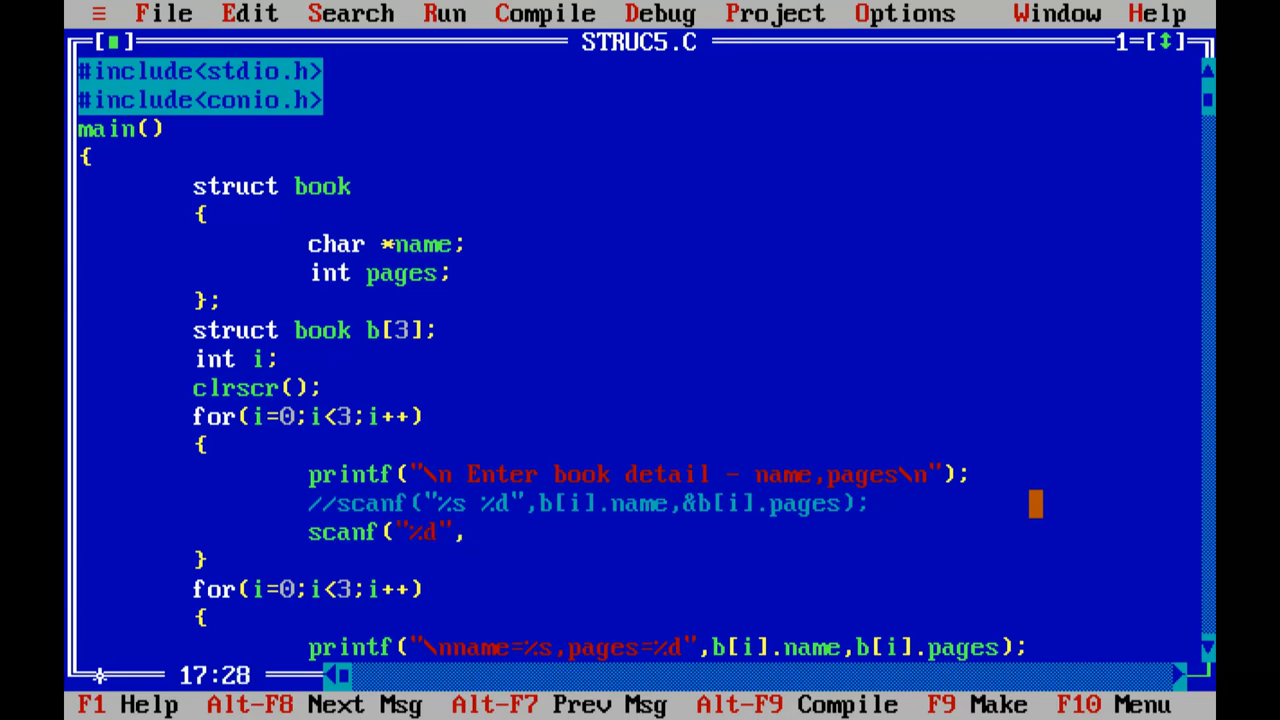
{"action": "type", "text": "&b"}
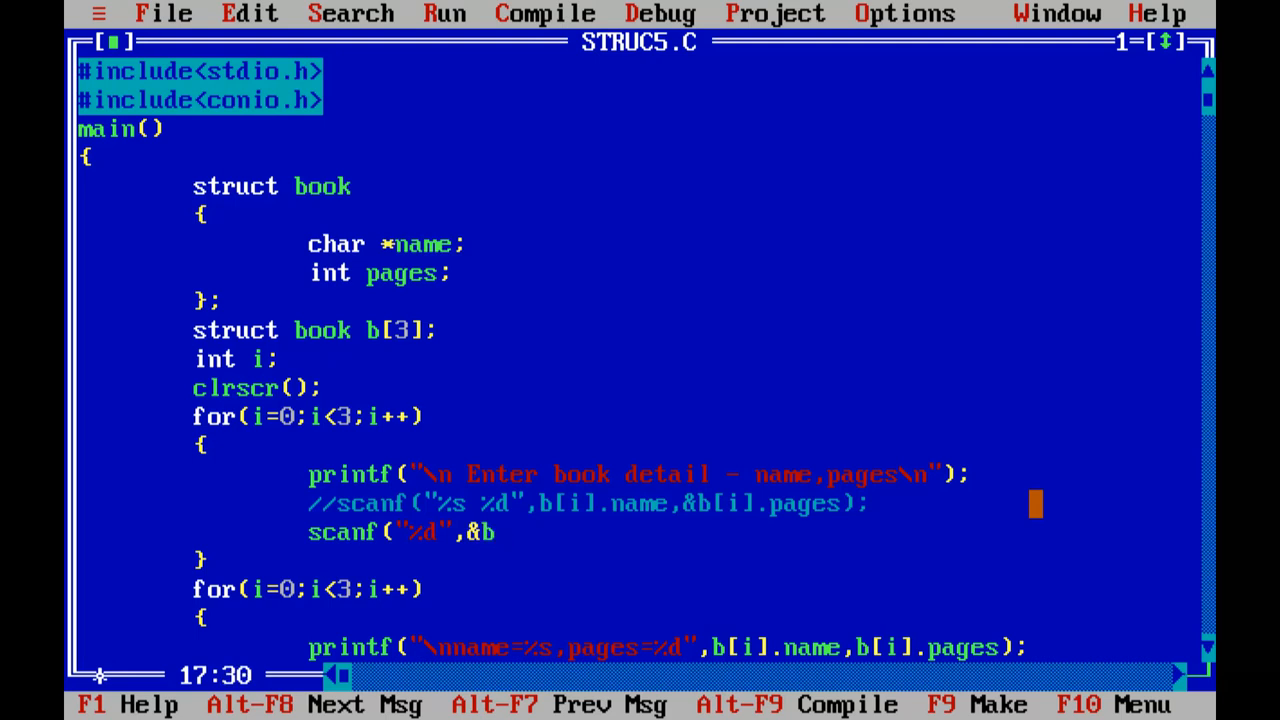
{"action": "type", "text": "[i].pages);"}
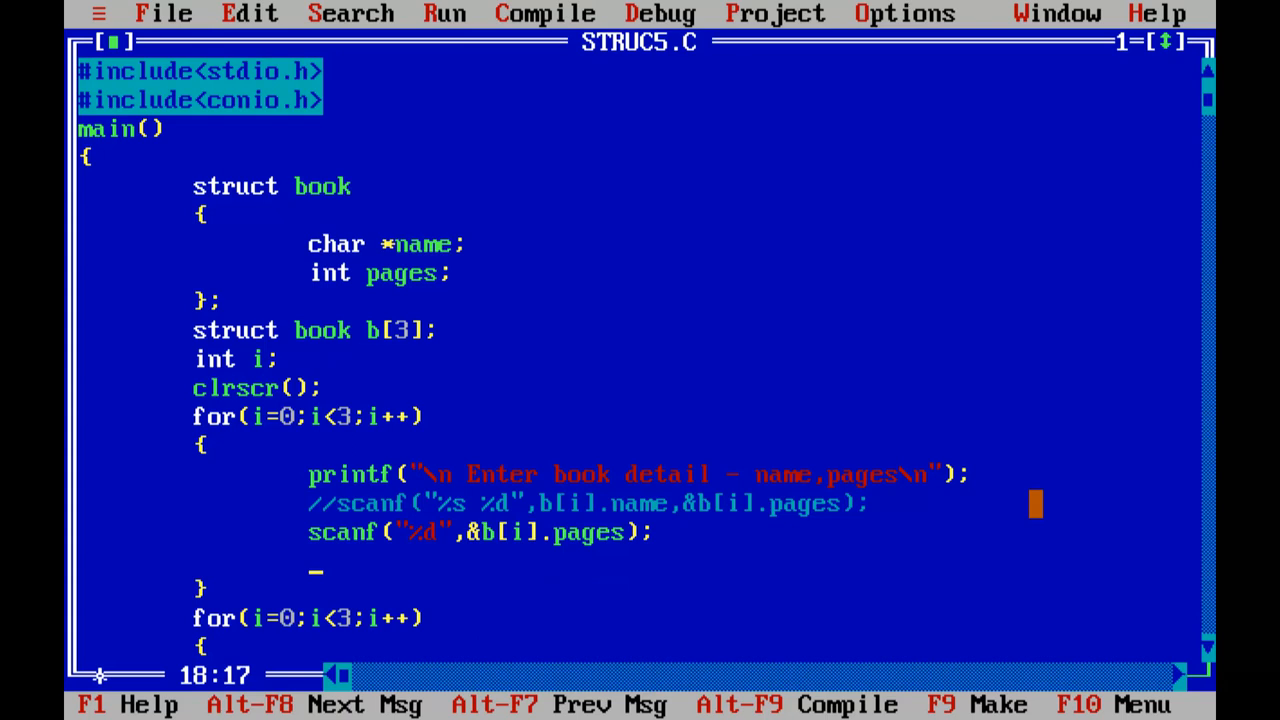
Add gets(b[i].name) on the next line and run the program.
{"action": "type", "text": "gets"}
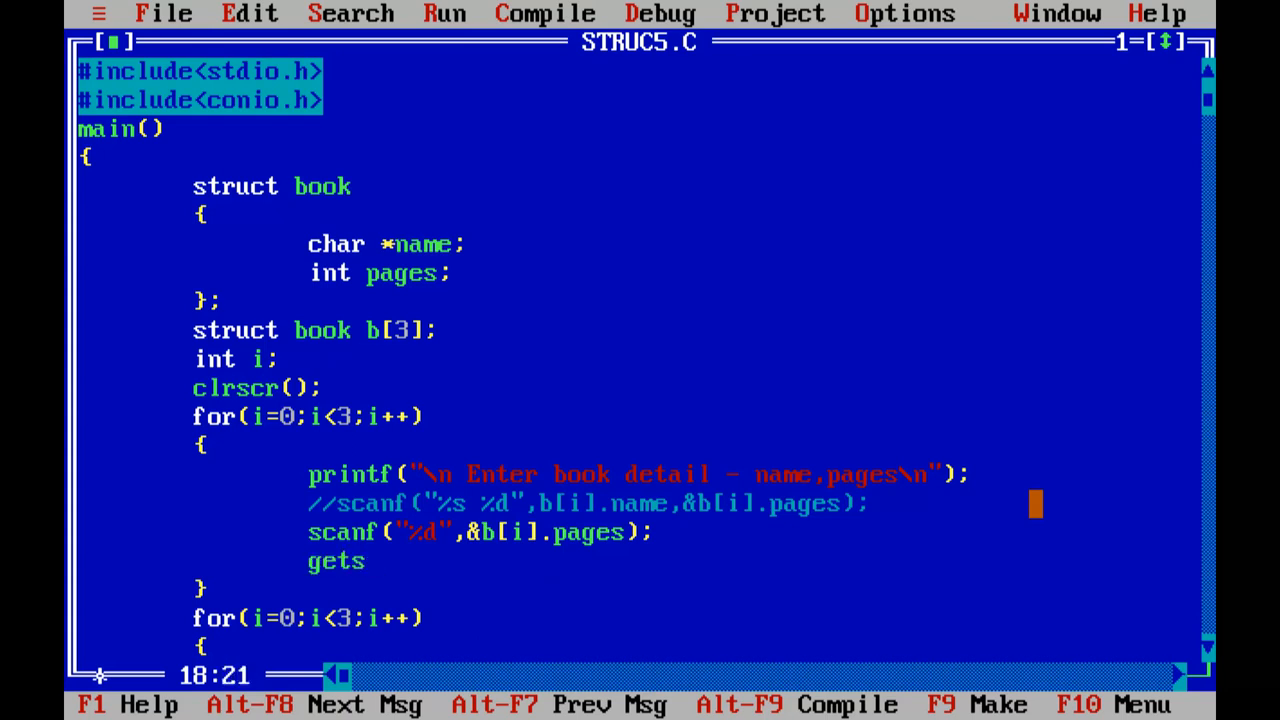
{"action": "type", "text": "("}
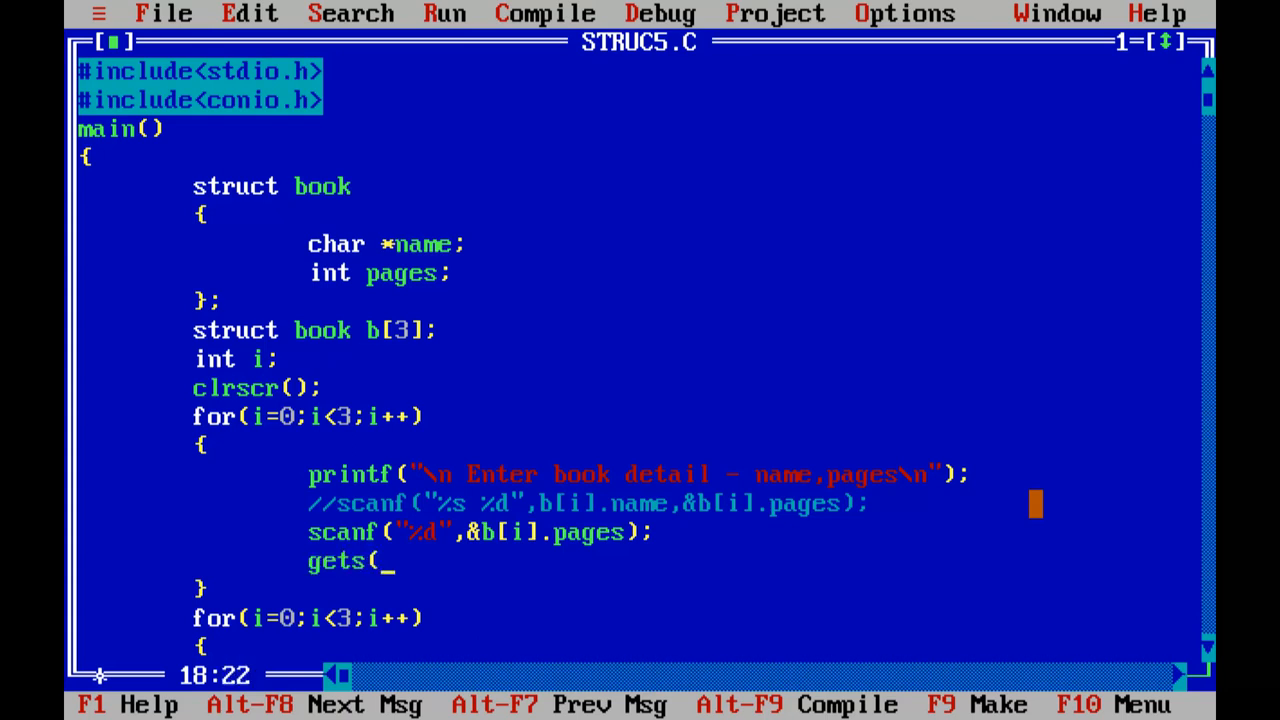
{"action": "type", "text": "b"}
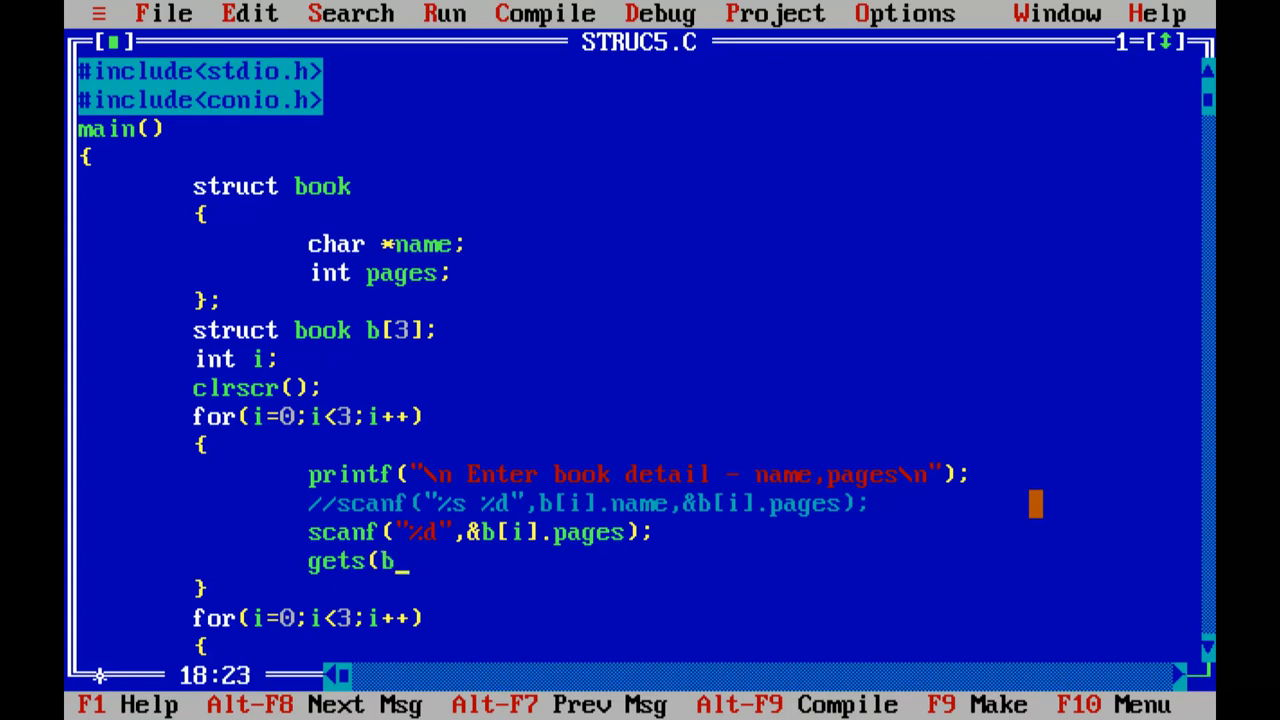
{"action": "type", "text": "[i]."}
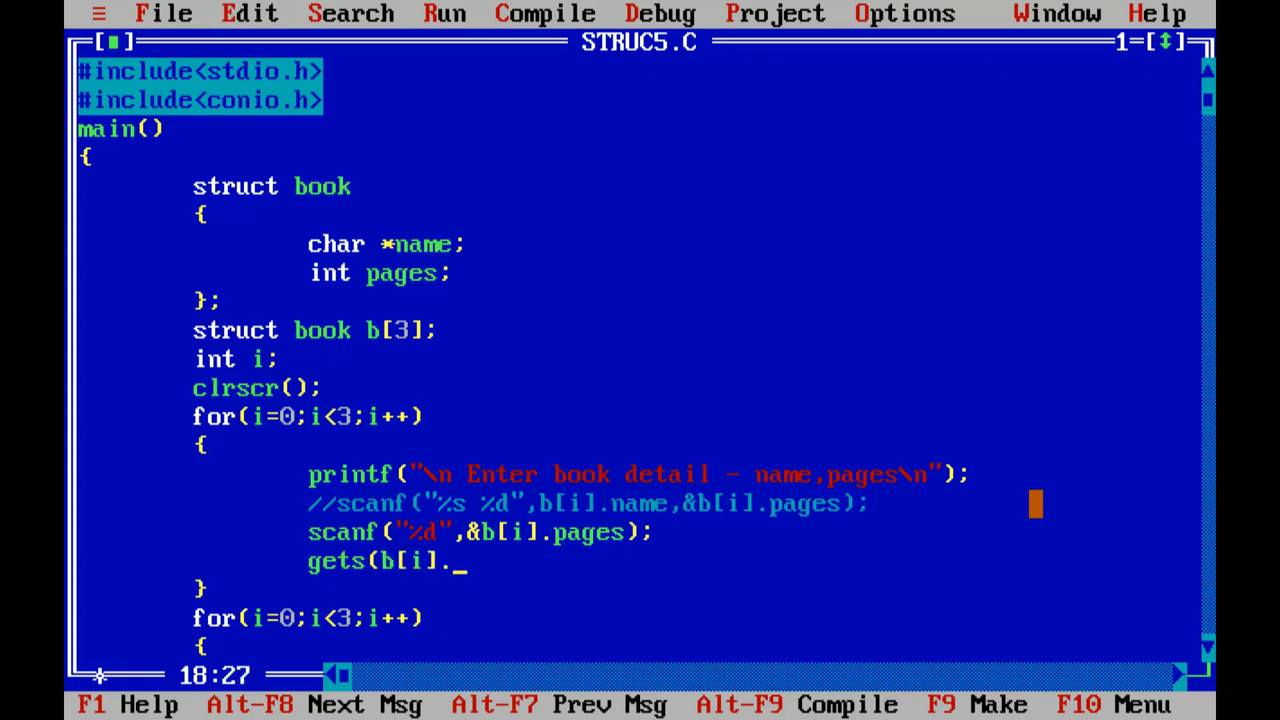
{"action": "type", "text": "name);"}
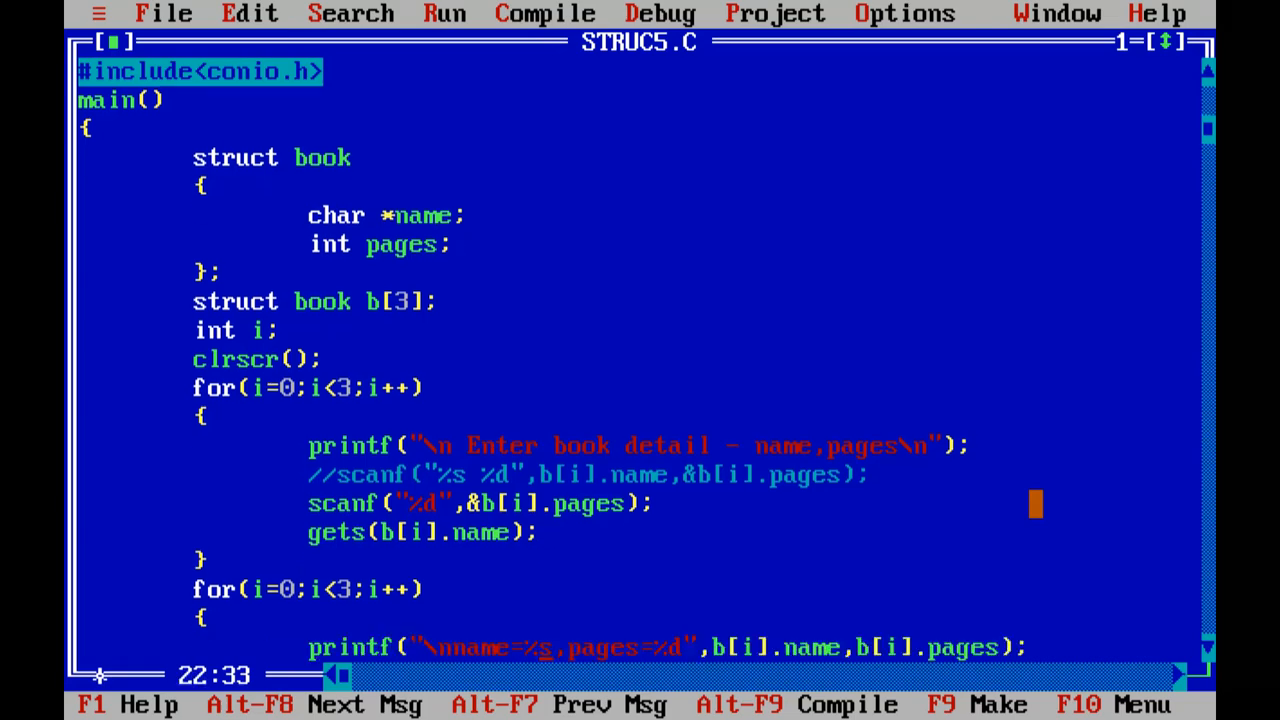
{"action": "left_click", "coordinate": [164, 13]}
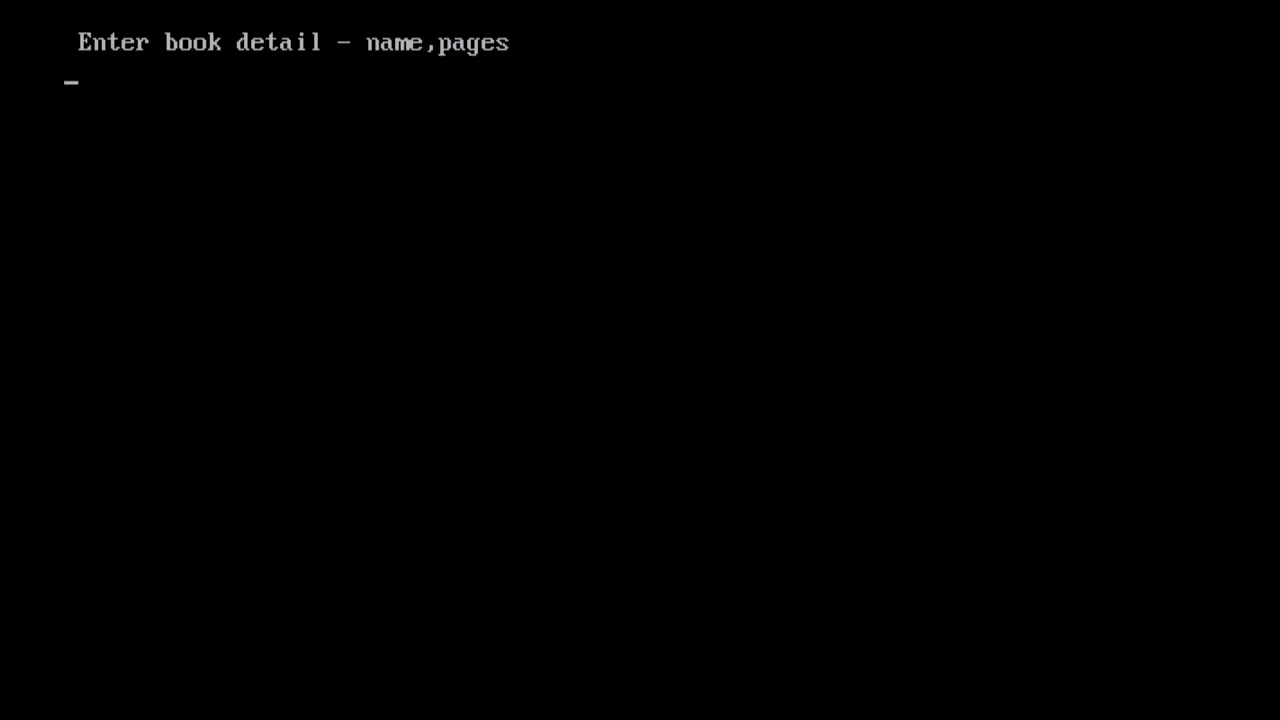
Enter three books' names and pages, ending with 'operating system' and 7767 pages.
{"action": "type", "text": "let us c 4454"}
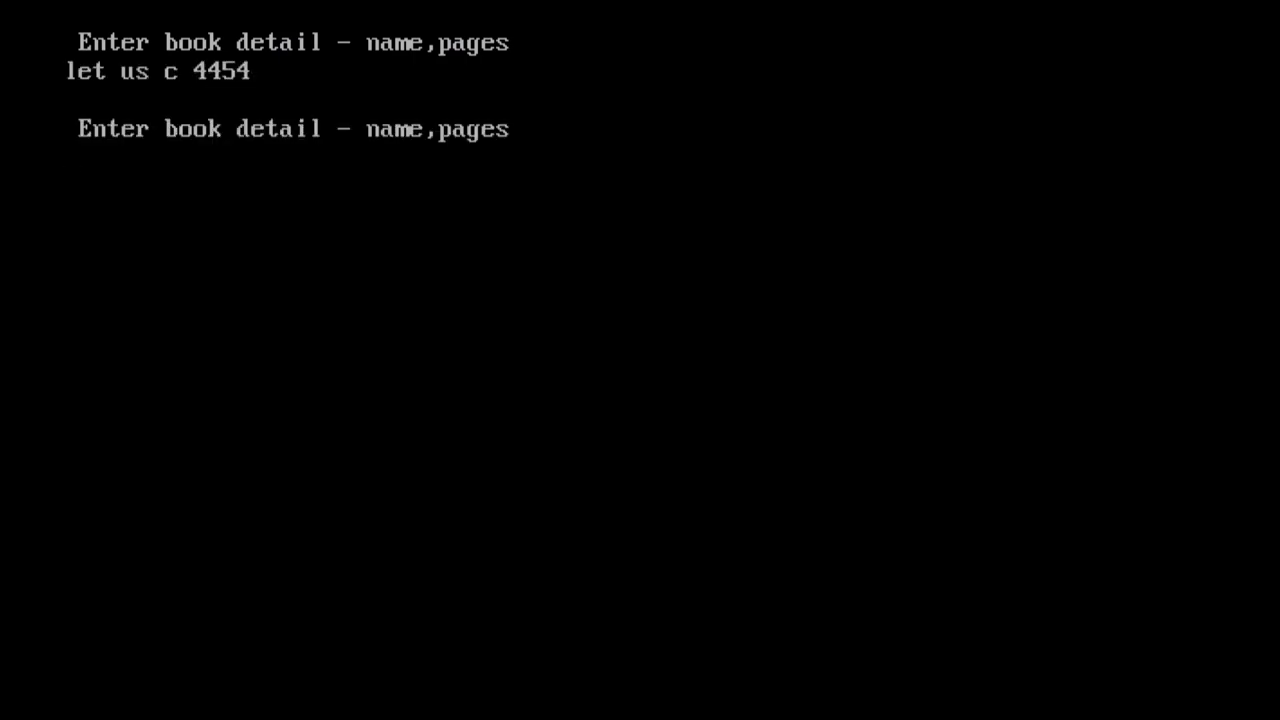
{"action": "type", "text": "computer network"}
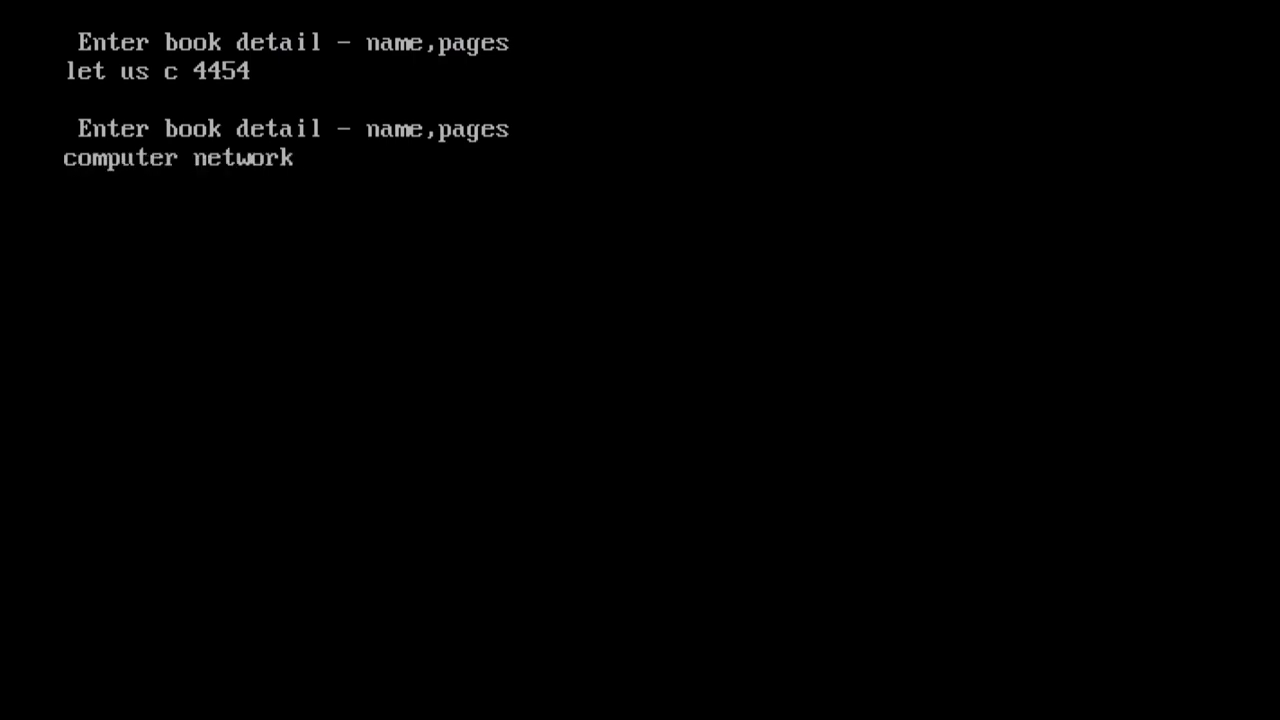
{"action": "type", "text": "7878"}
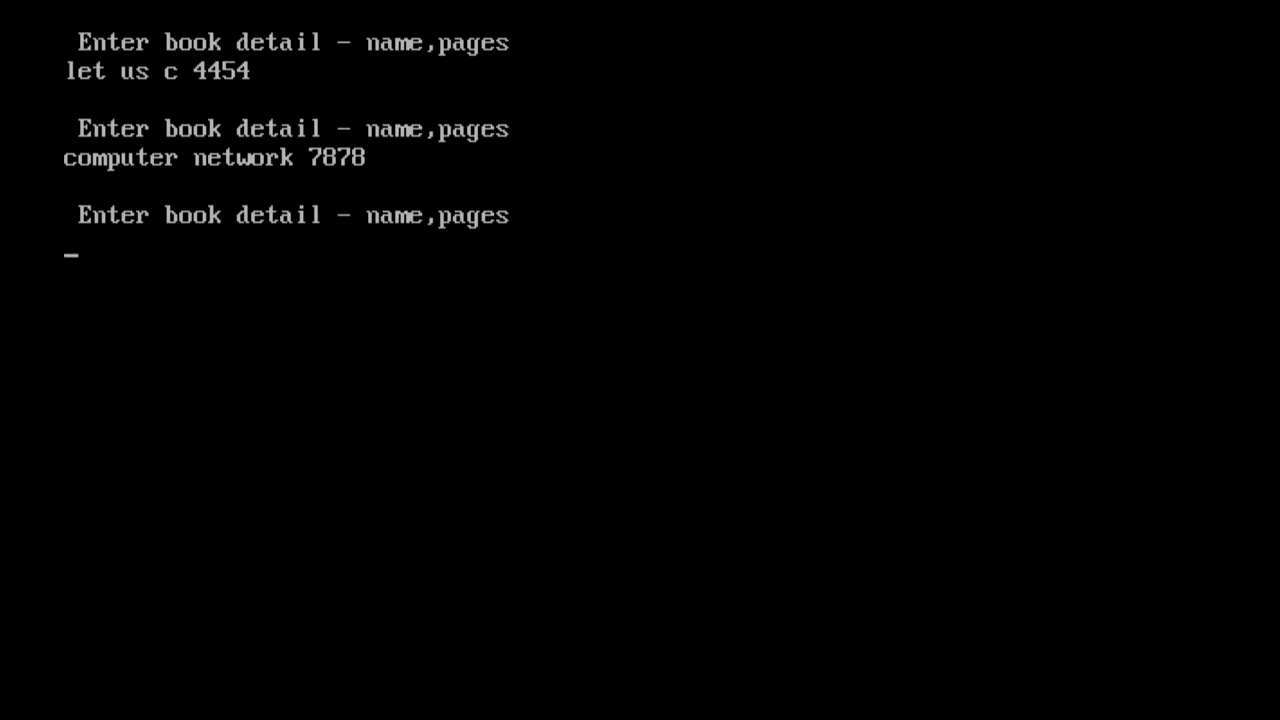
{"action": "type", "text": "oper"}
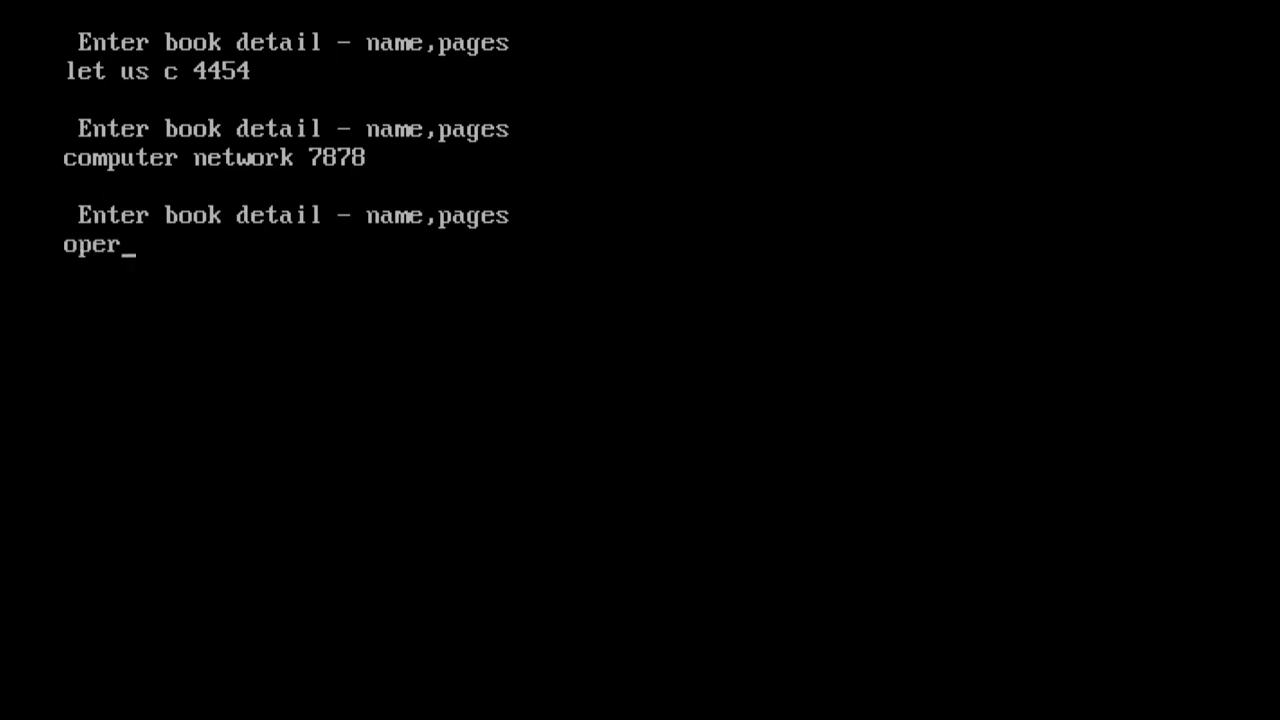
{"action": "type", "text": "ting sytesm"}
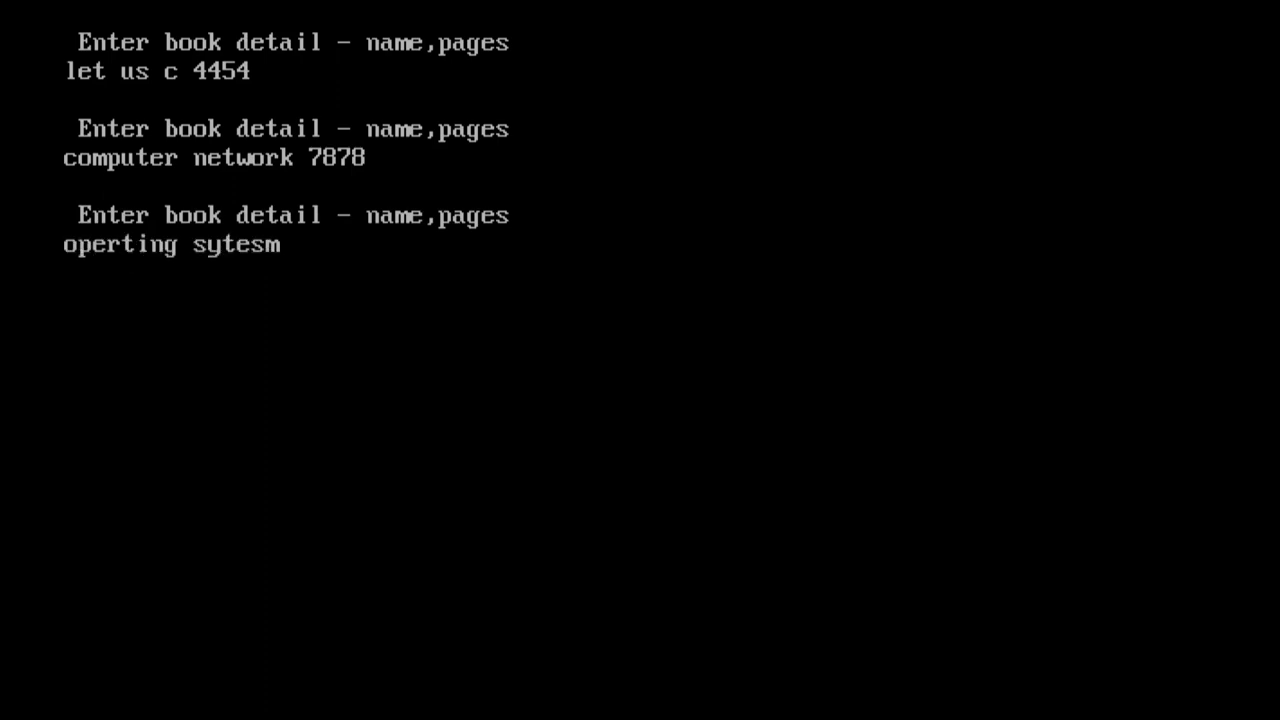
{"action": "type", "text": "system"}
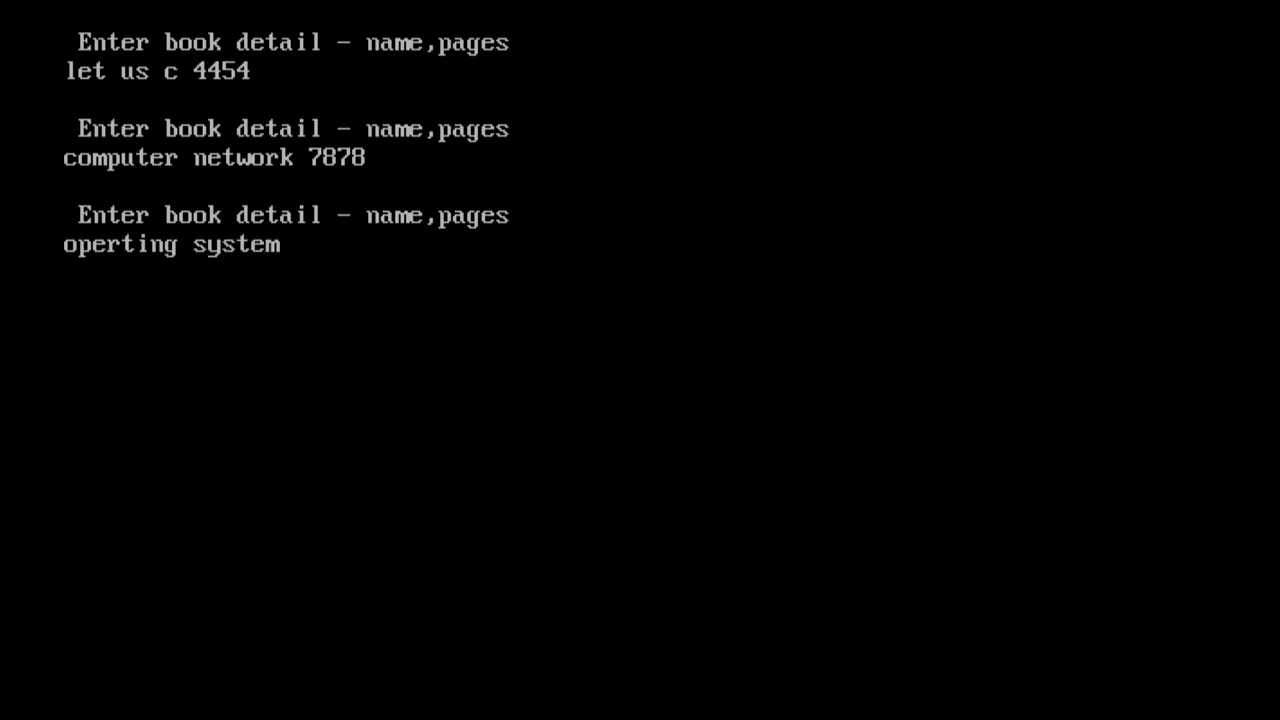
{"action": "type", "text": "7767"}
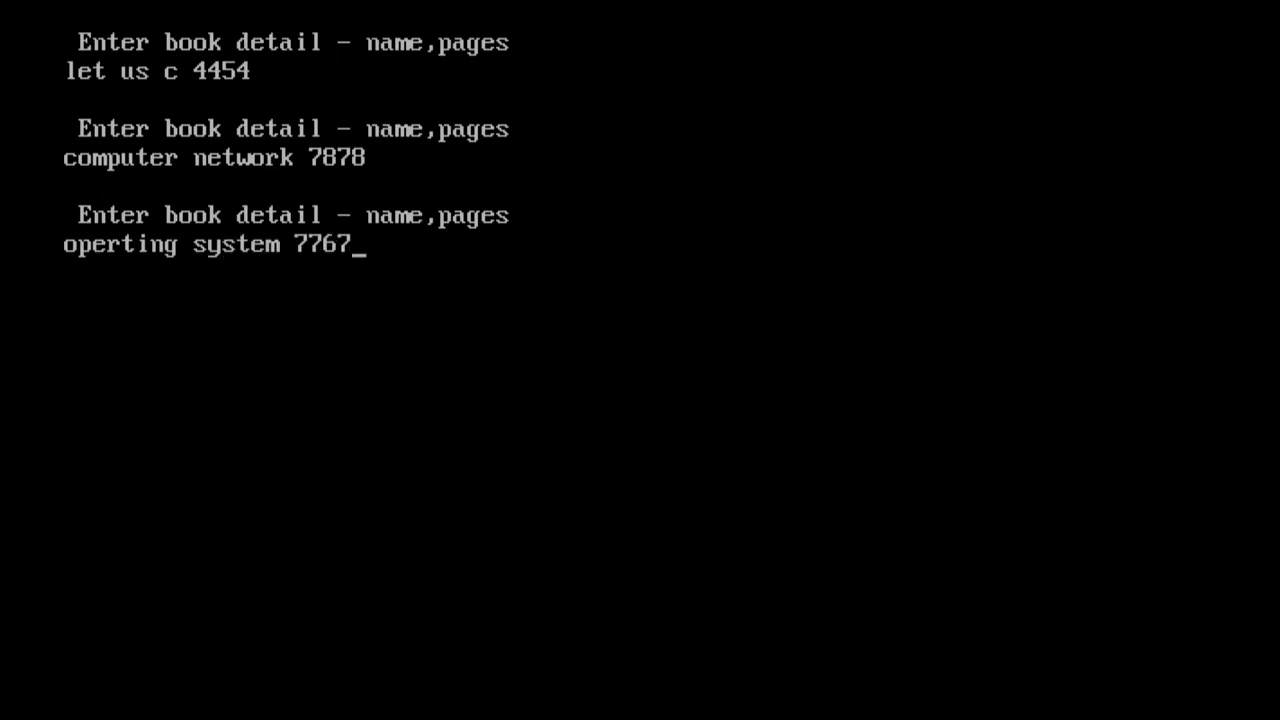
{"action": "key", "text": "enter"}
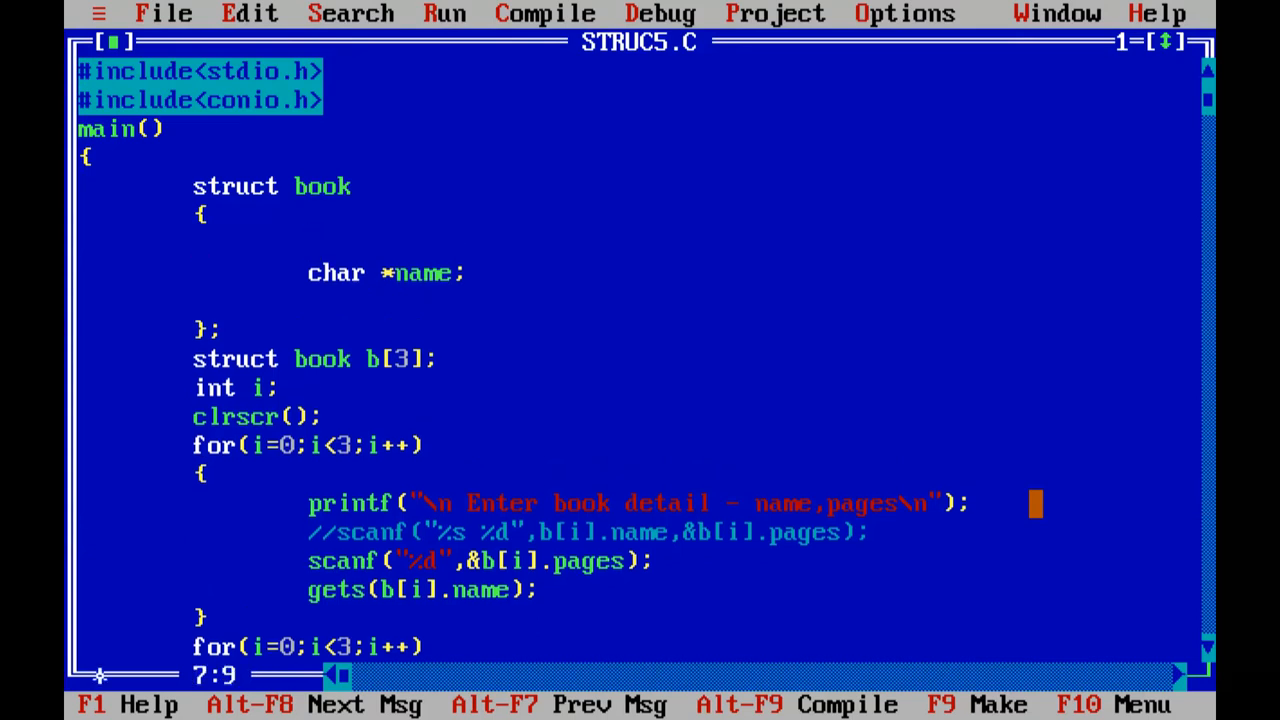
Type int pages; on the blank line above char *name in the struct.
{"action": "type", "text": "int"}
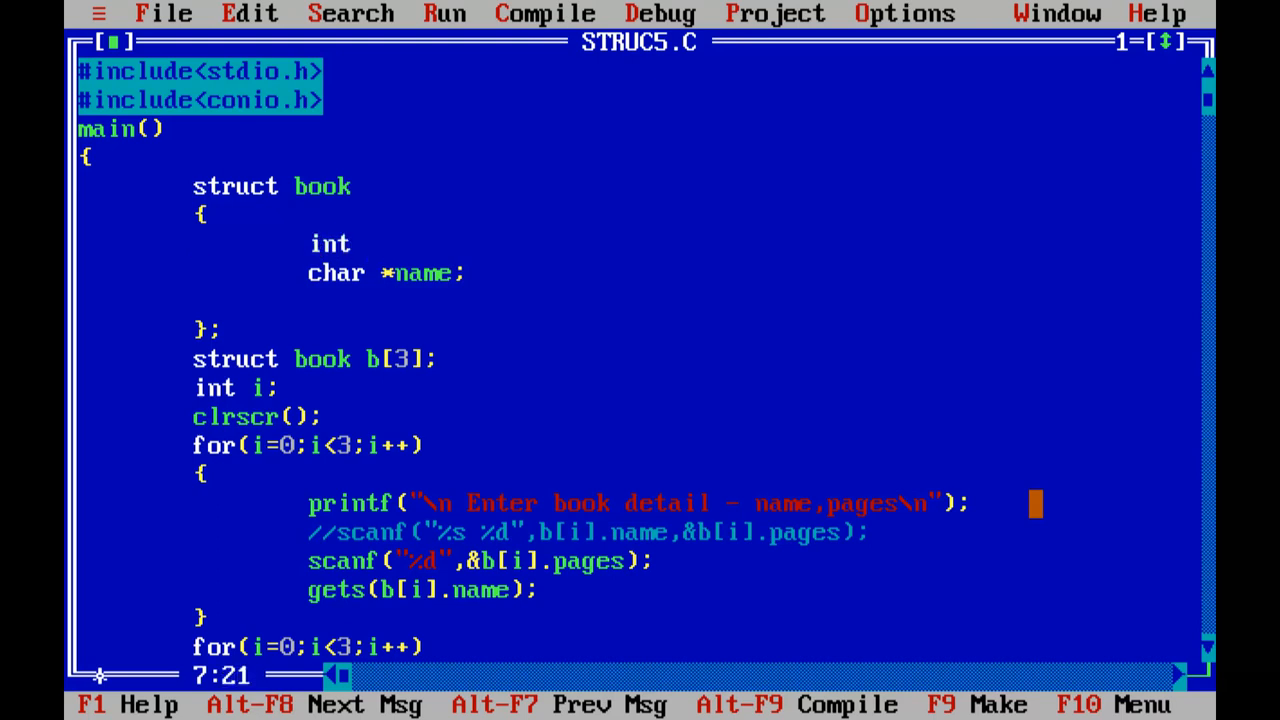
{"action": "type", "text": "pages;"}
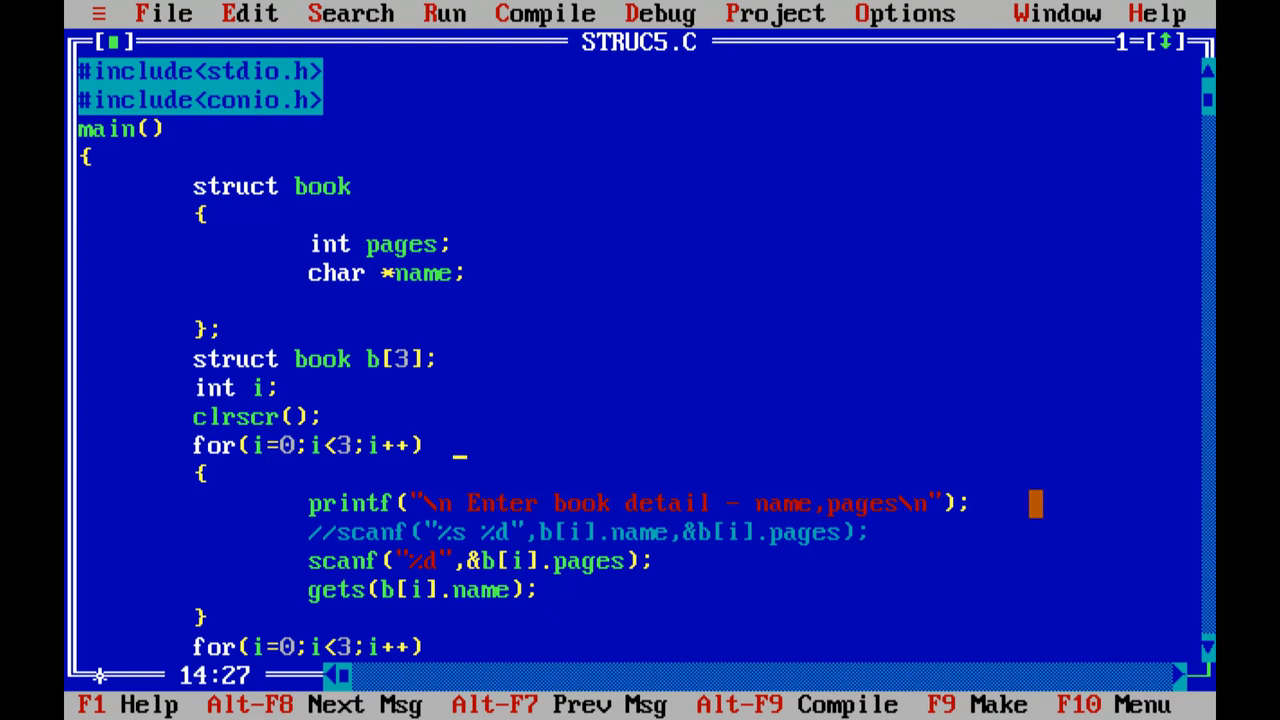
{"action": "scroll", "scroll_direction": "down", "scroll_amount": 3}
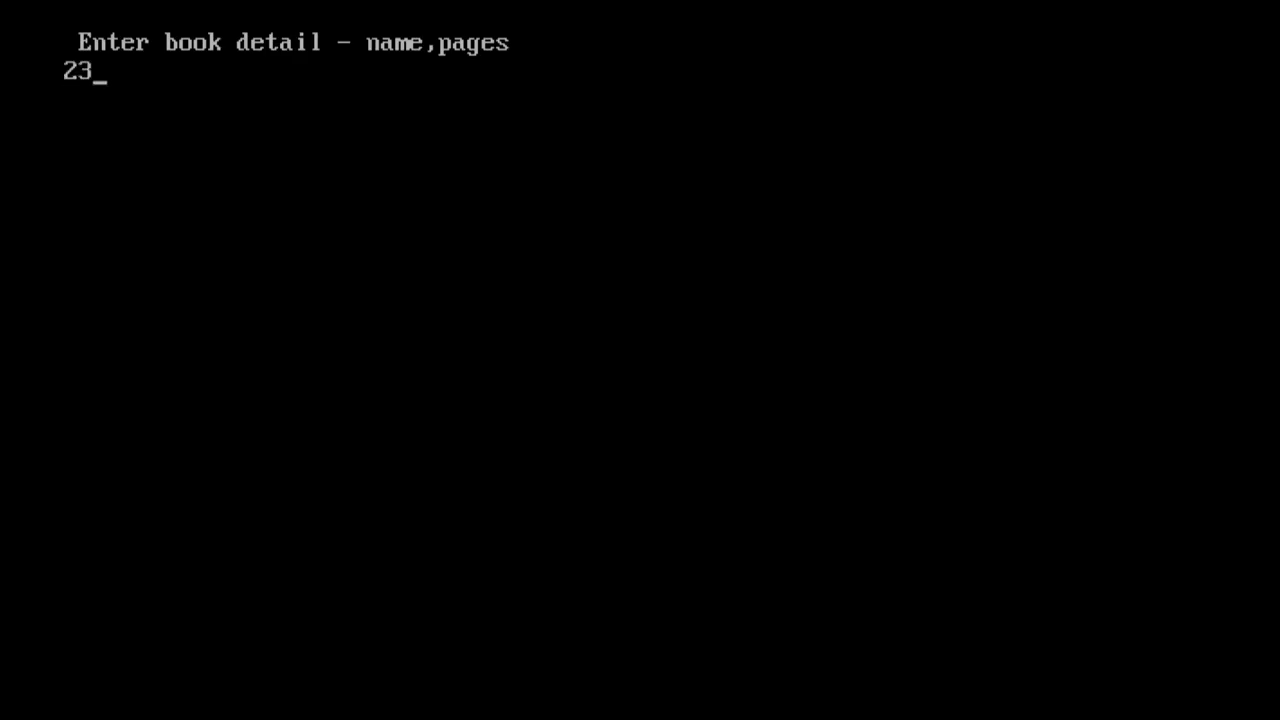
Enter pages before names for three books: 232 'let us c', 233 'computer network', 656 'operating system'.
{"action": "type", "text": "232 let us c"}
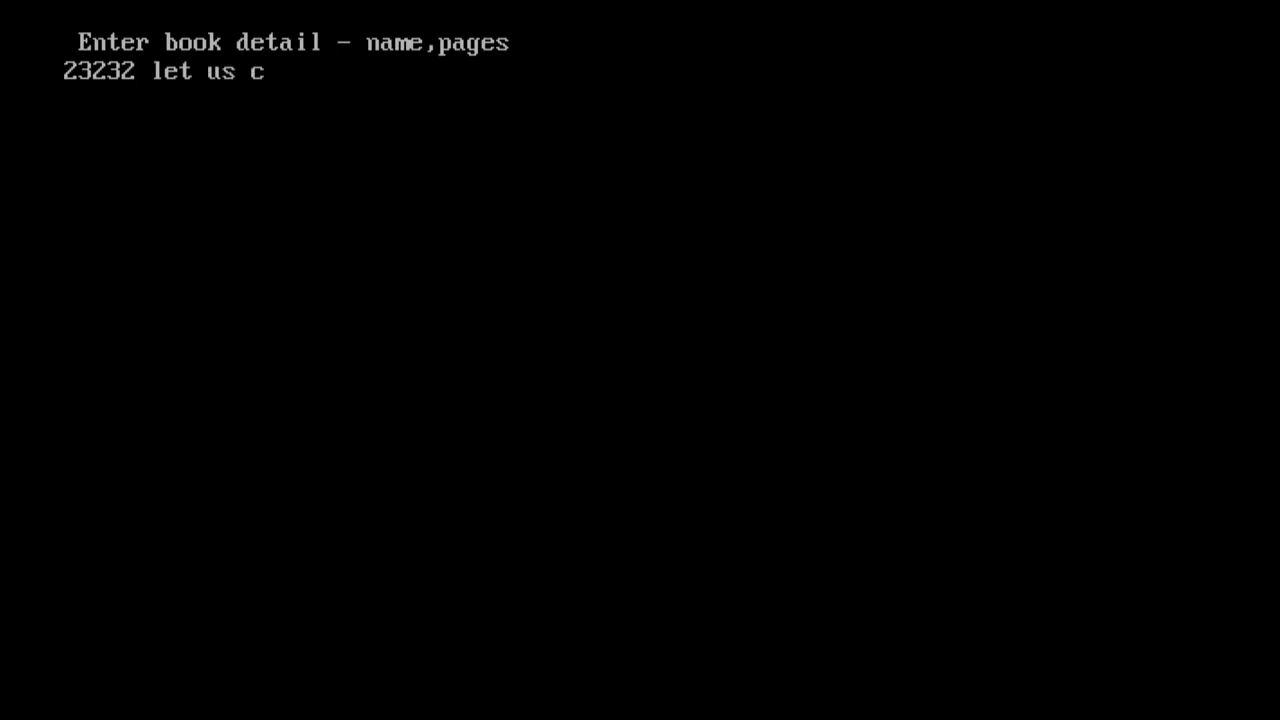
{"action": "type", "text": "23"}
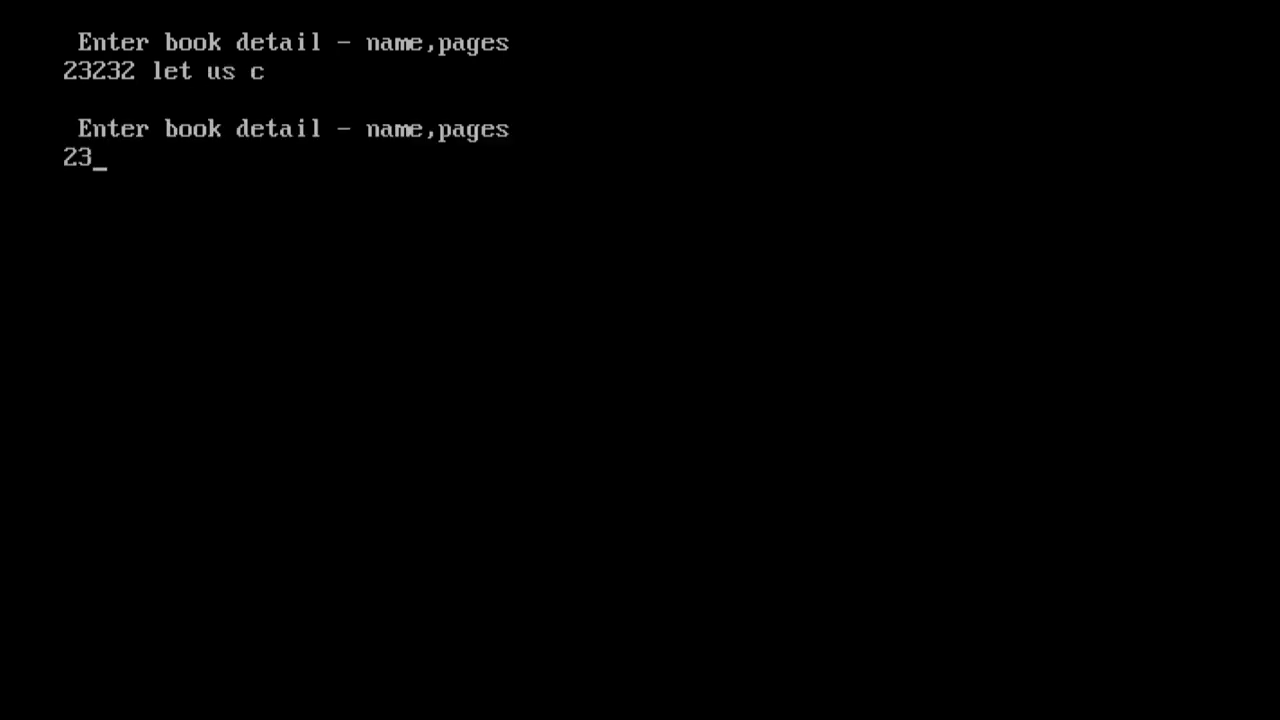
{"action": "type", "text": "3"}
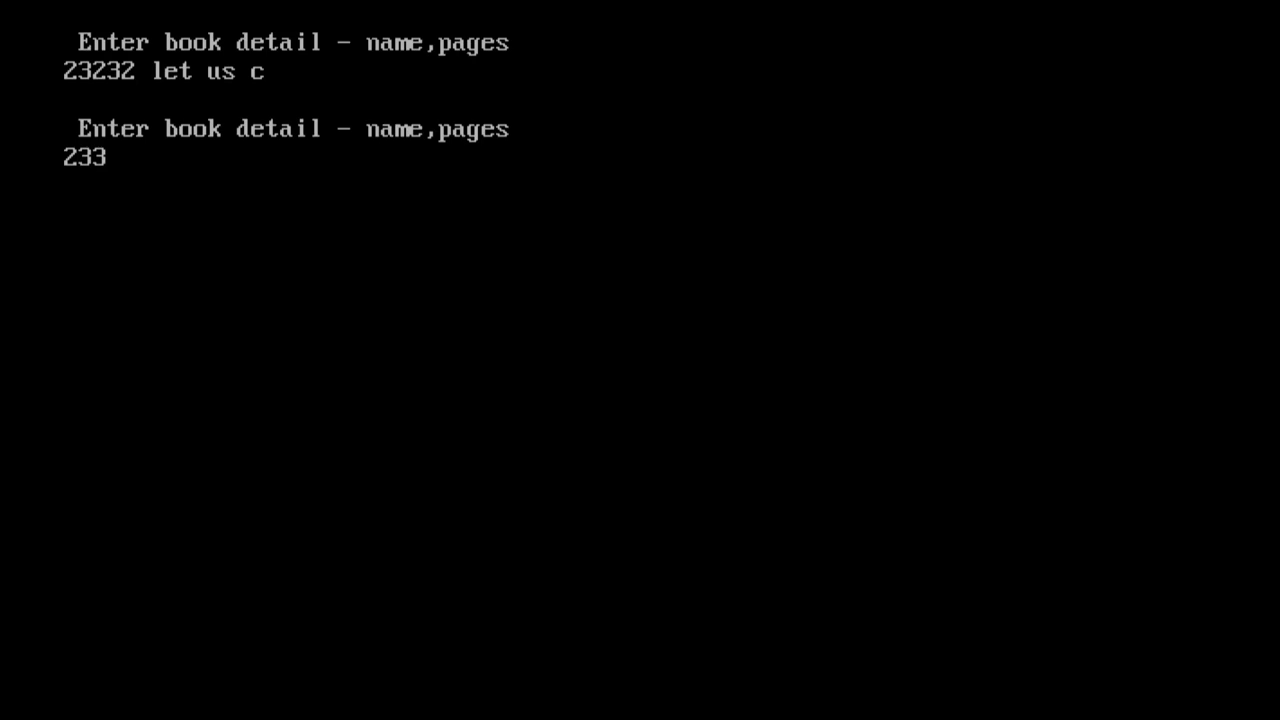
{"action": "type", "text": "cop=m"}
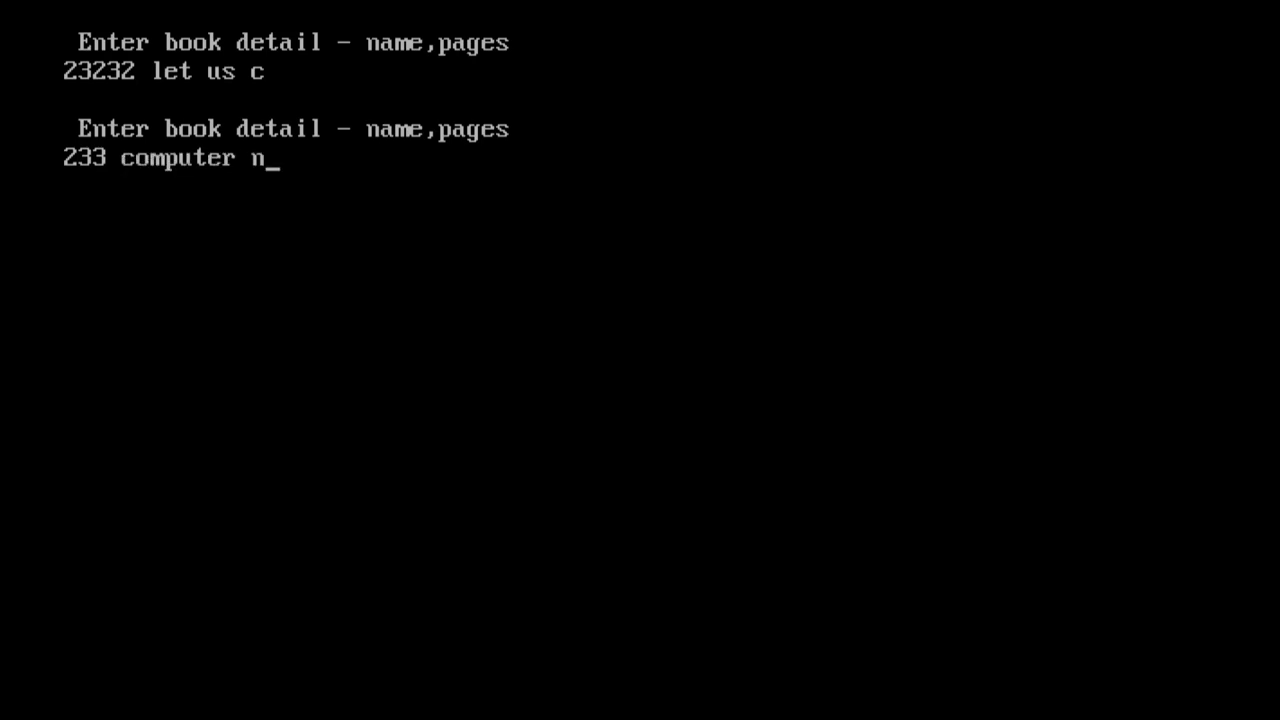
{"action": "type", "text": "etw"}
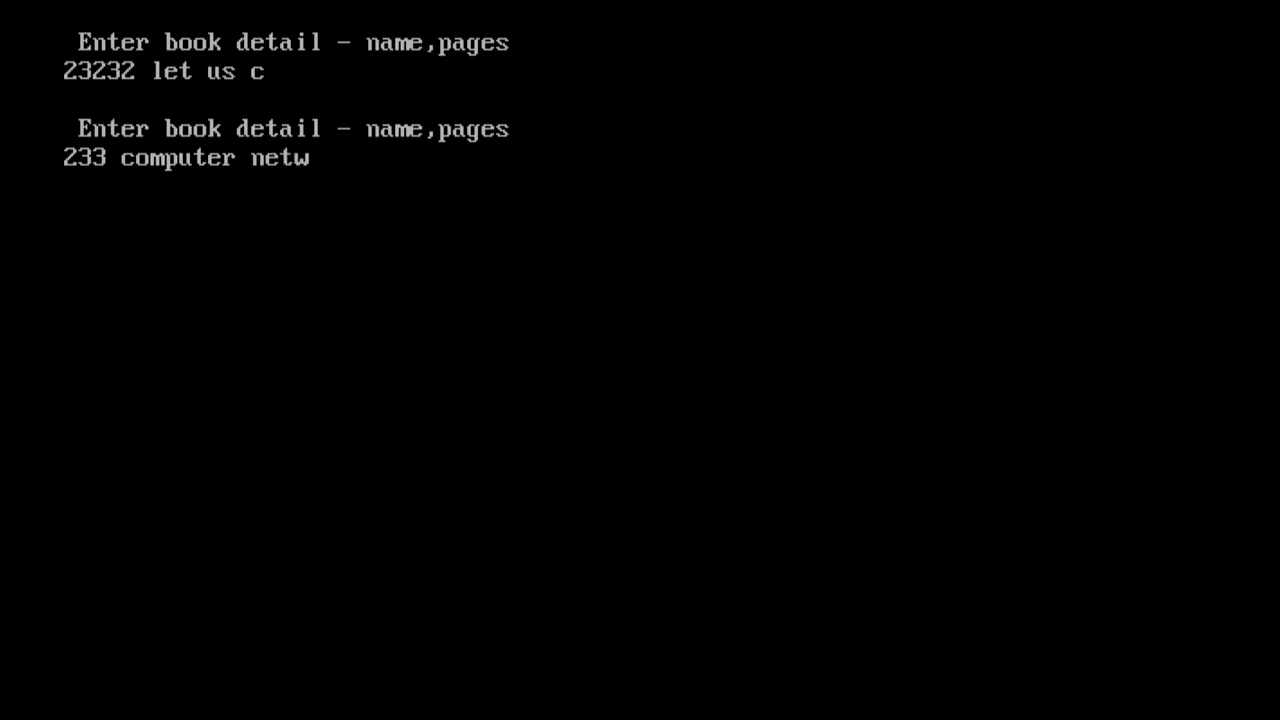
{"action": "key", "text": "Return"}
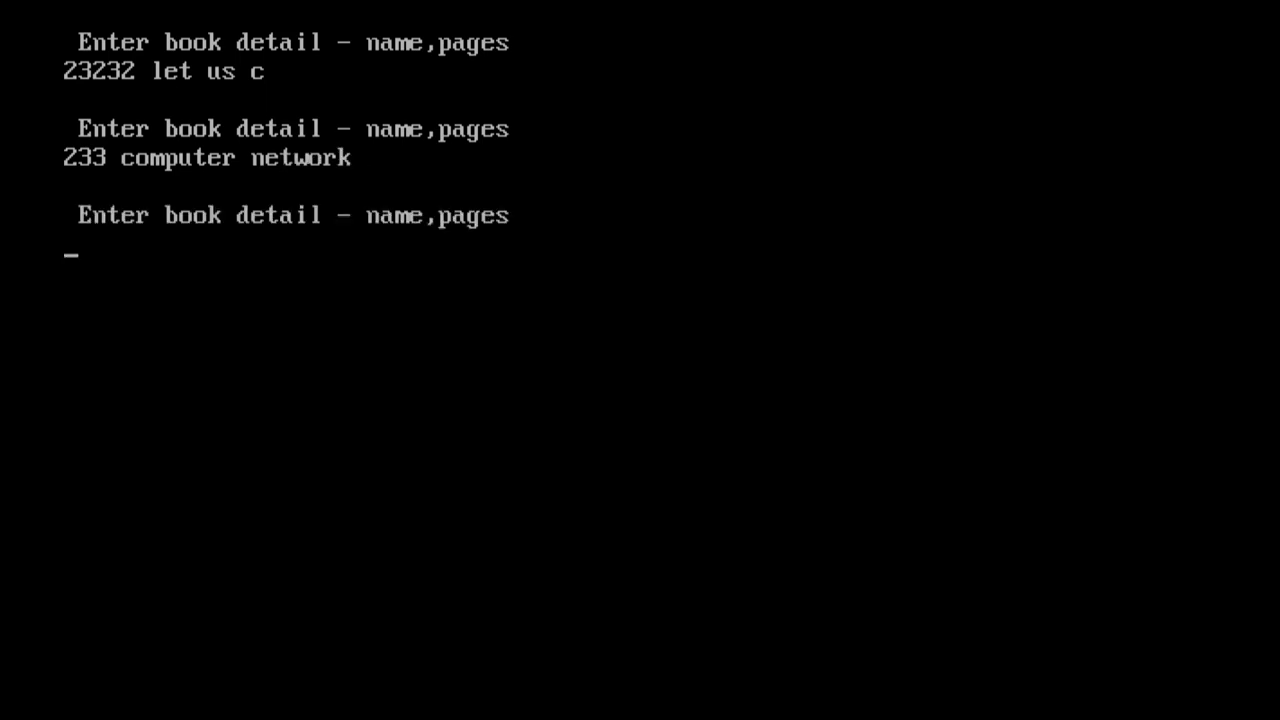
{"action": "type", "text": "656 o"}
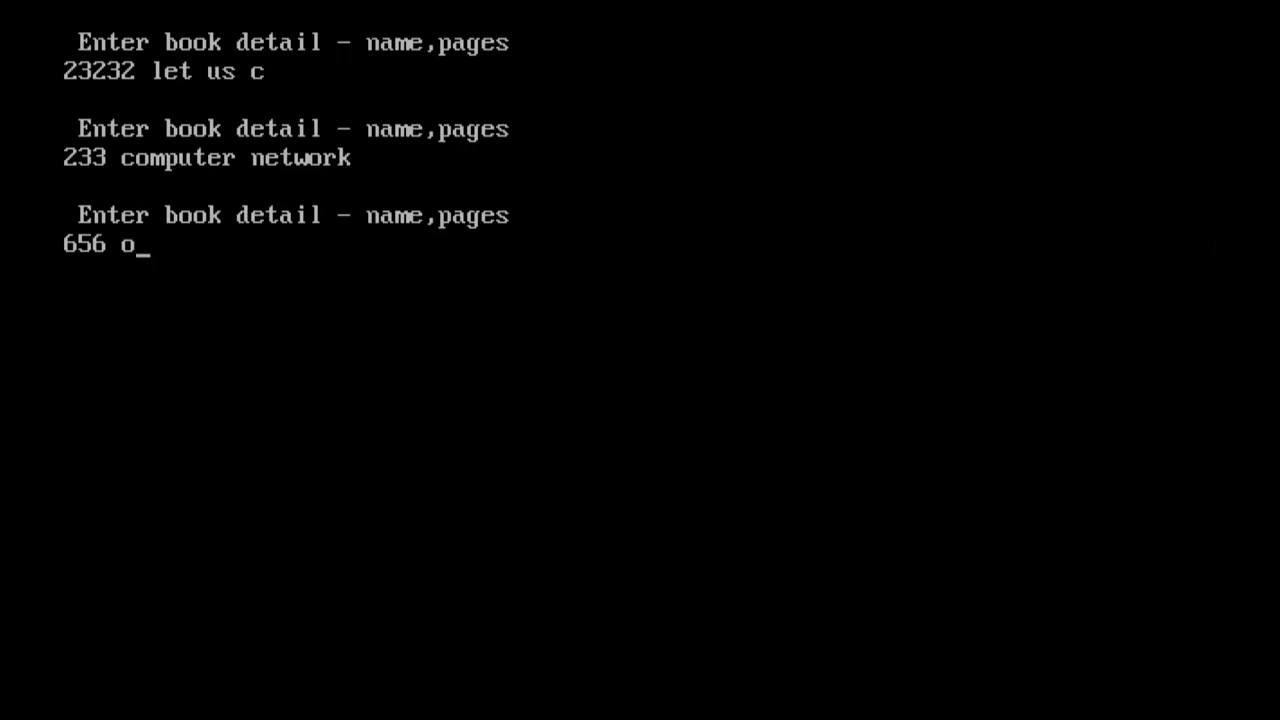
{"action": "type", "text": "perting sy"}
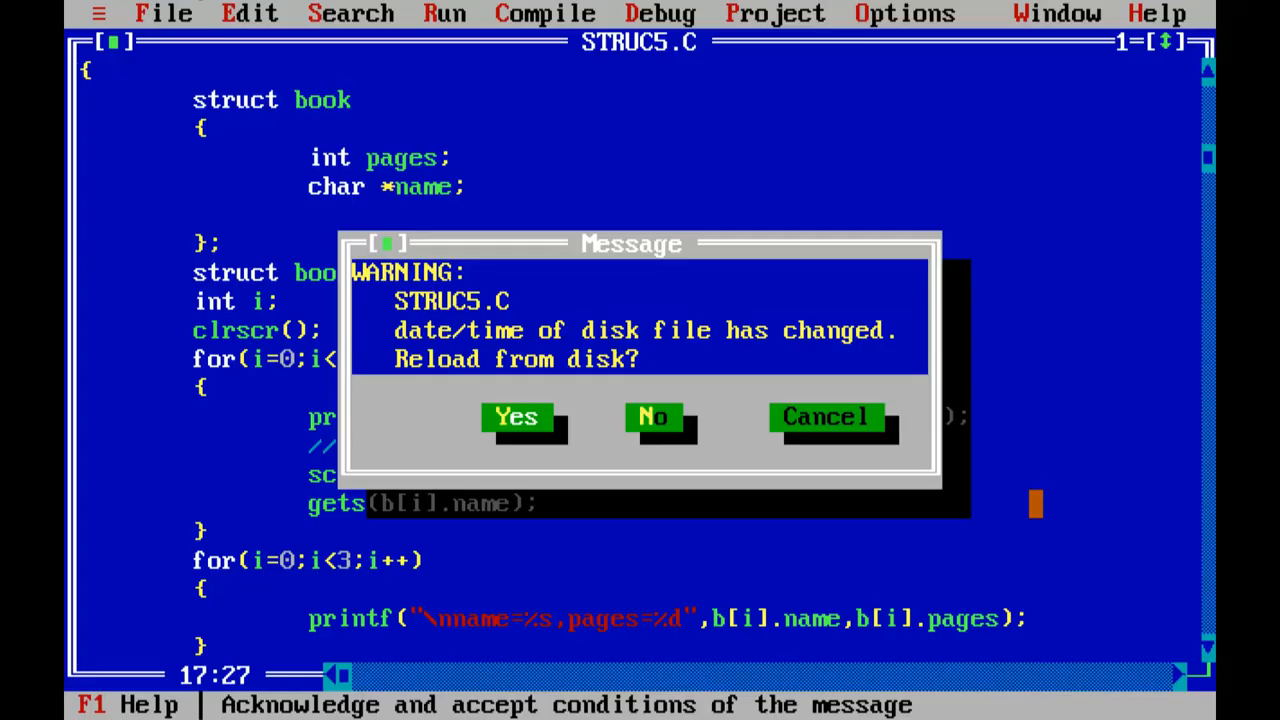
Dismiss the reload warning keeping STRUC5.C unchanged, then Alt+Tab to another window.
{"action": "left_click", "coordinate": [516, 417]}
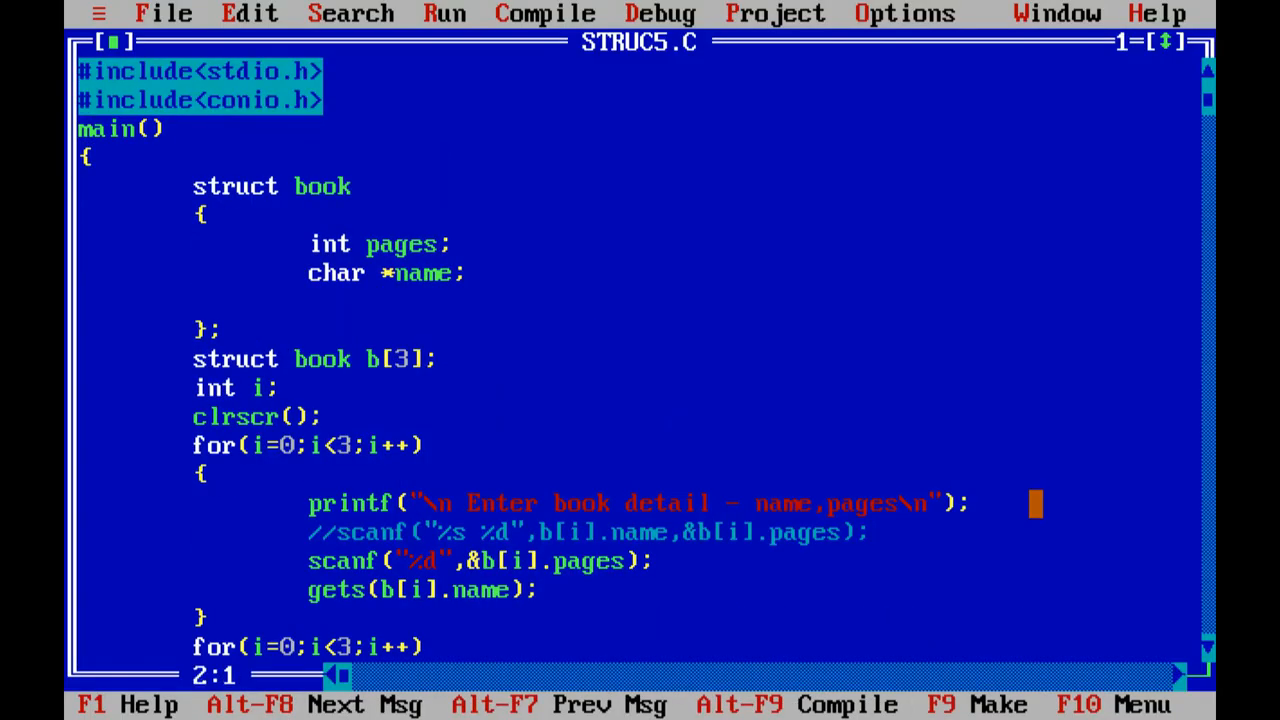
{"action": "scroll", "scroll_direction": "down", "scroll_amount": 3}
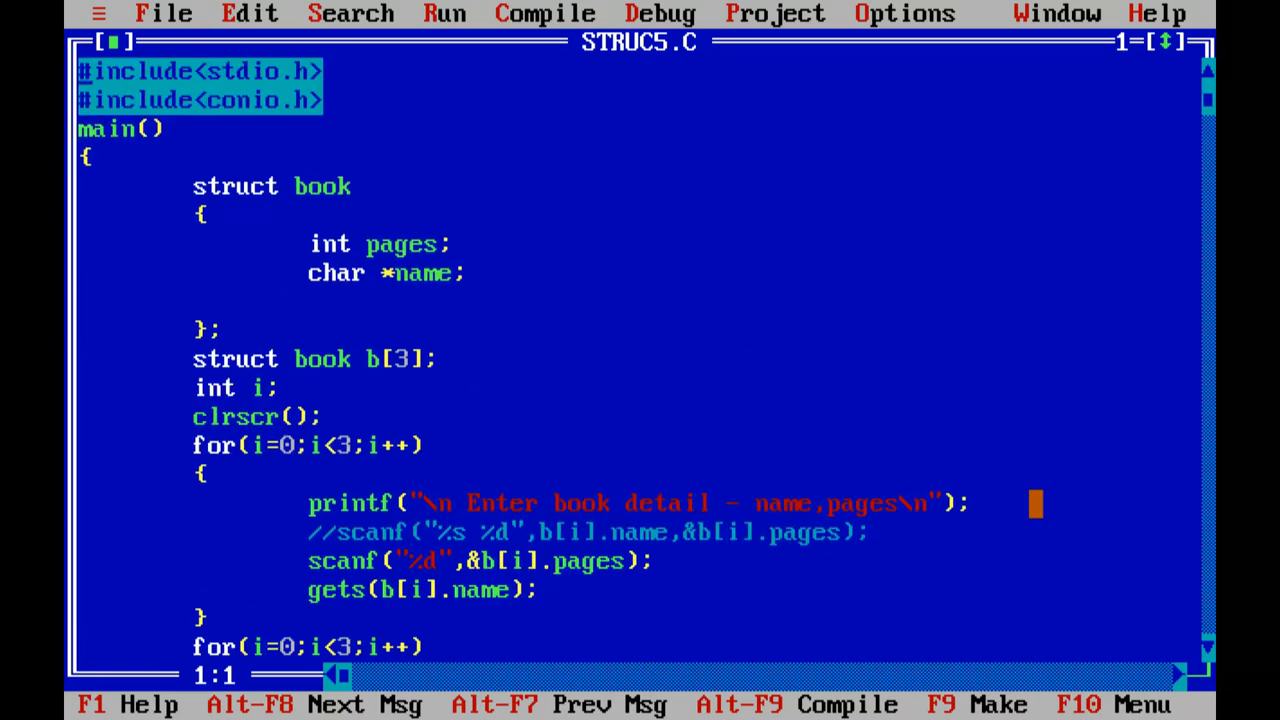
{"action": "key", "text": "alt+tab"}
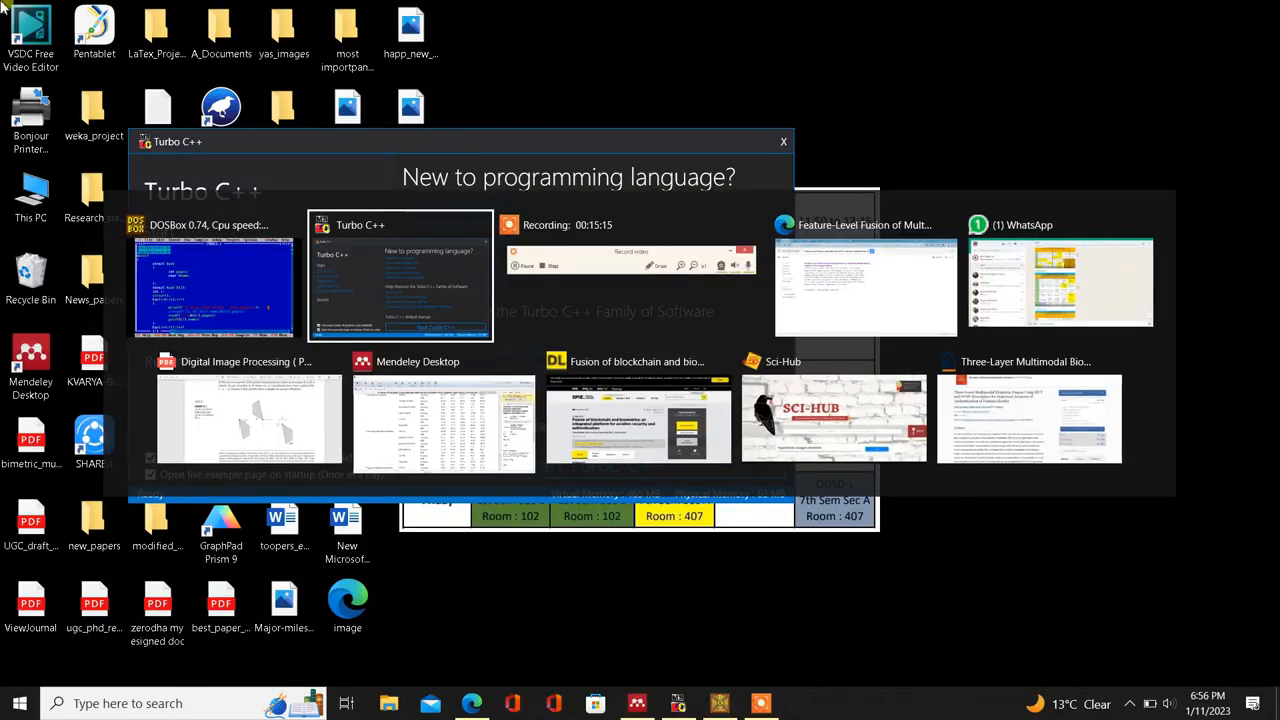